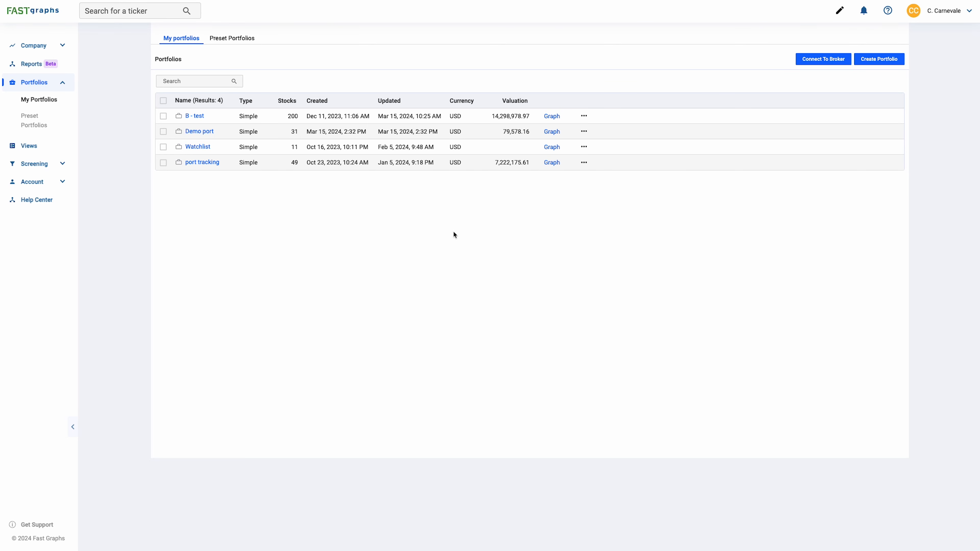
mouse_move(449, 234)
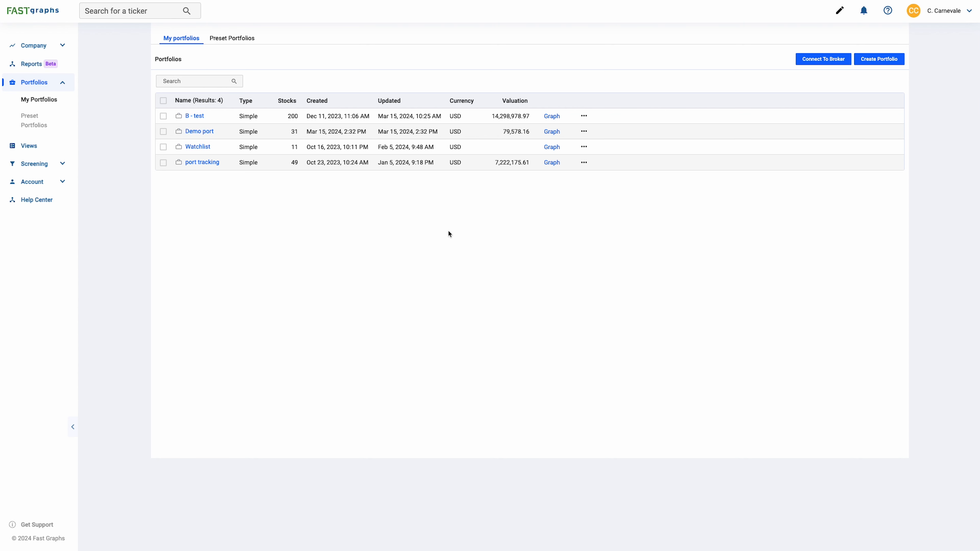
mouse_move(475, 242)
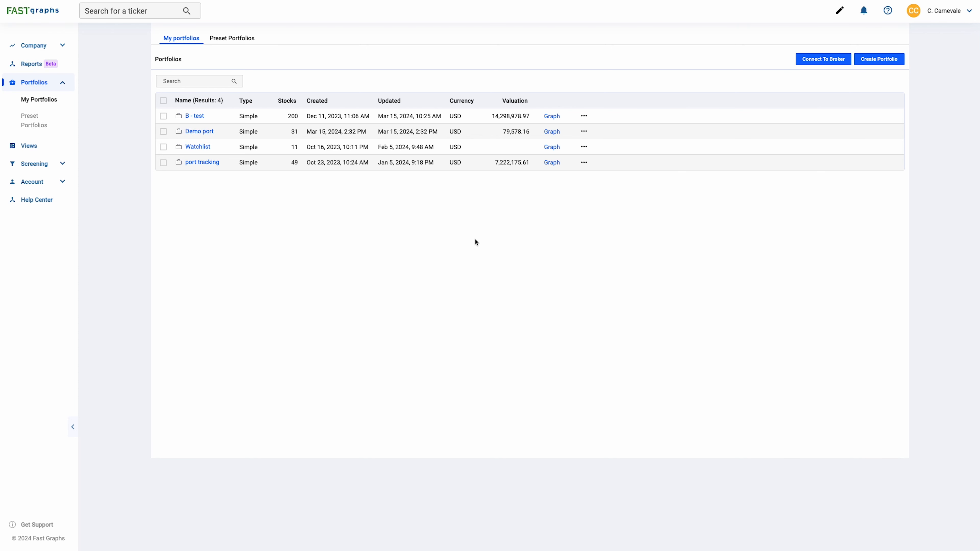
mouse_move(225, 117)
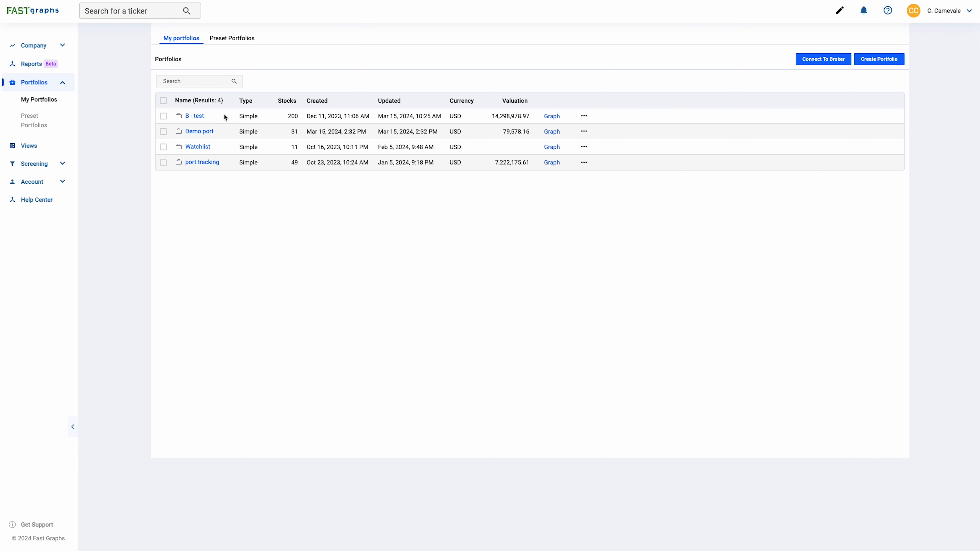
mouse_move(156, 136)
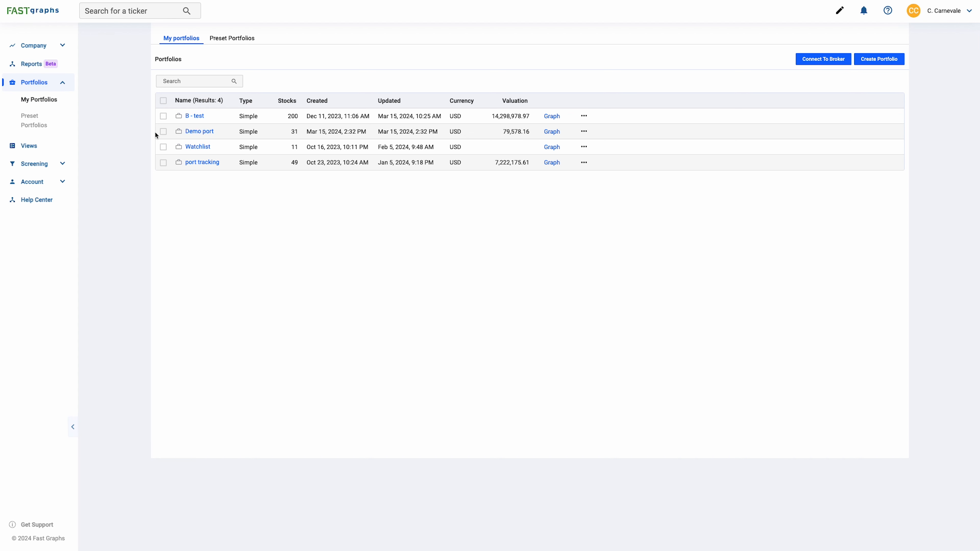
mouse_move(189, 125)
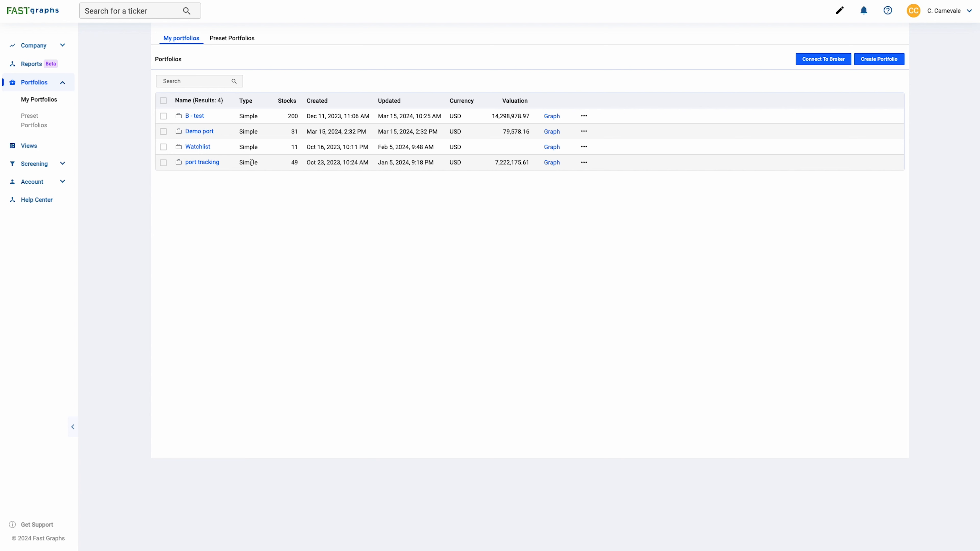
mouse_move(291, 142)
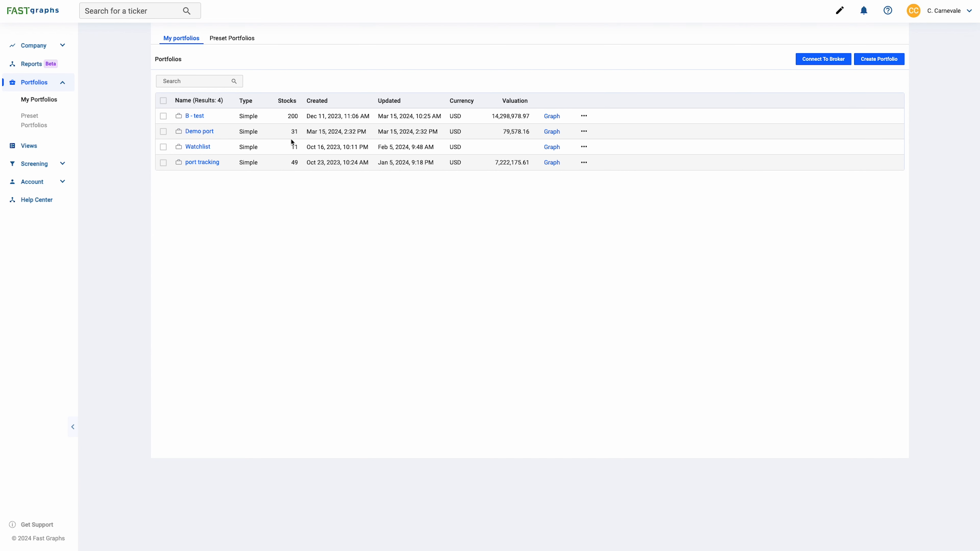
mouse_move(503, 132)
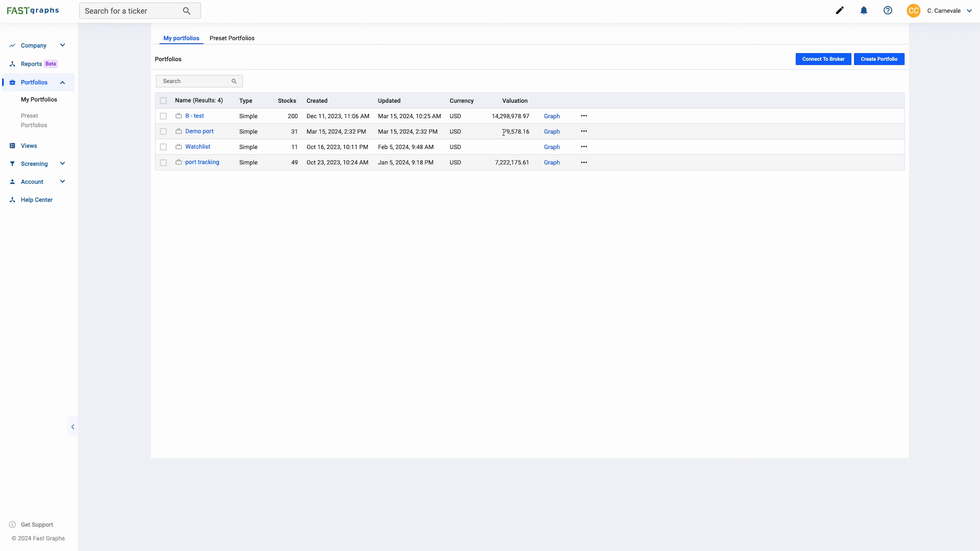
mouse_move(493, 207)
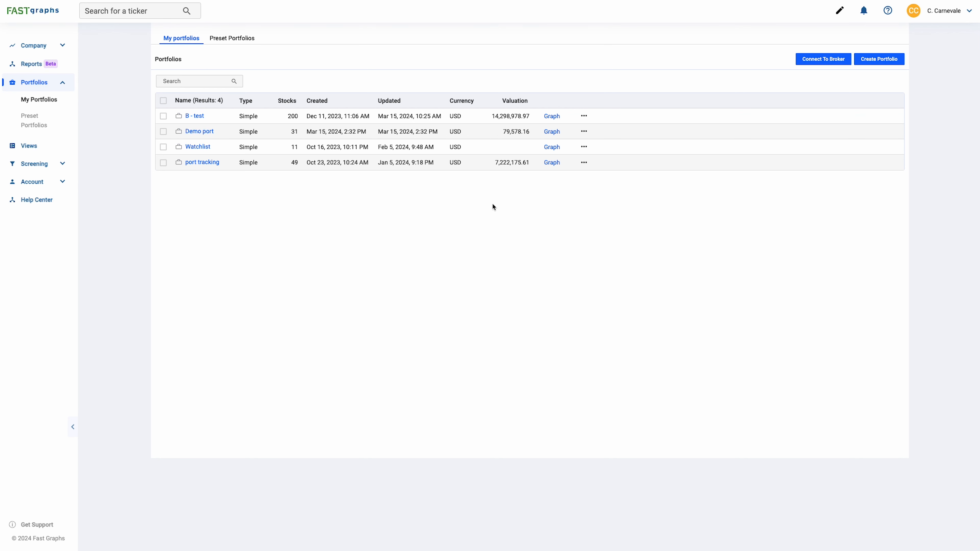
mouse_move(801, 41)
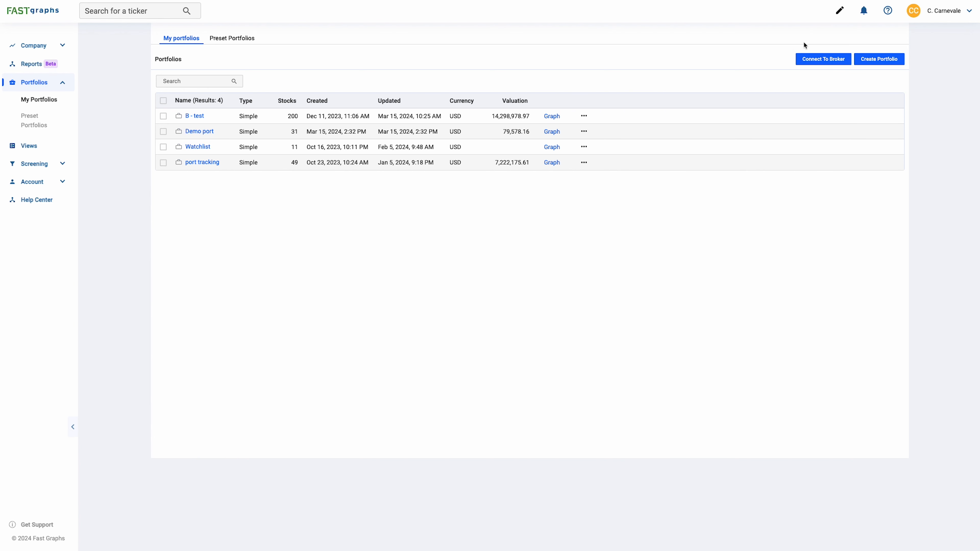
mouse_move(843, 86)
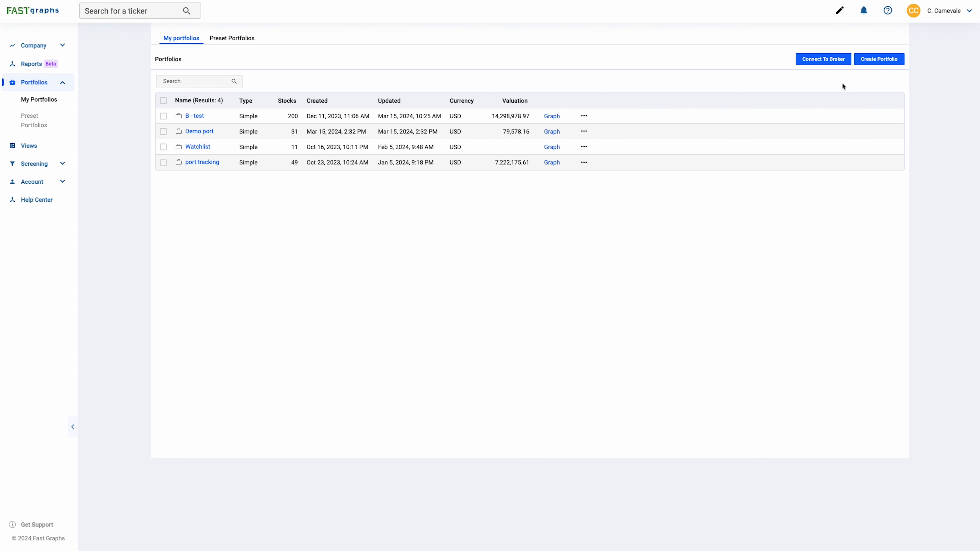
mouse_move(790, 73)
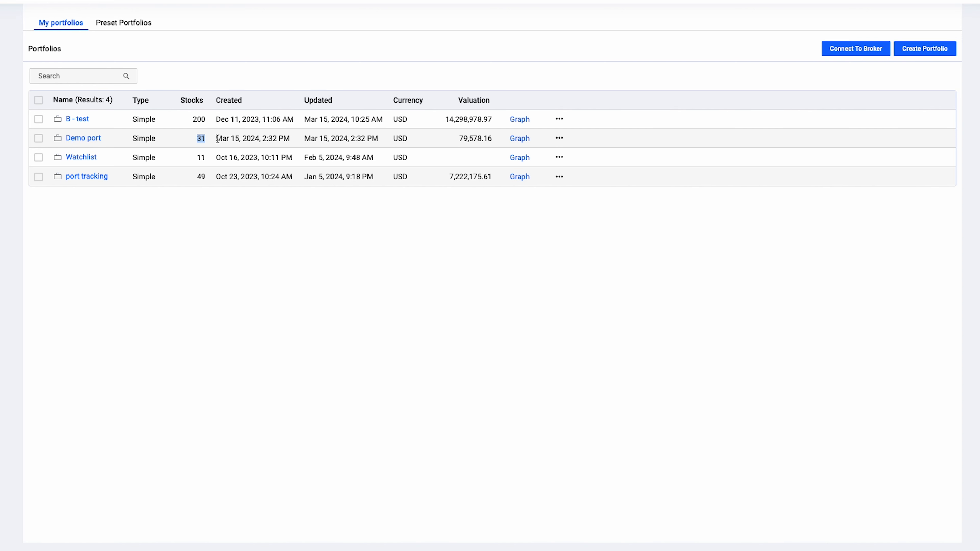
Step: Open the Demo port portfolio from the table and view its summary of 31 tickers
double_click(475, 139)
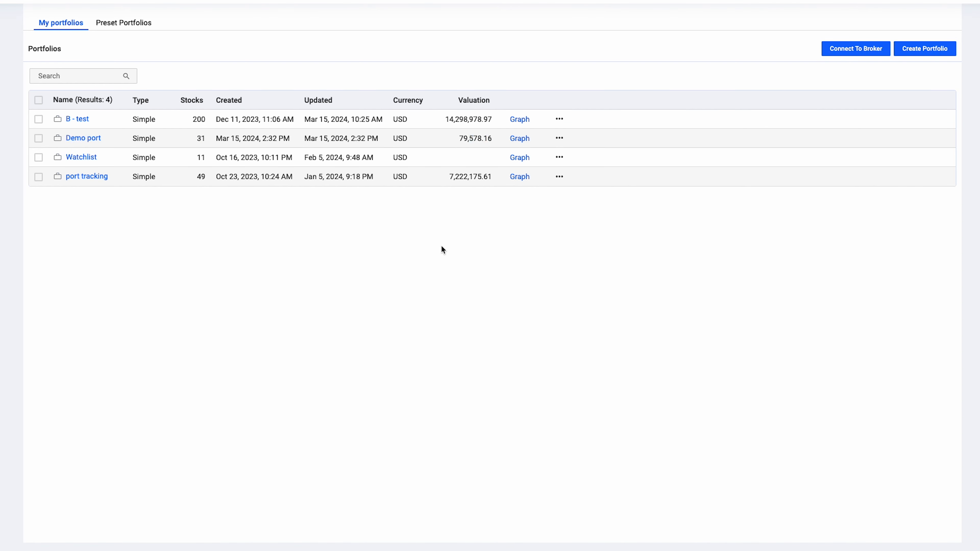
left_click(83, 137)
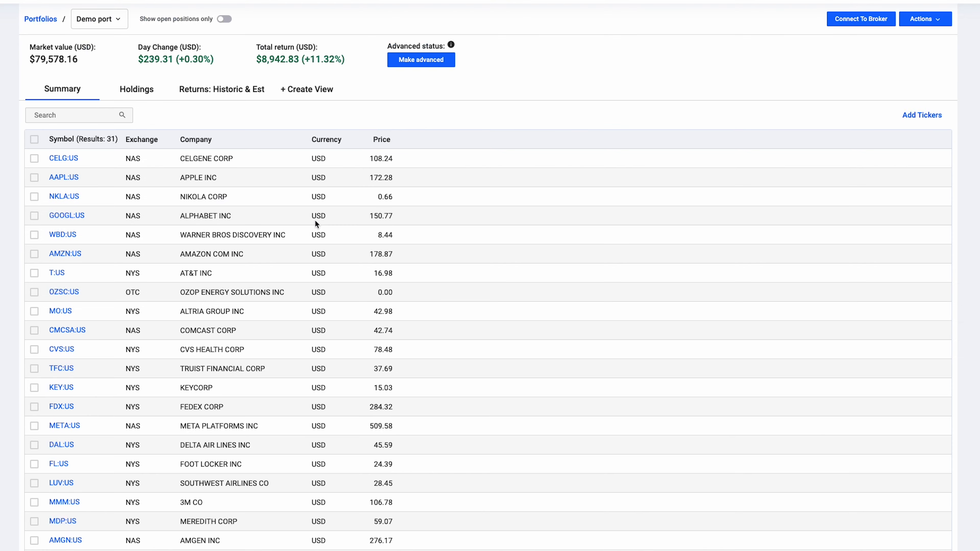
scroll("down", 3)
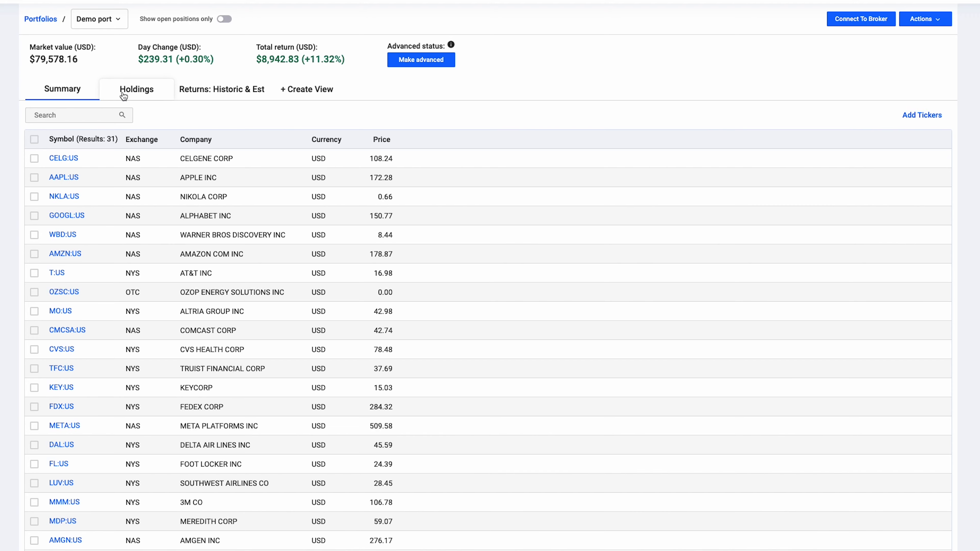
Step: Show Demo port's Holdings table with weighting, market value, shares, costs and gain/loss per ticker
left_click(136, 89)
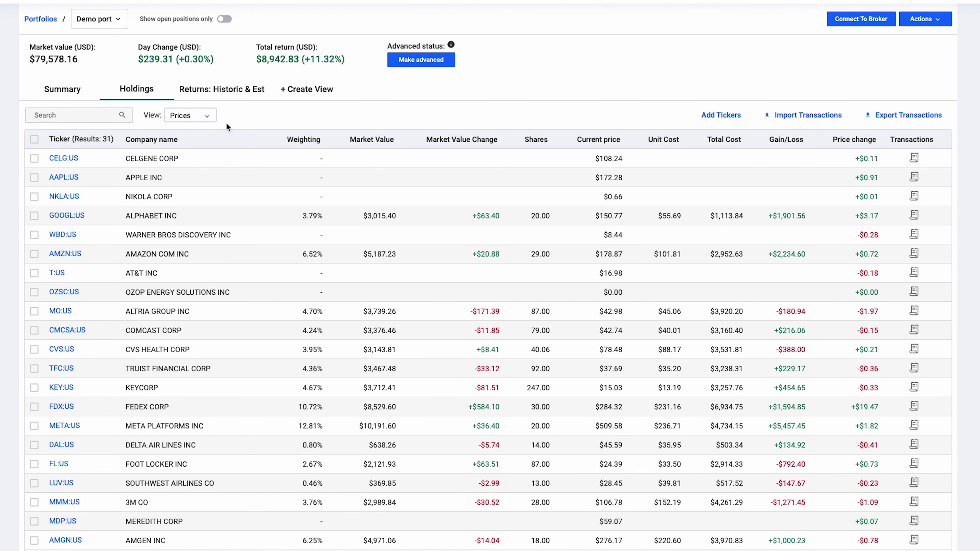
mouse_move(355, 277)
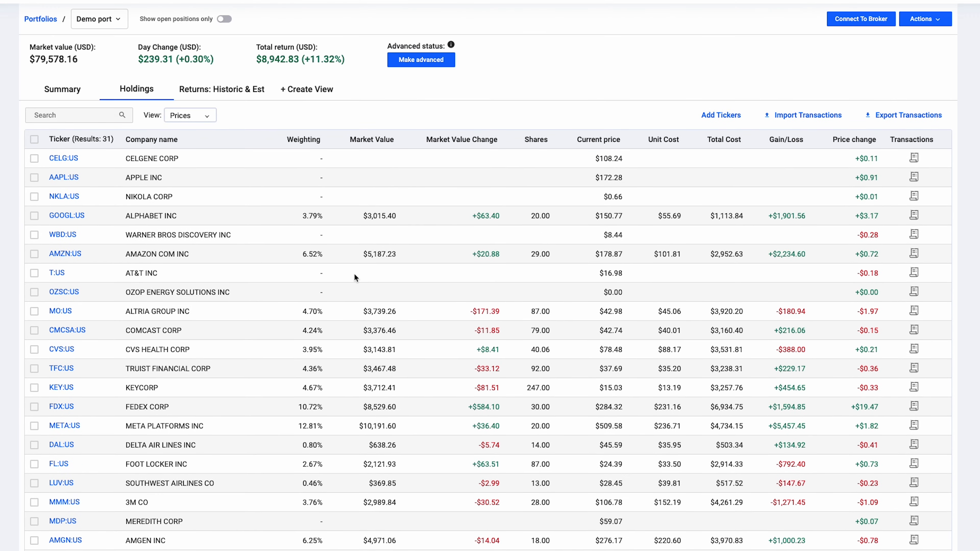
mouse_move(326, 200)
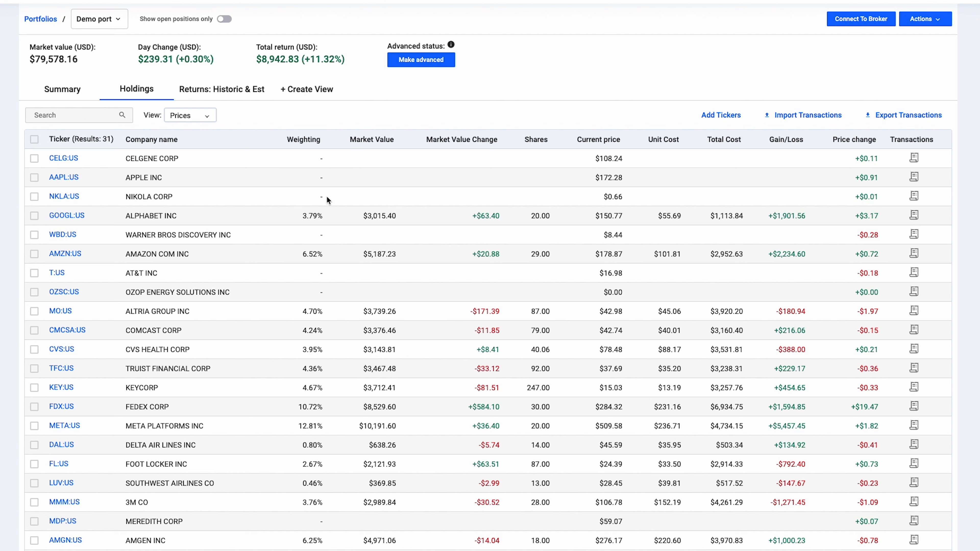
mouse_move(316, 198)
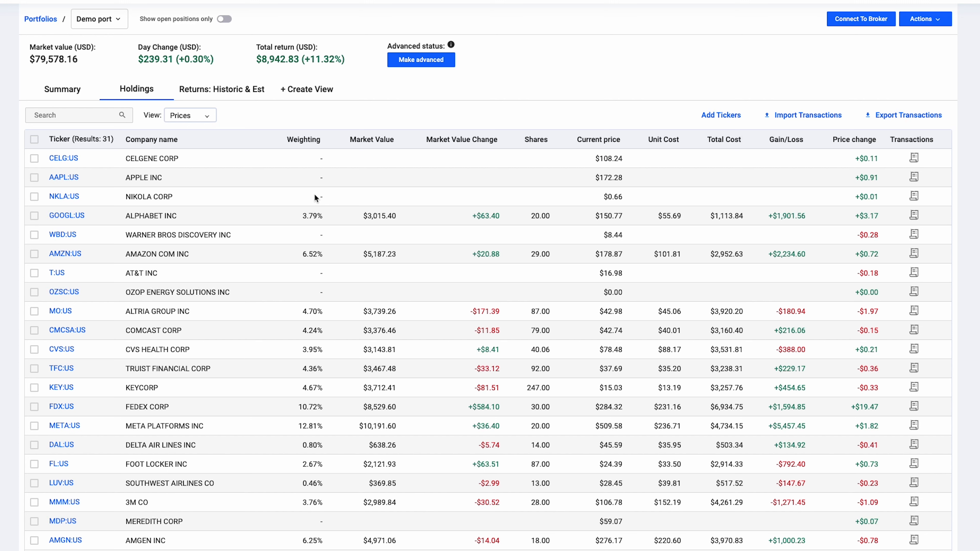
mouse_move(884, 175)
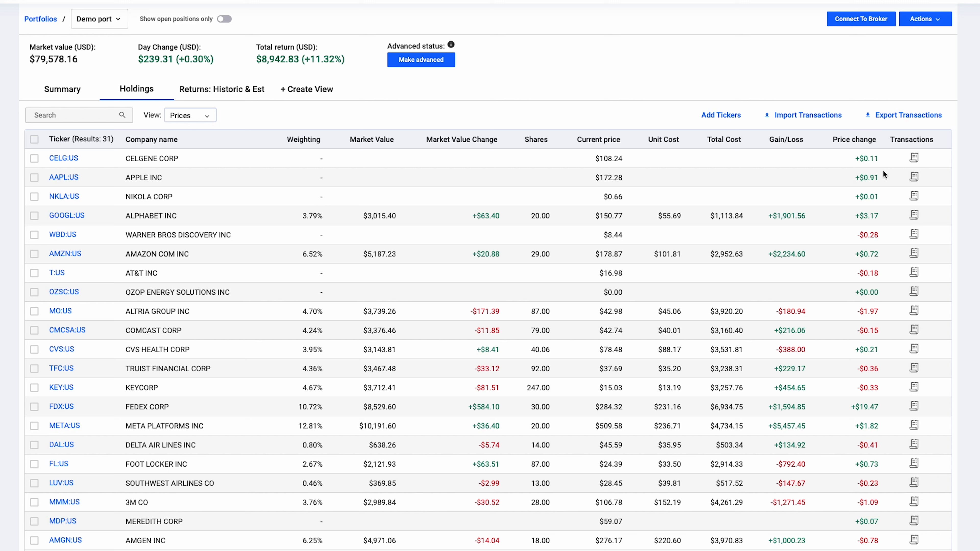
mouse_move(899, 193)
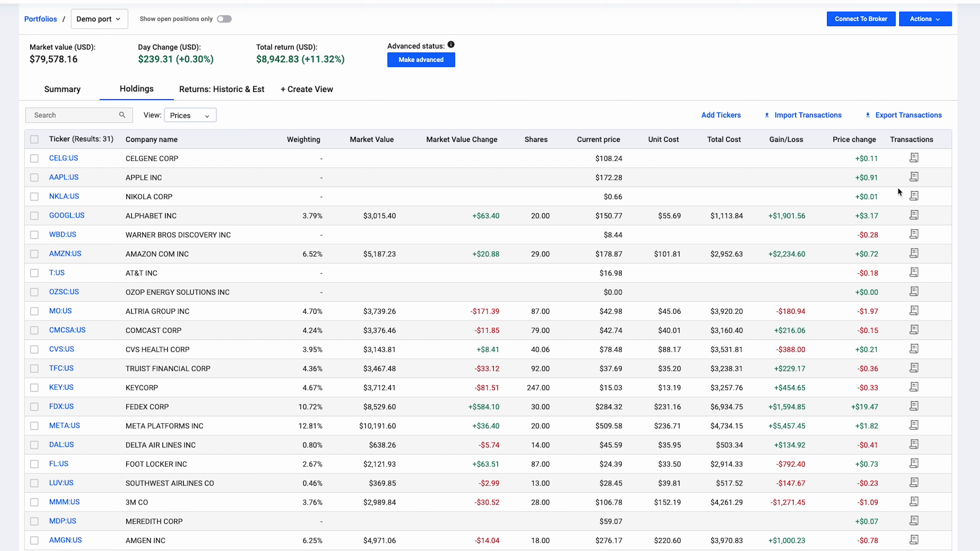
mouse_move(923, 181)
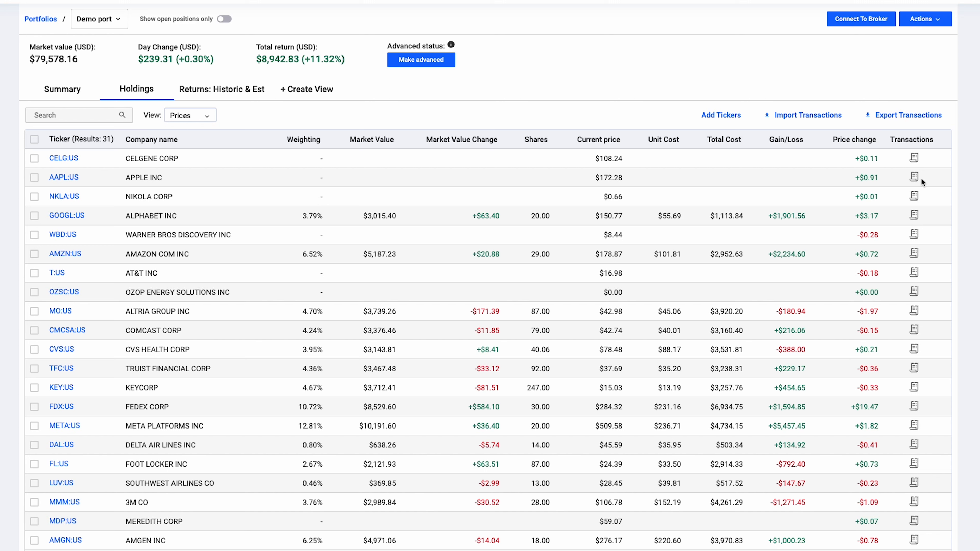
left_click(913, 177)
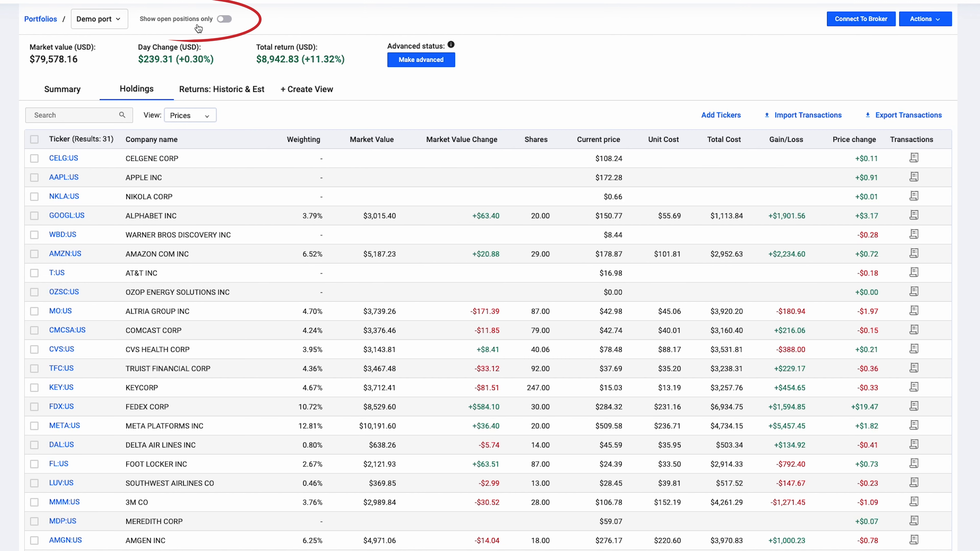
mouse_move(158, 26)
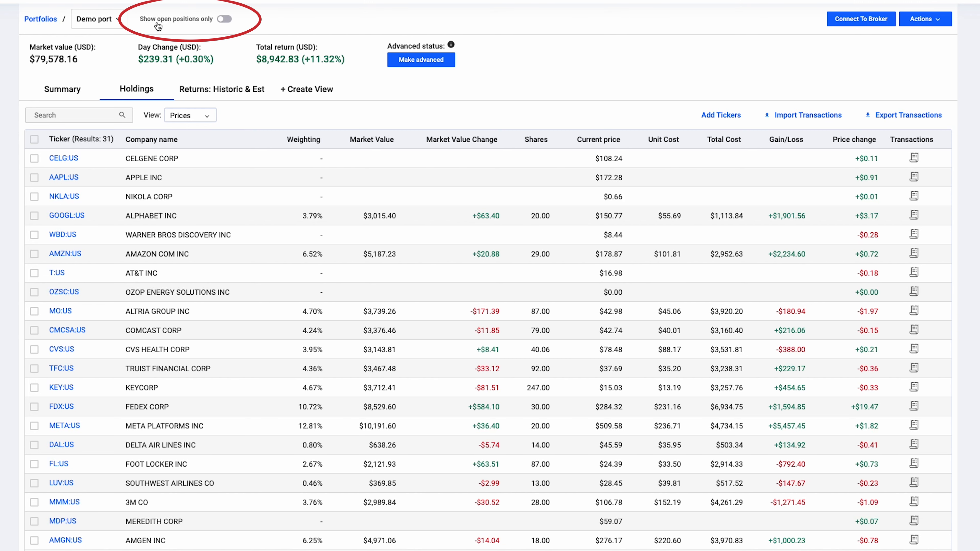
left_click(229, 19)
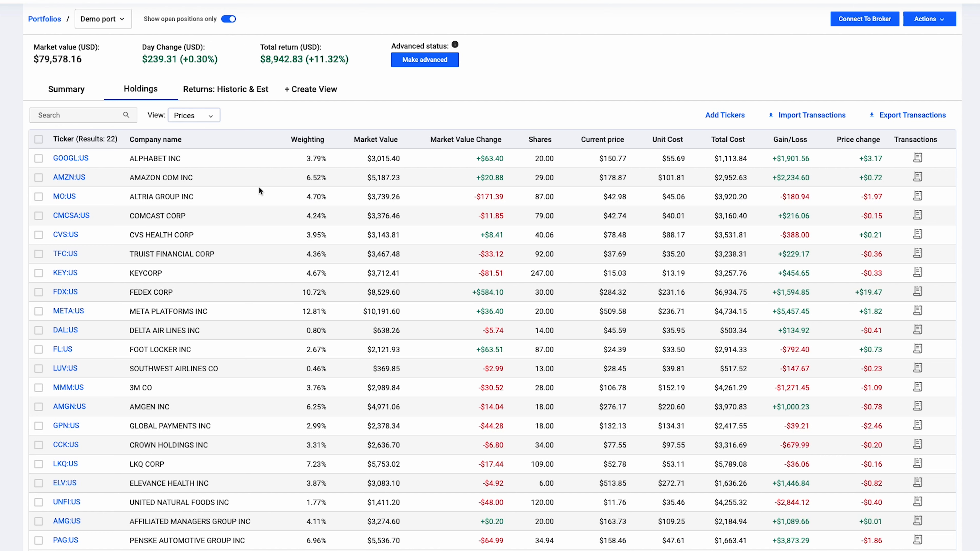
mouse_move(428, 378)
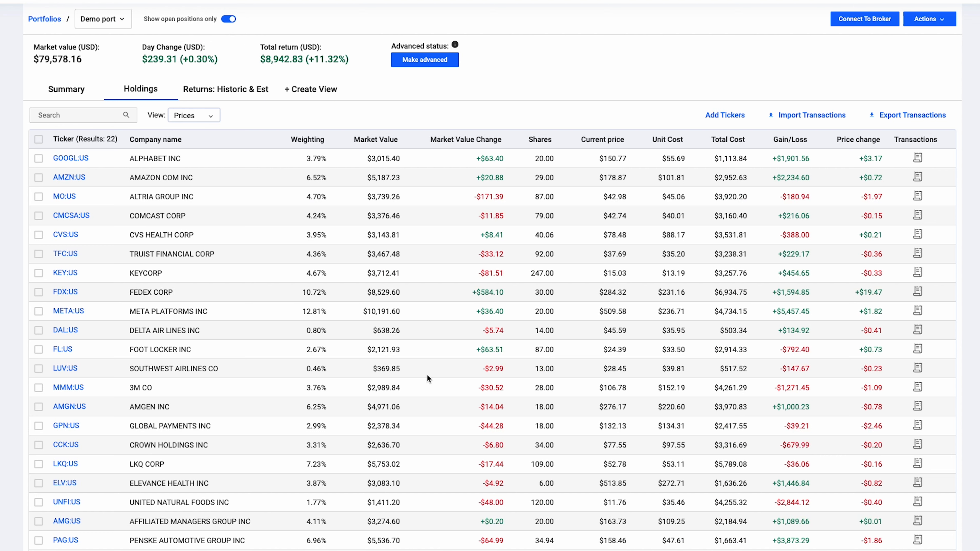
left_click(227, 18)
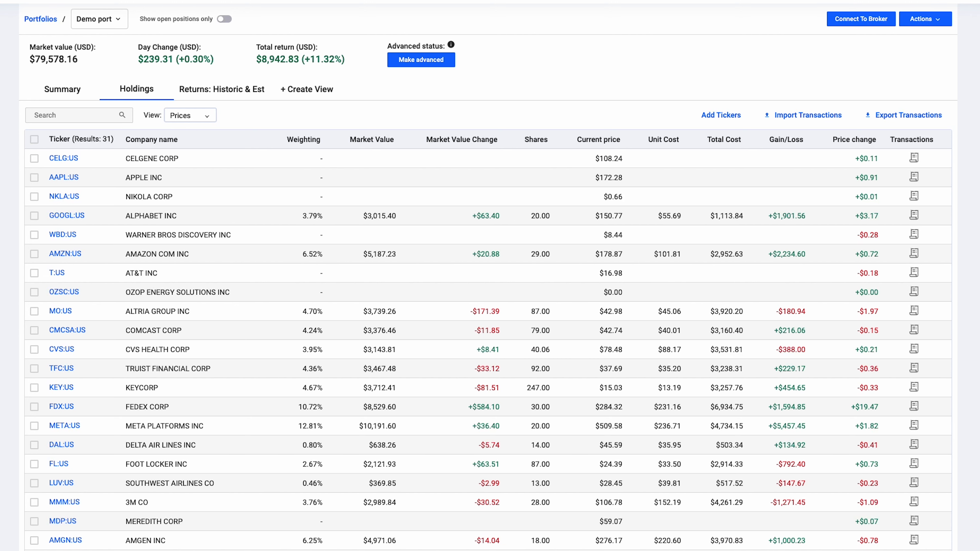
left_click(62, 89)
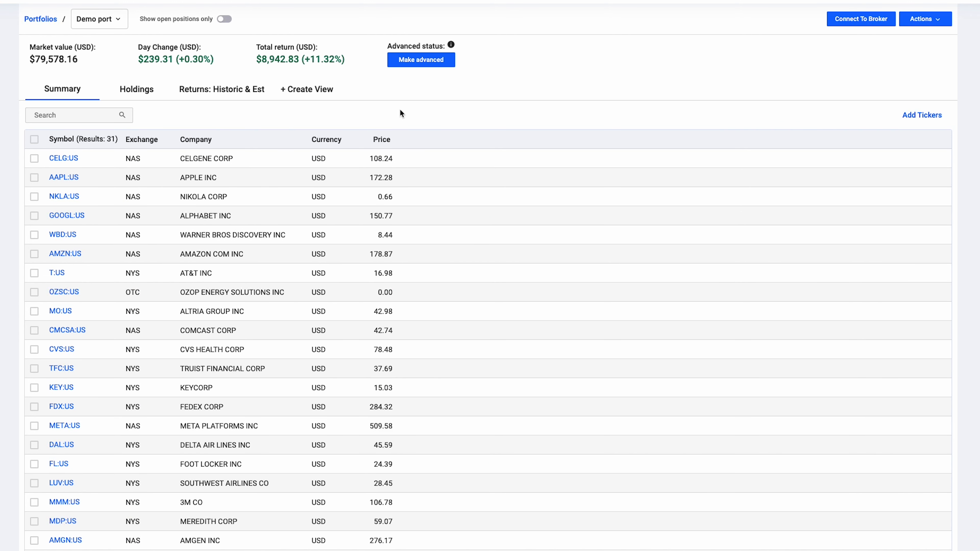
mouse_move(436, 82)
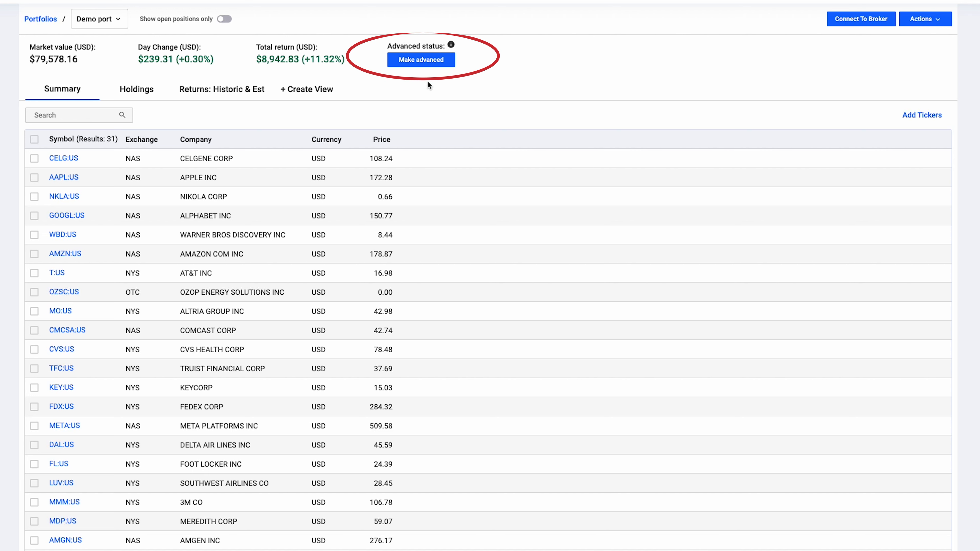
mouse_move(560, 80)
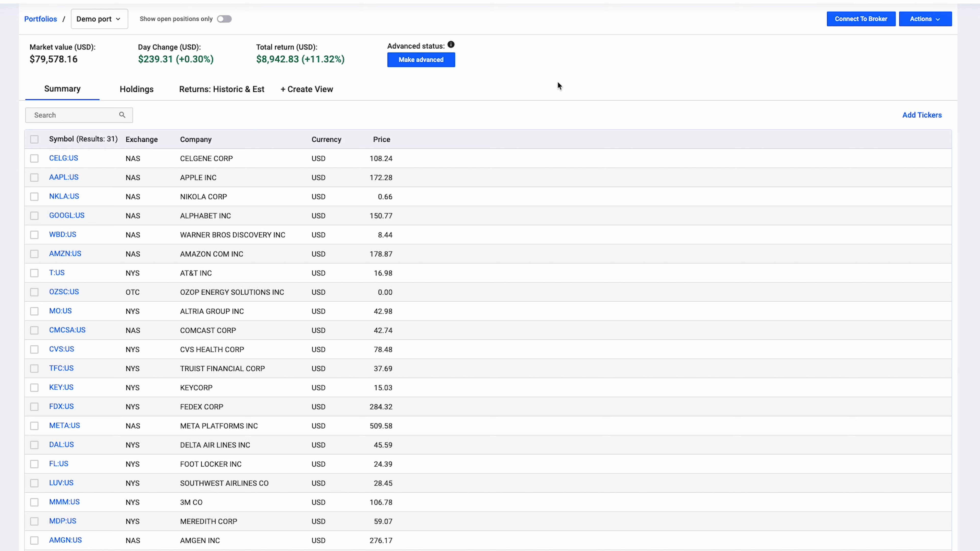
Step: Bring up Demo port's Actions list with ticker, transaction, view and portfolio options
left_click(925, 19)
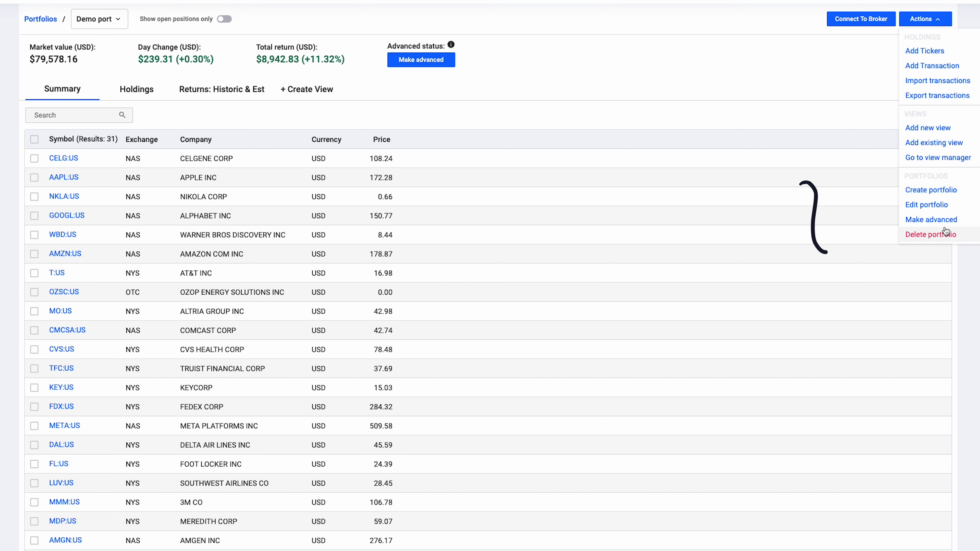
mouse_move(931, 219)
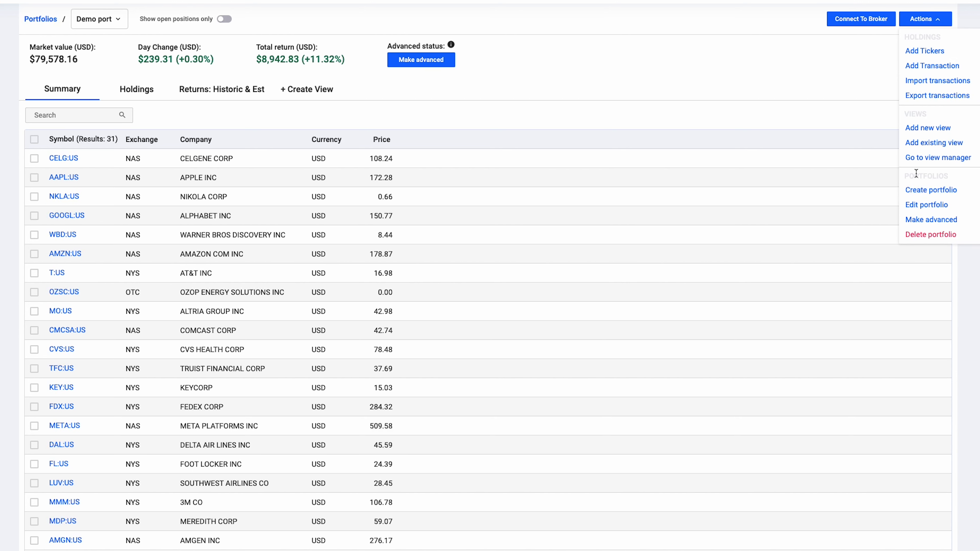
mouse_move(943, 219)
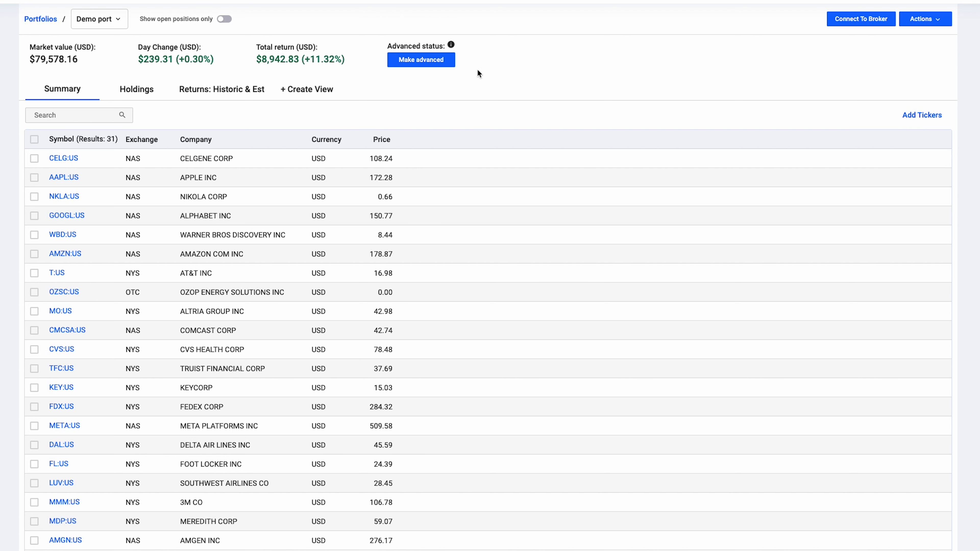
mouse_move(459, 20)
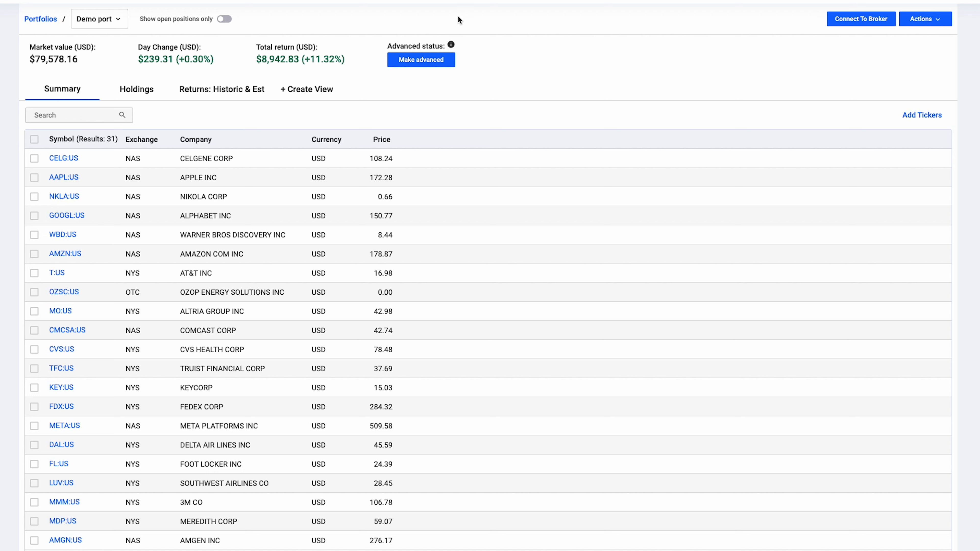
mouse_move(453, 86)
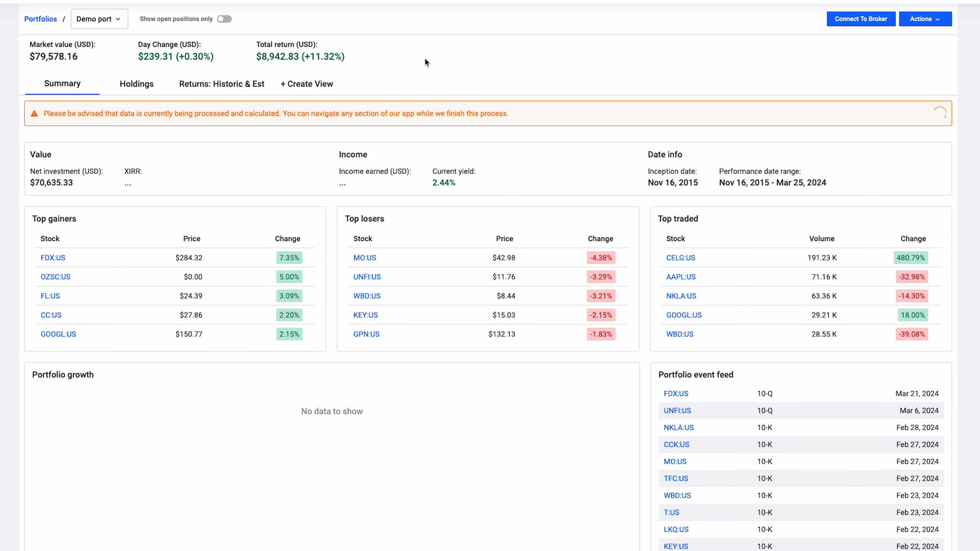
Step: Scroll the advanced Demo port summary while returns, income and growth chart calculate
scroll("down", 3)
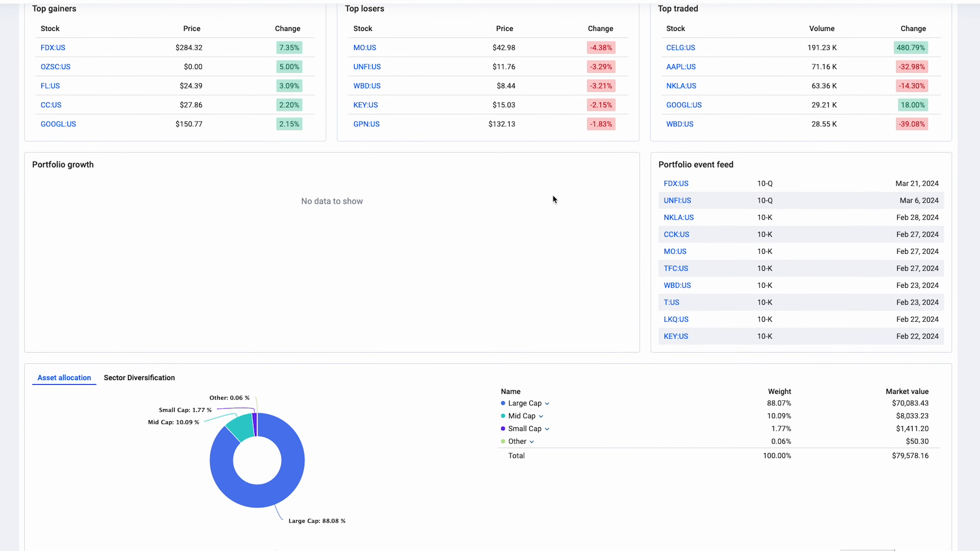
scroll("up", 3)
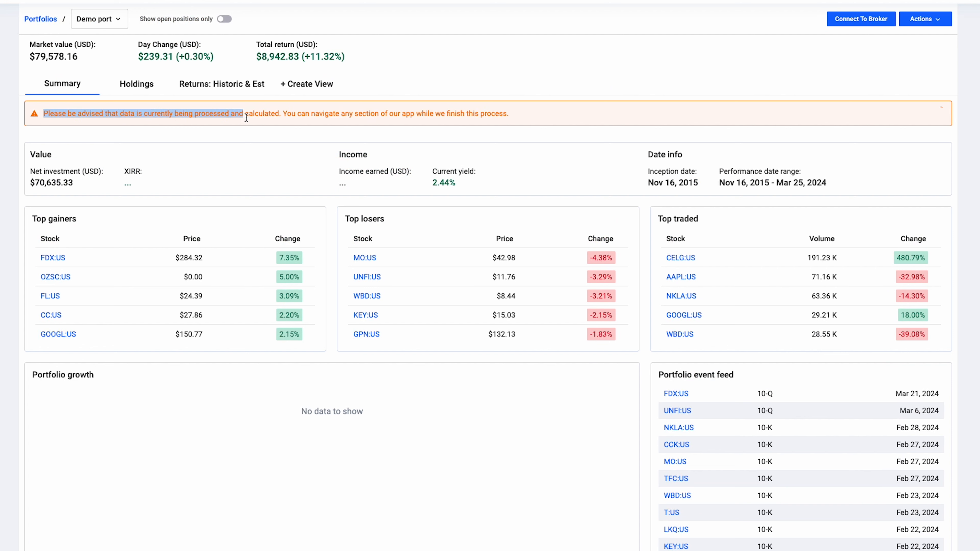
mouse_move(300, 115)
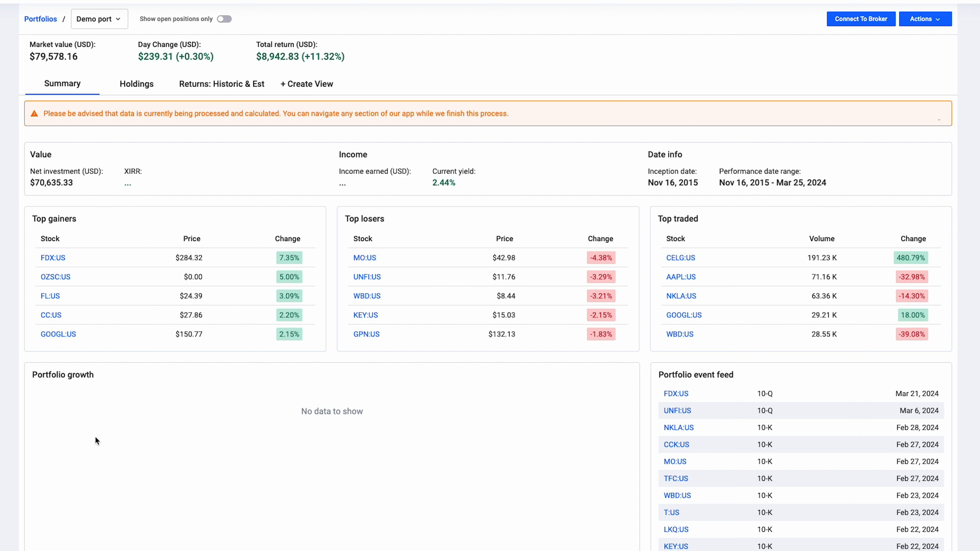
mouse_move(127, 179)
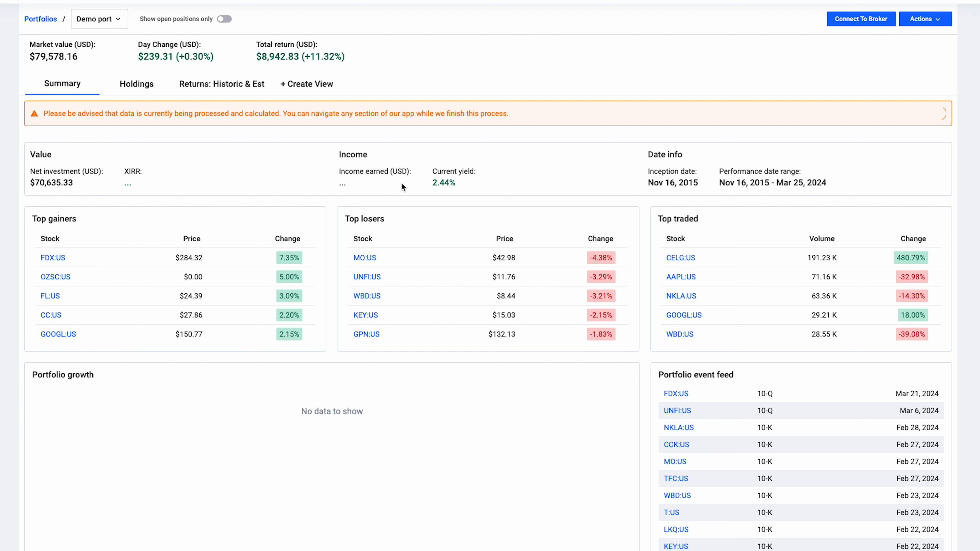
mouse_move(154, 106)
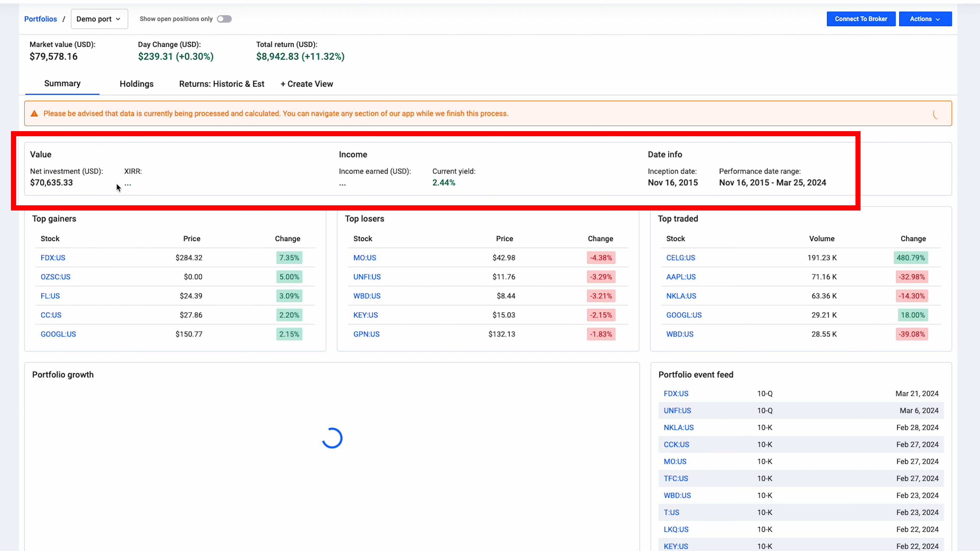
mouse_move(317, 176)
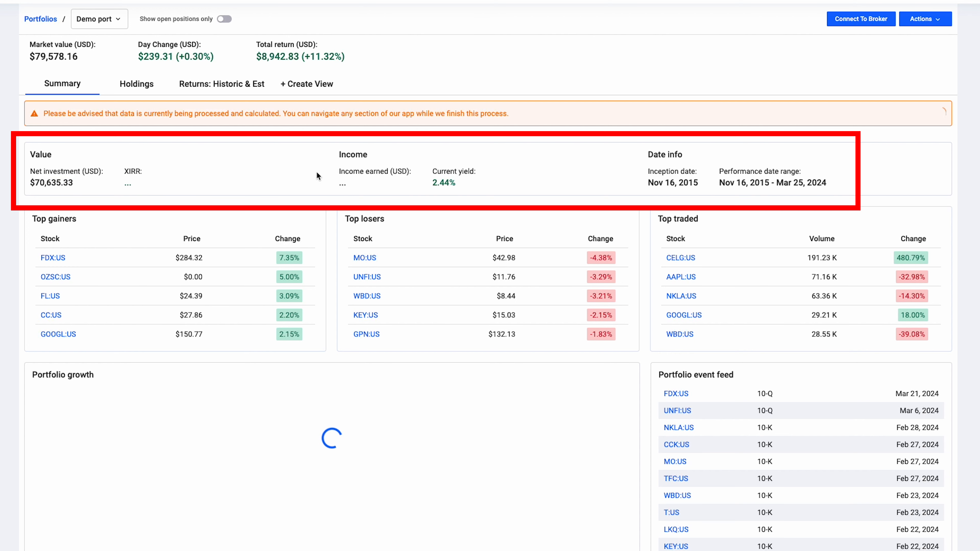
mouse_move(429, 178)
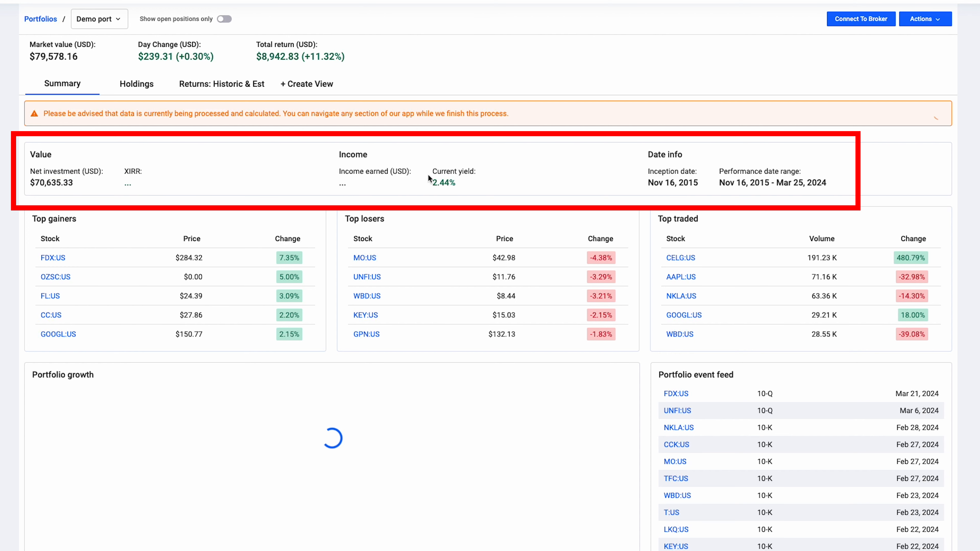
mouse_move(471, 198)
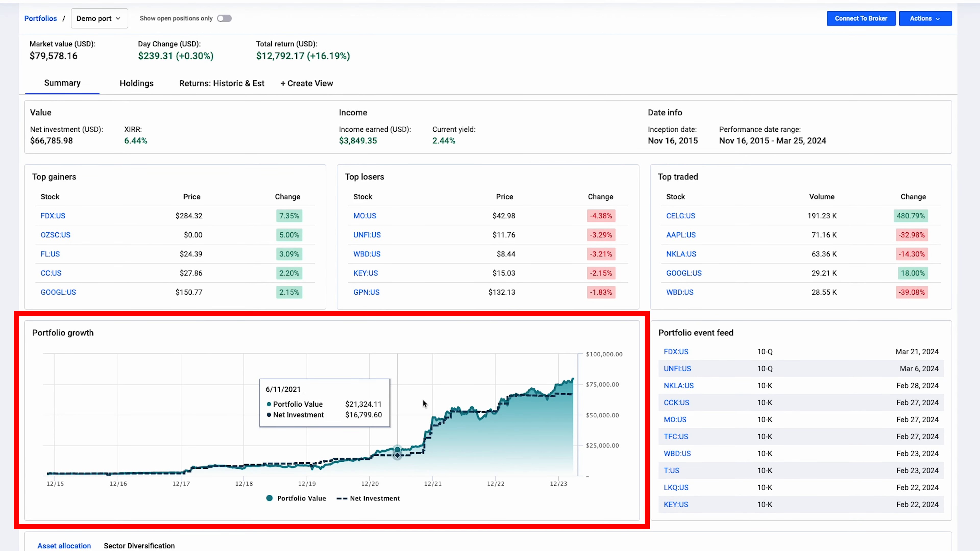
mouse_move(508, 379)
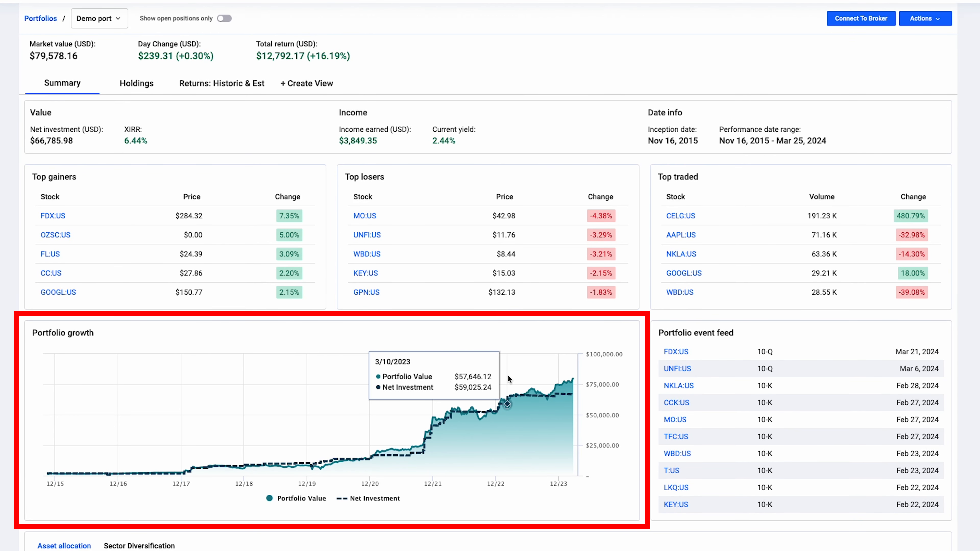
mouse_move(129, 256)
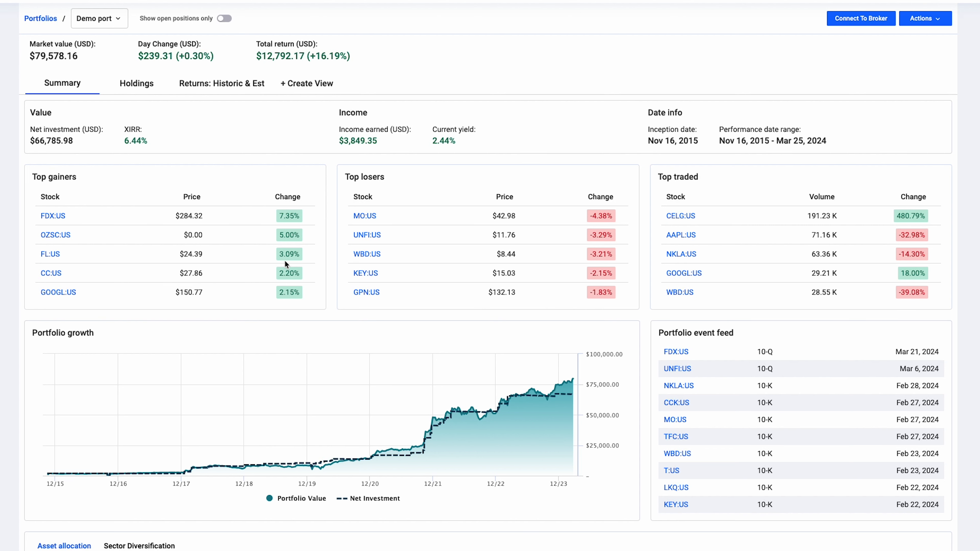
mouse_move(573, 209)
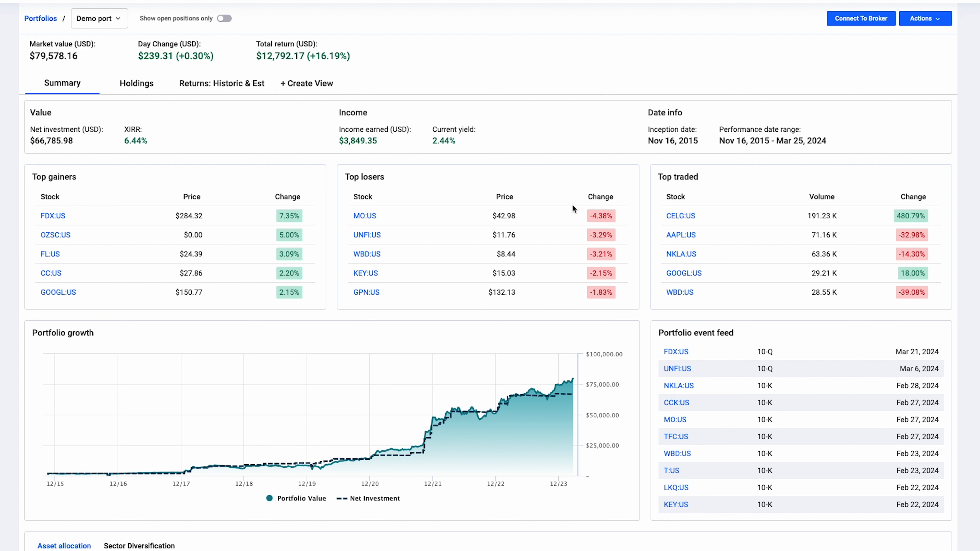
mouse_move(801, 212)
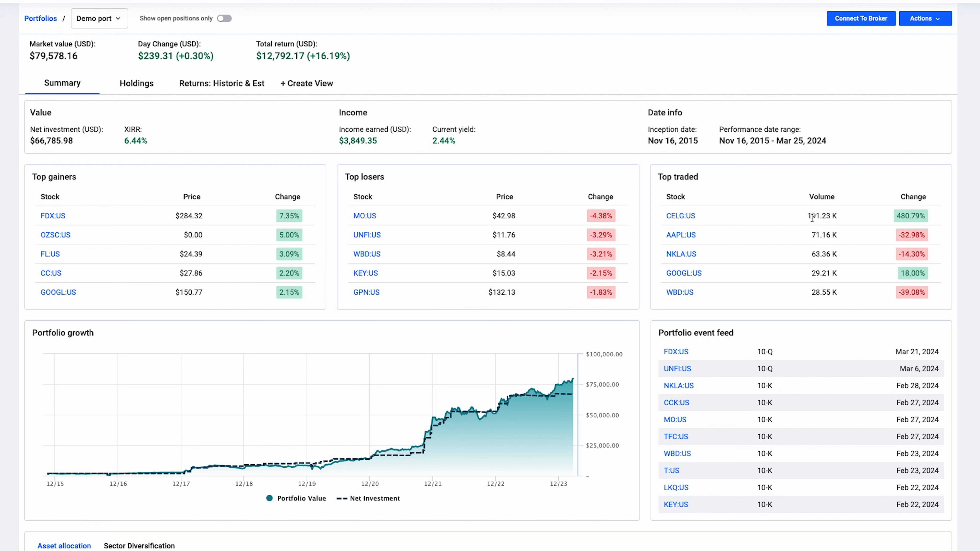
mouse_move(900, 215)
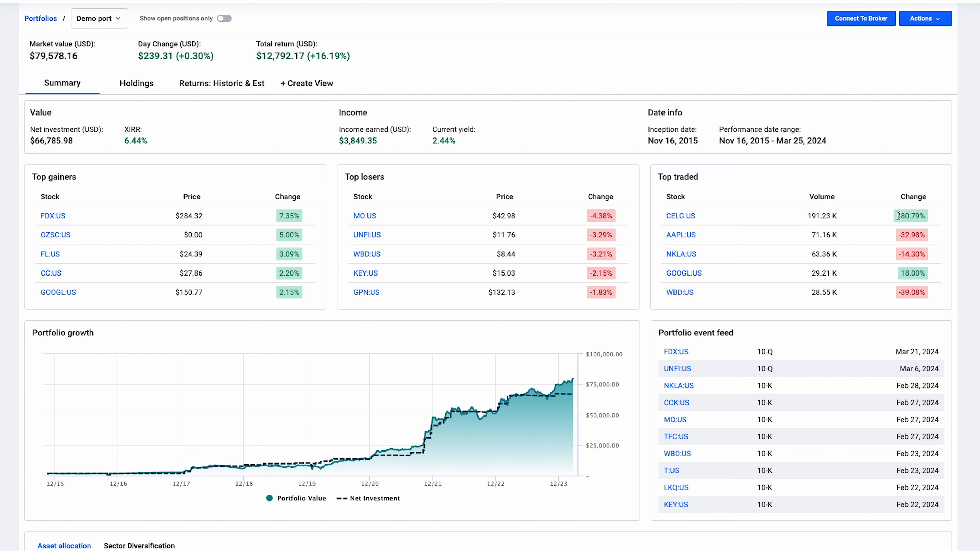
mouse_move(218, 36)
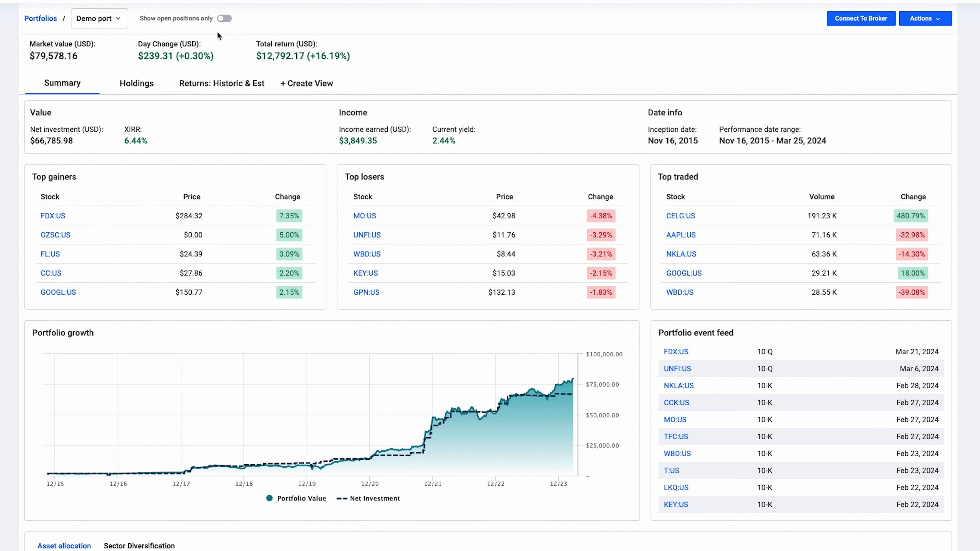
left_click(224, 19)
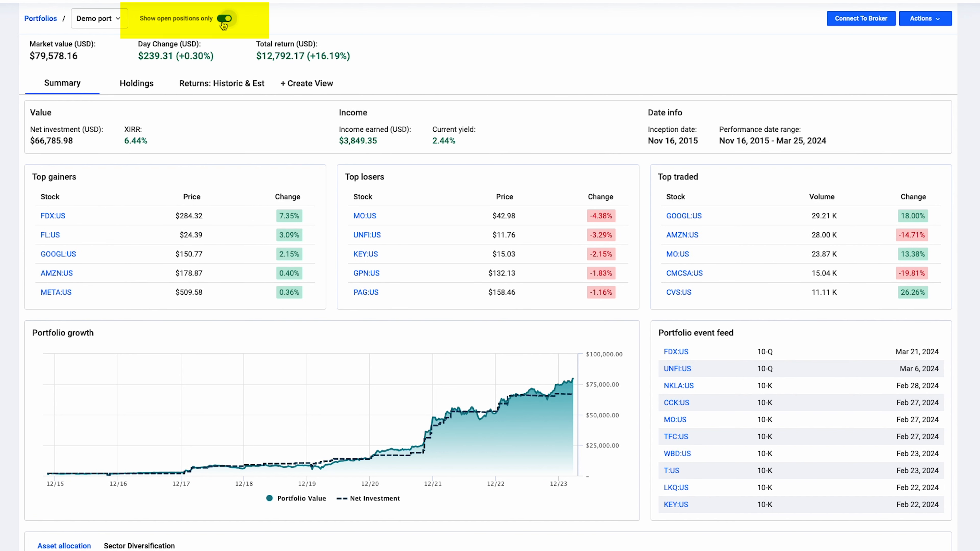
left_click(223, 18)
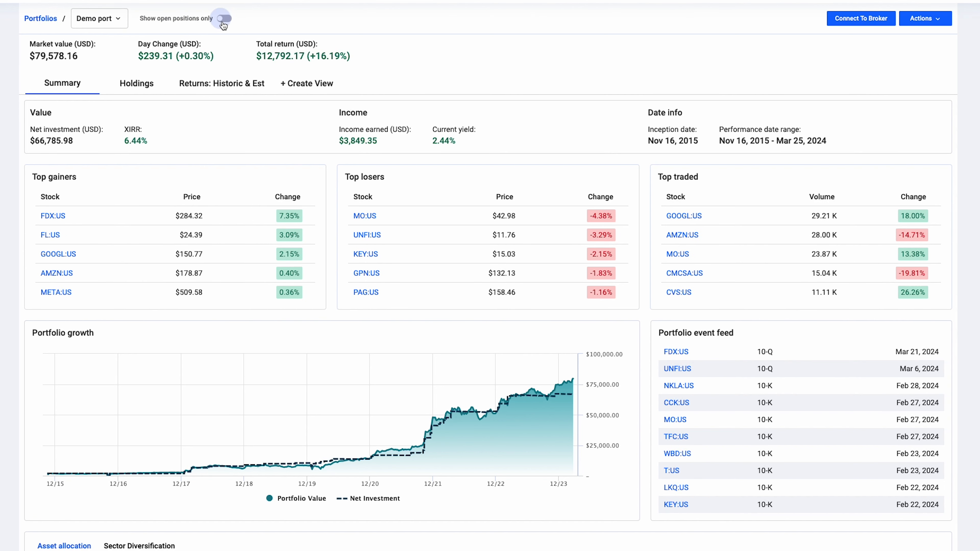
left_click(223, 19)
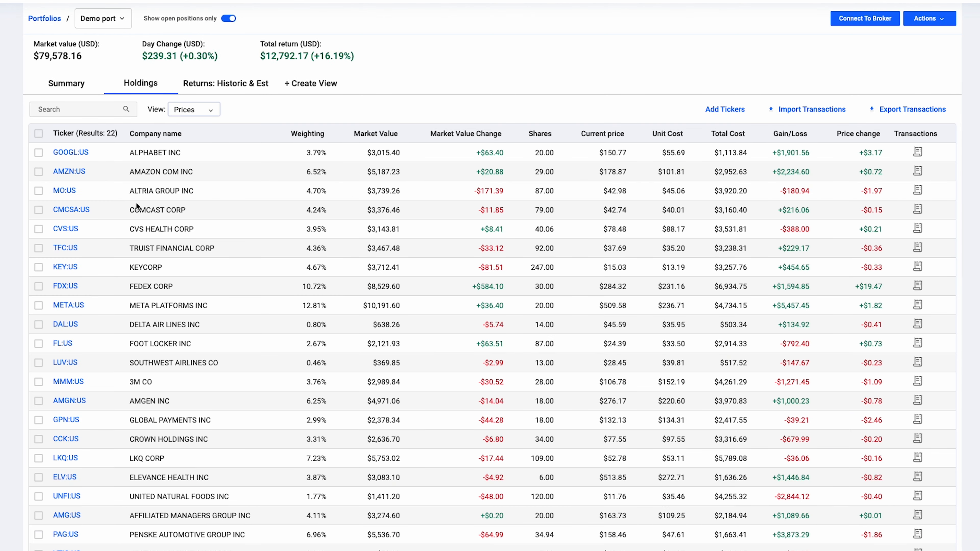
left_click(62, 83)
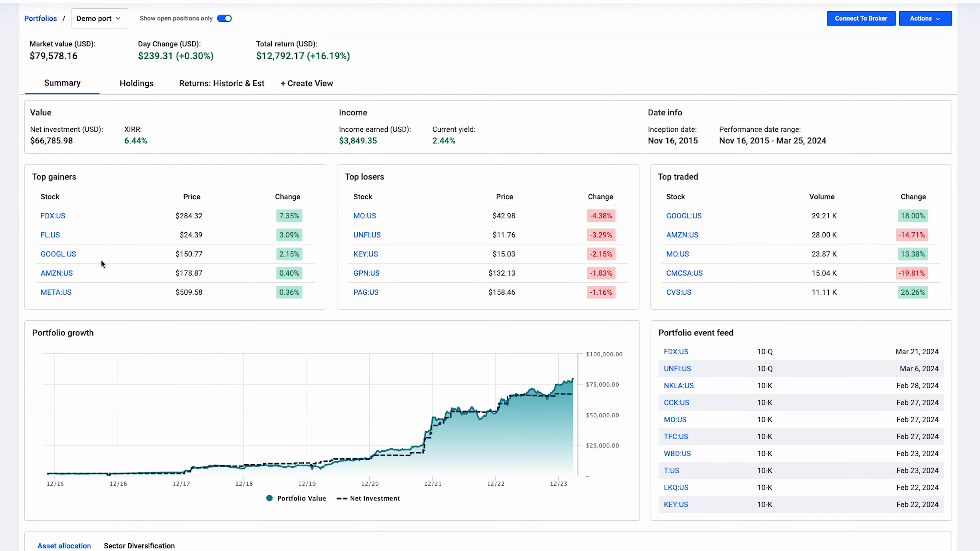
mouse_move(83, 200)
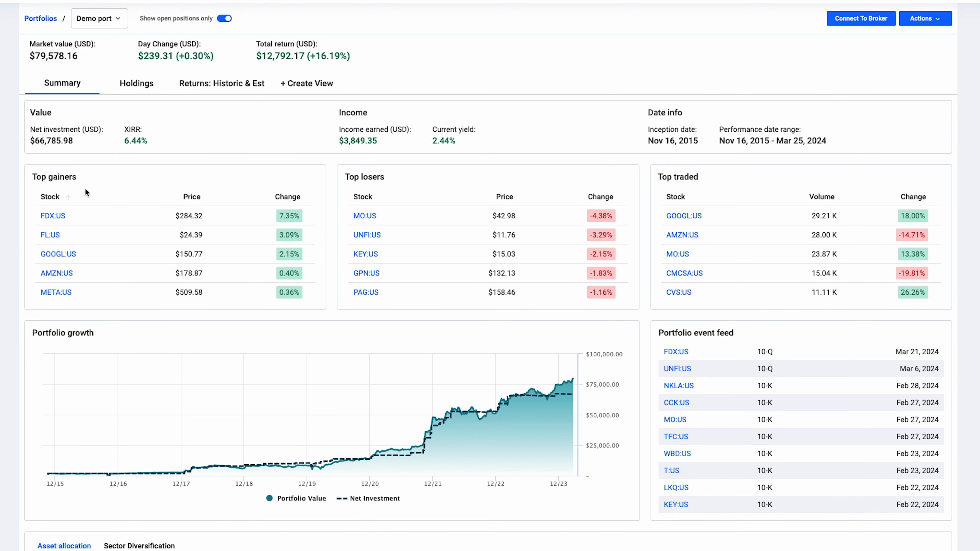
left_click(223, 19)
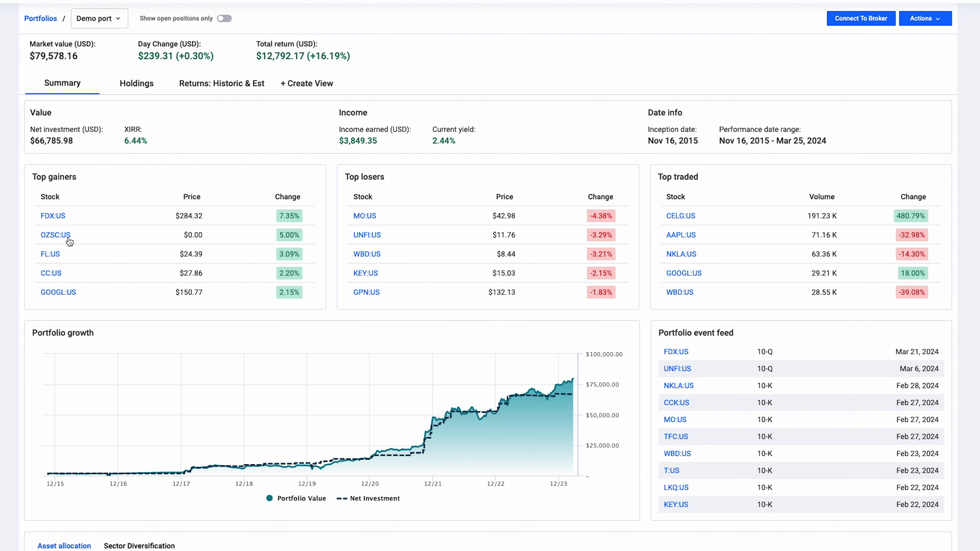
left_click(223, 19)
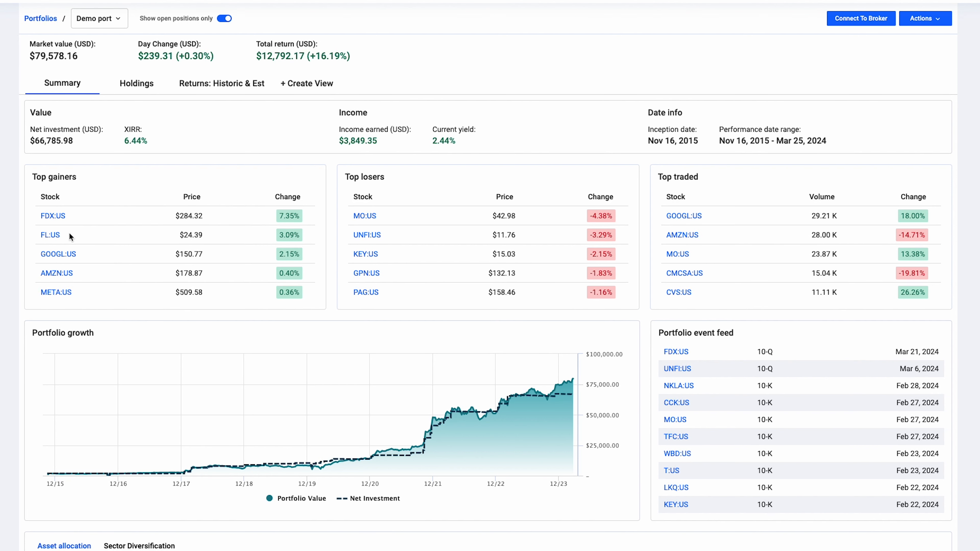
mouse_move(755, 218)
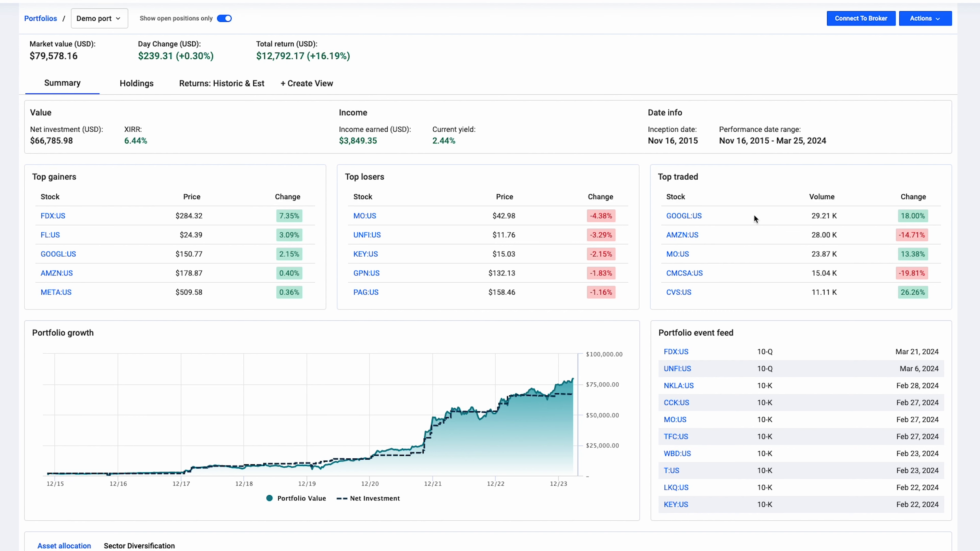
mouse_move(708, 281)
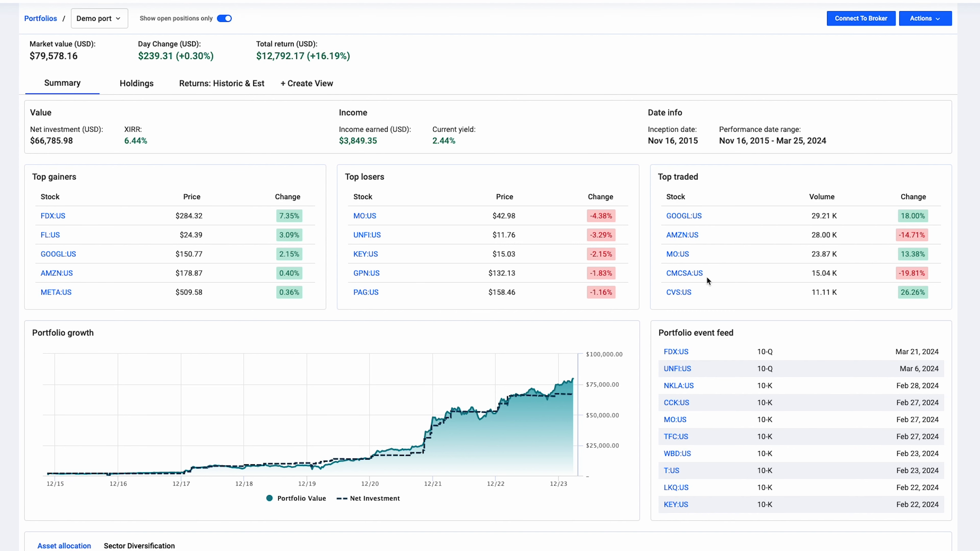
mouse_move(720, 130)
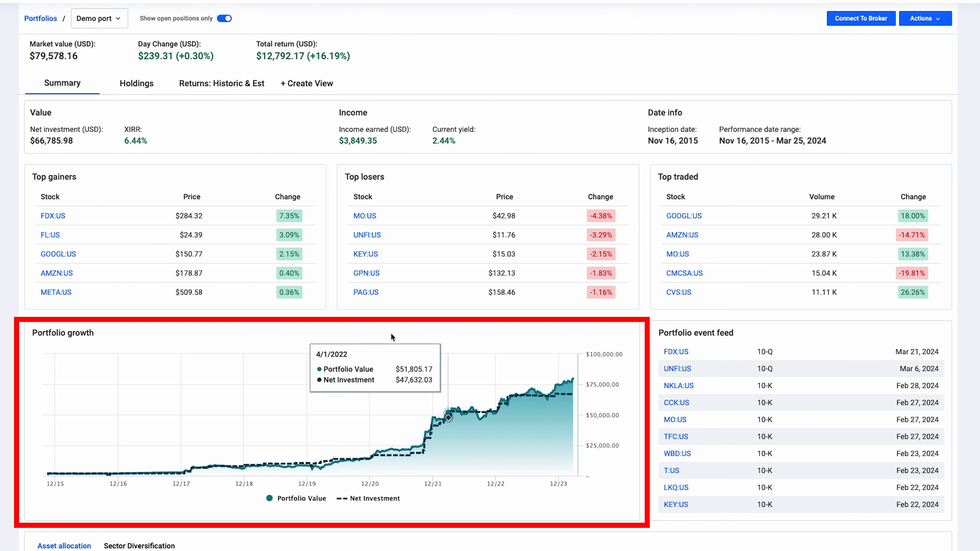
mouse_move(499, 390)
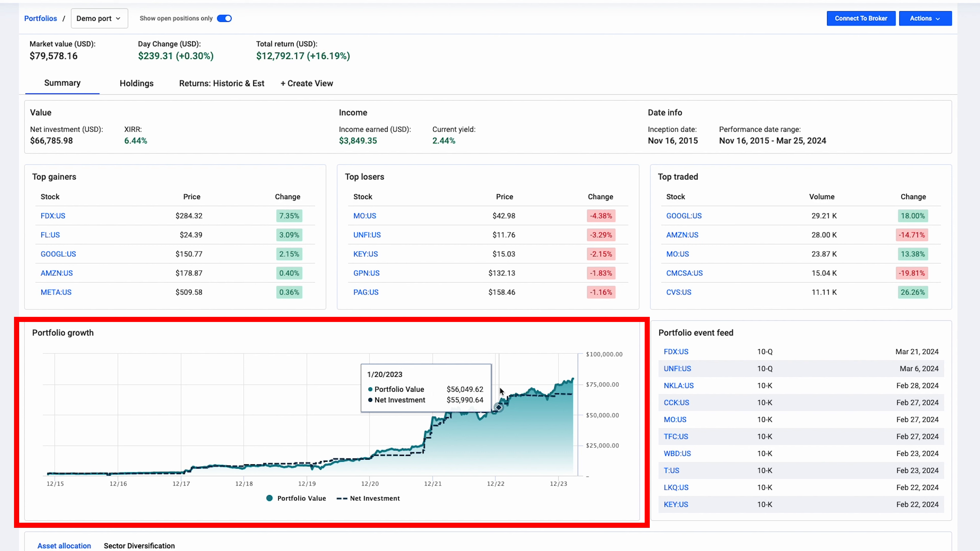
mouse_move(45, 467)
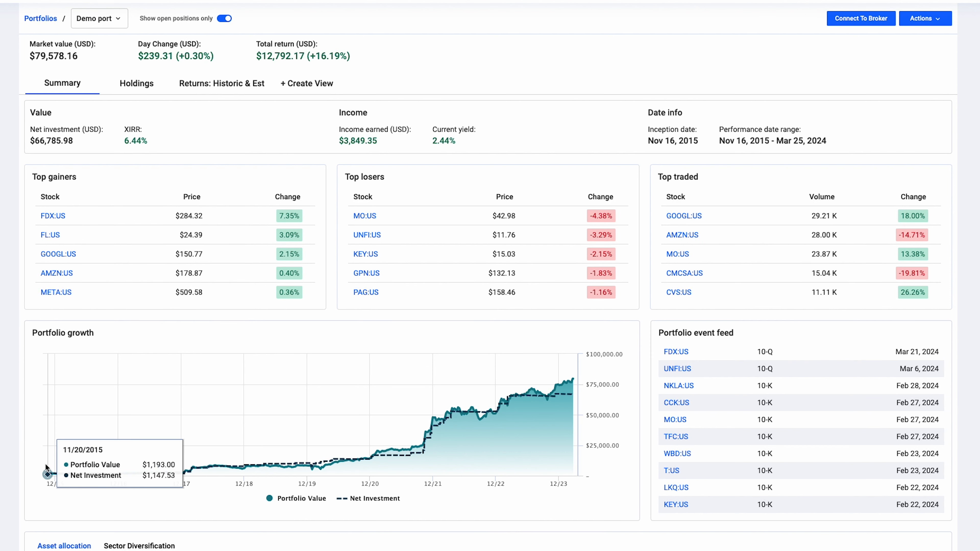
mouse_move(60, 417)
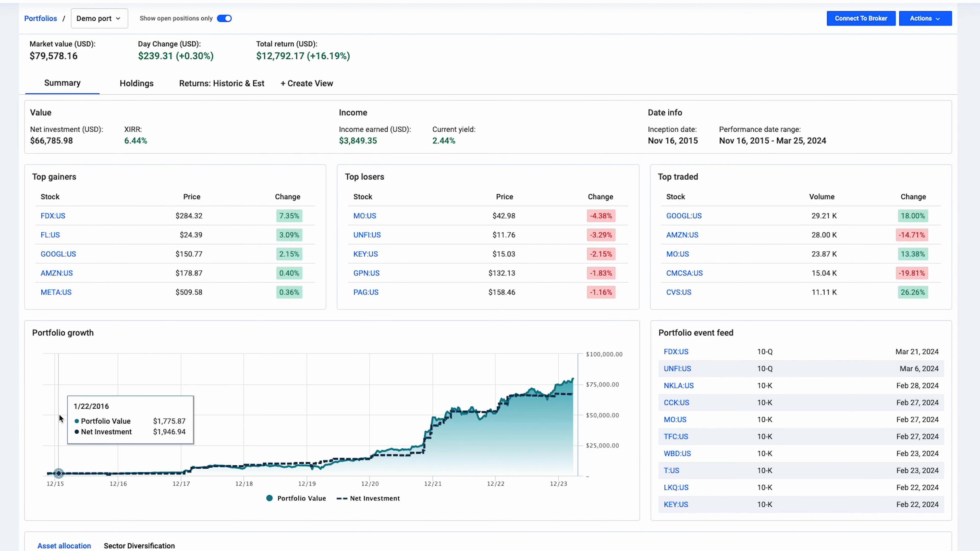
mouse_move(46, 450)
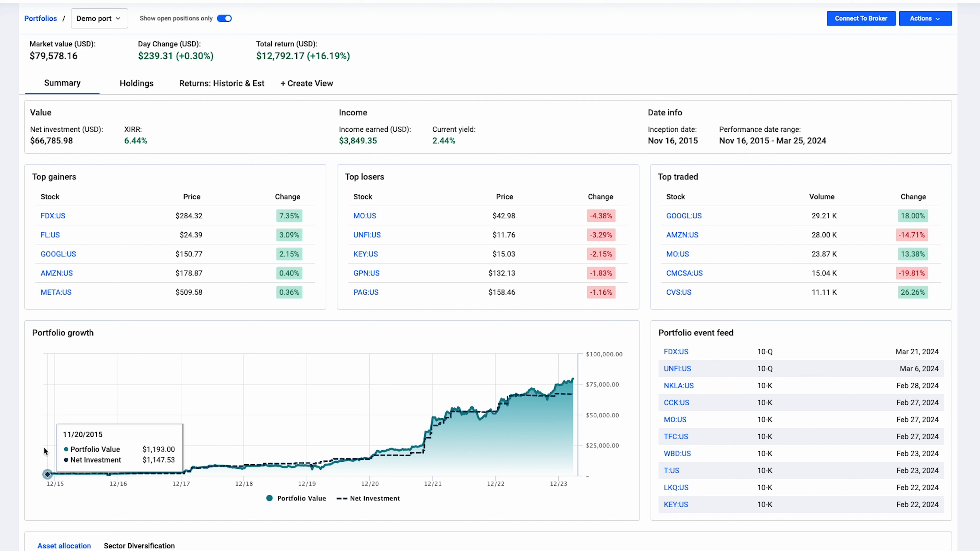
mouse_move(53, 450)
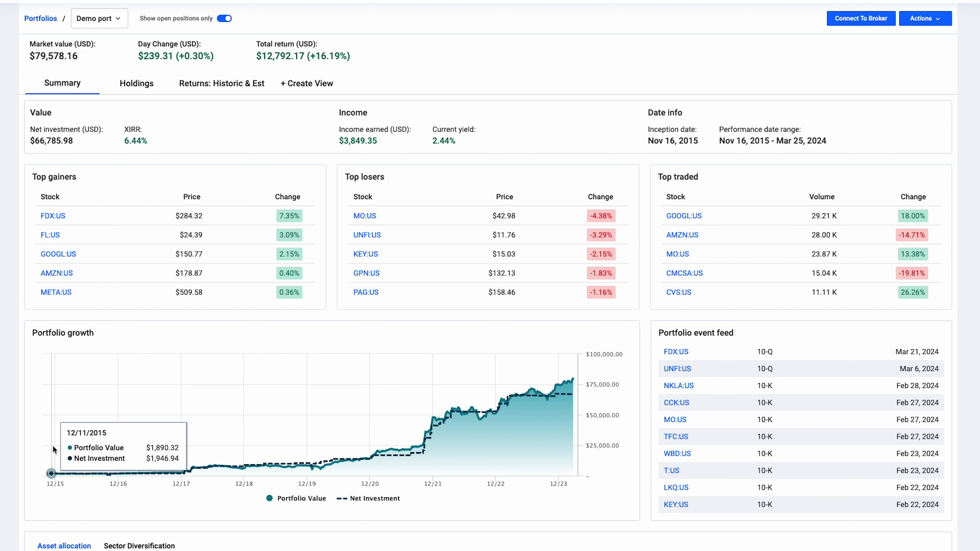
mouse_move(53, 456)
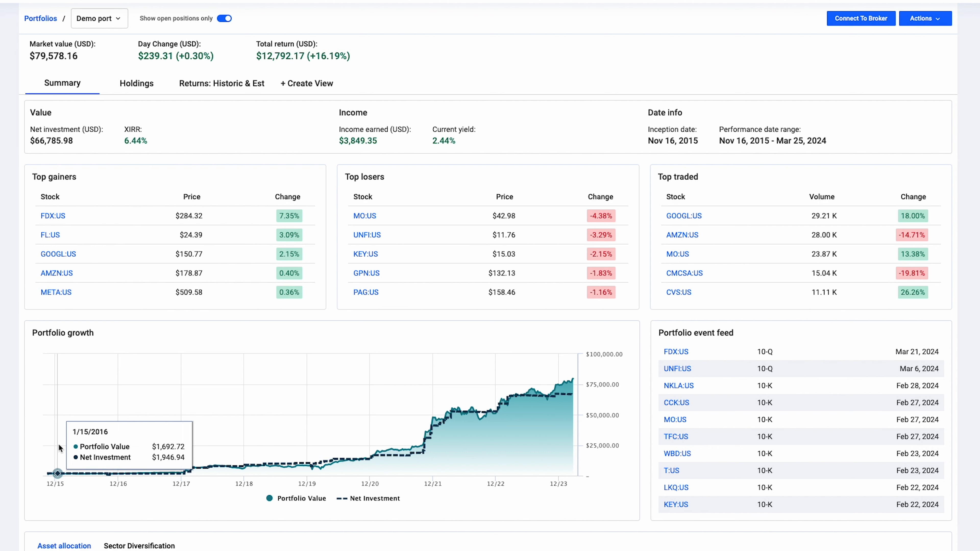
mouse_move(62, 448)
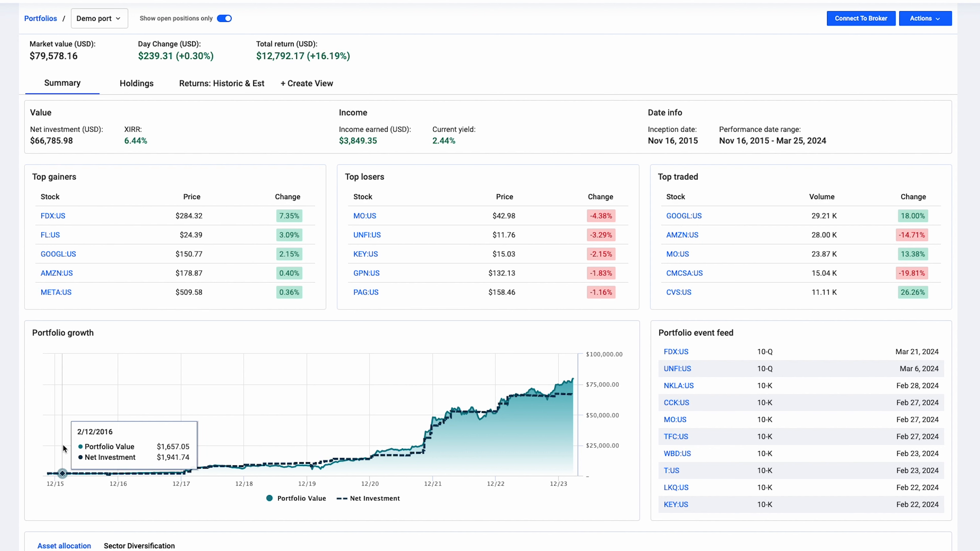
mouse_move(306, 504)
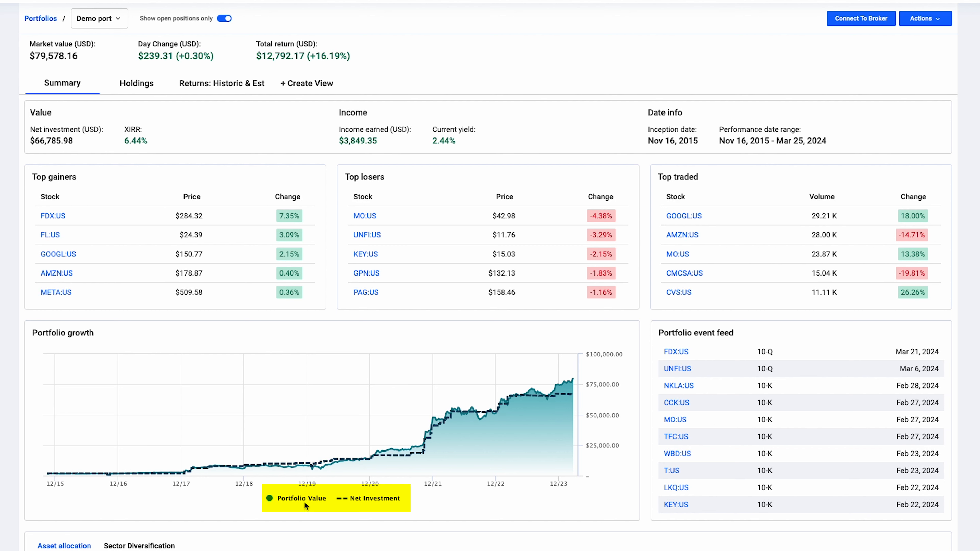
mouse_move(425, 432)
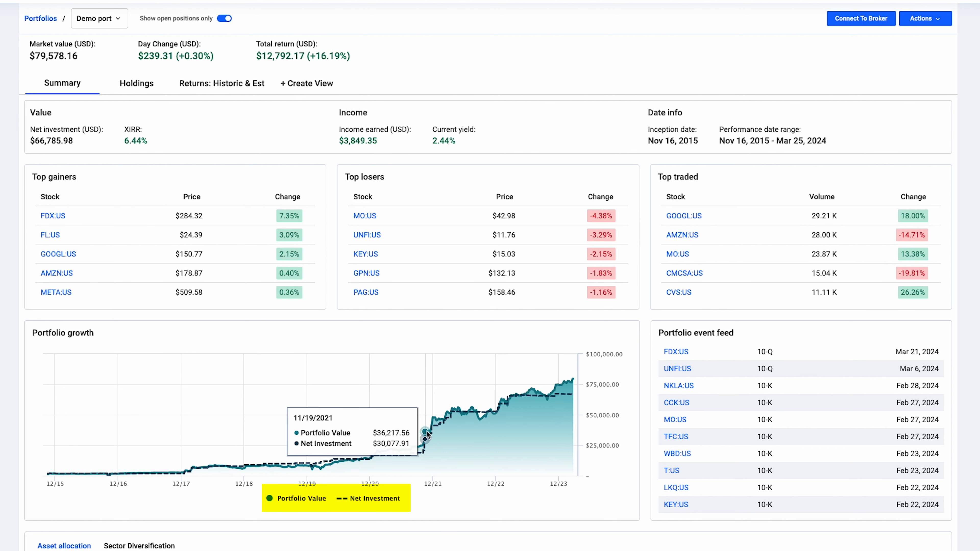
mouse_move(404, 452)
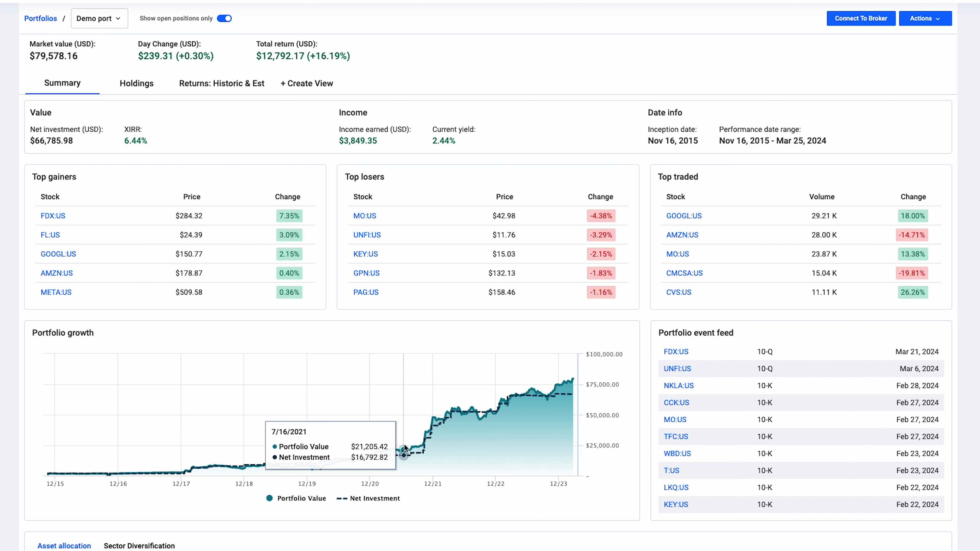
mouse_move(457, 412)
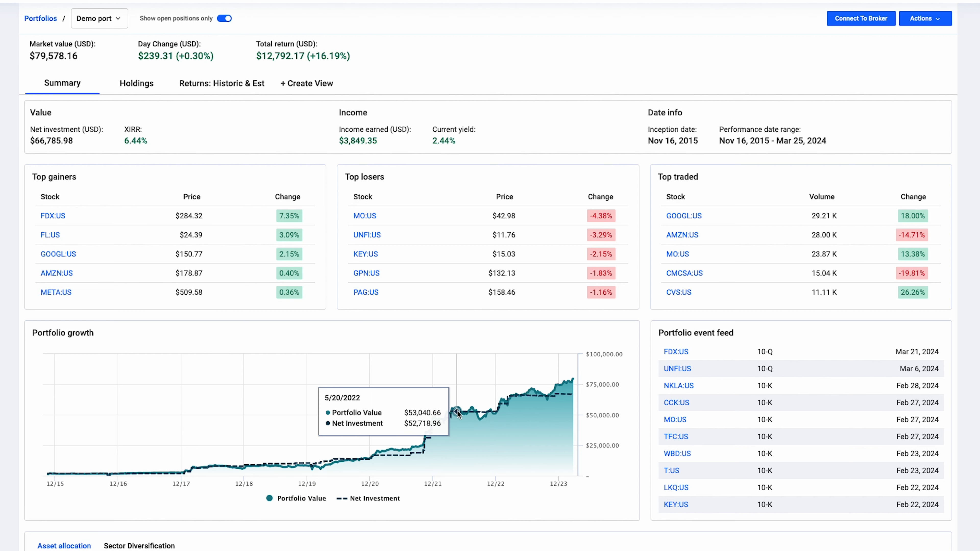
mouse_move(478, 409)
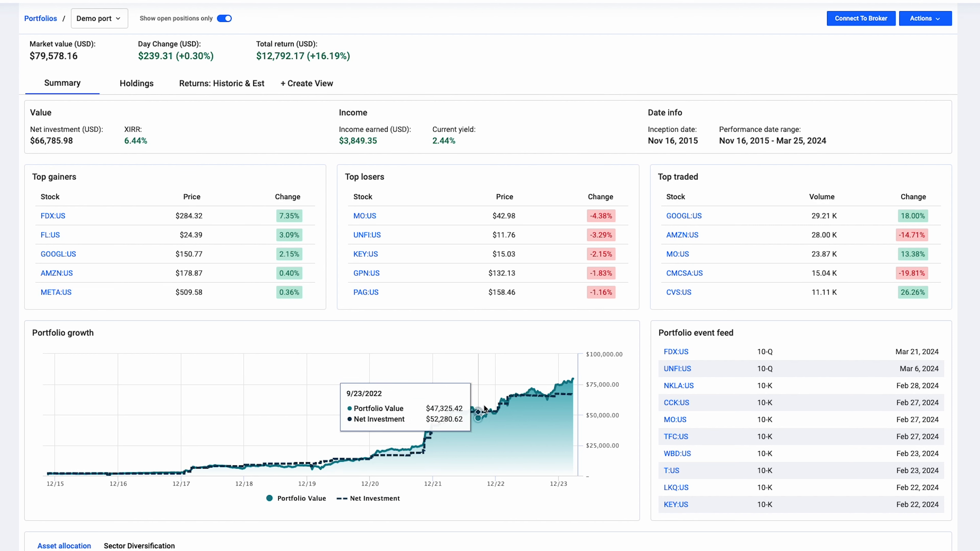
mouse_move(512, 397)
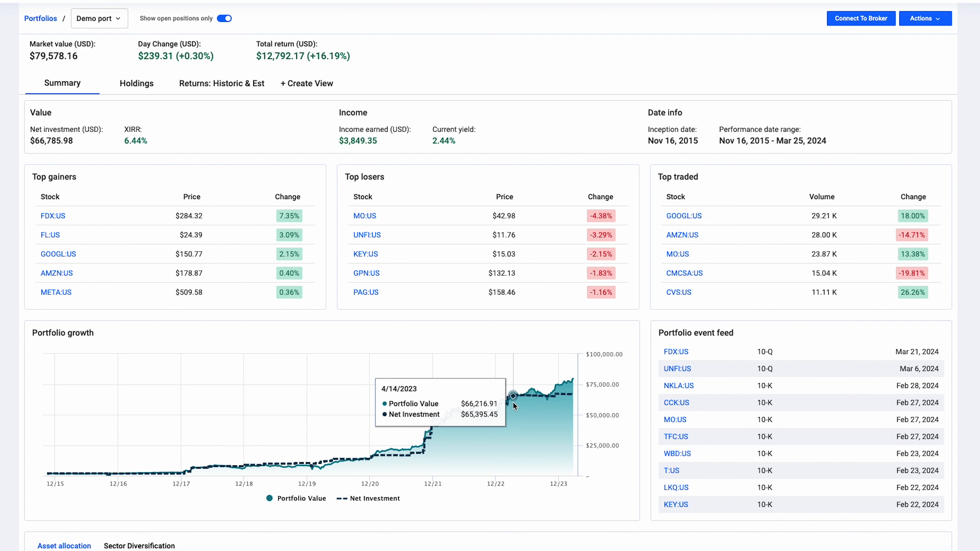
mouse_move(534, 393)
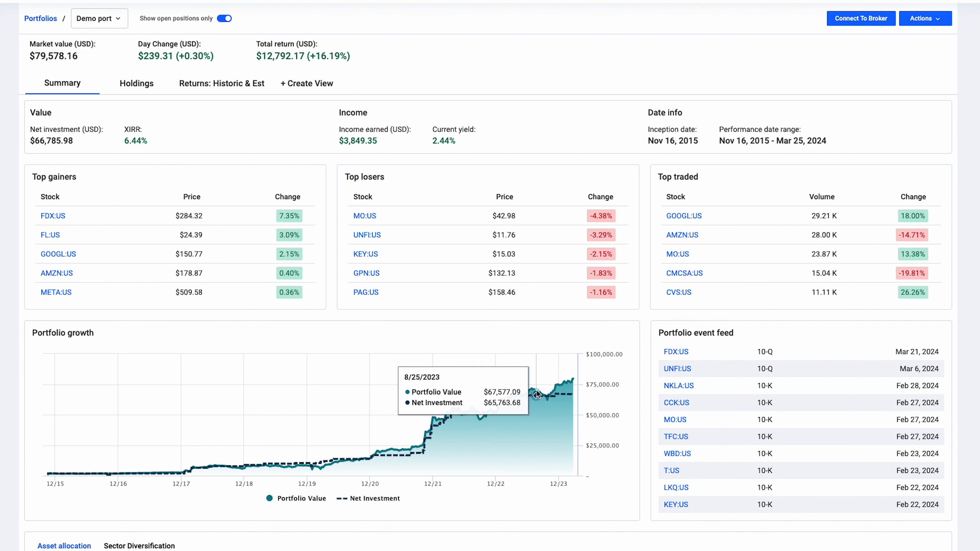
mouse_move(556, 390)
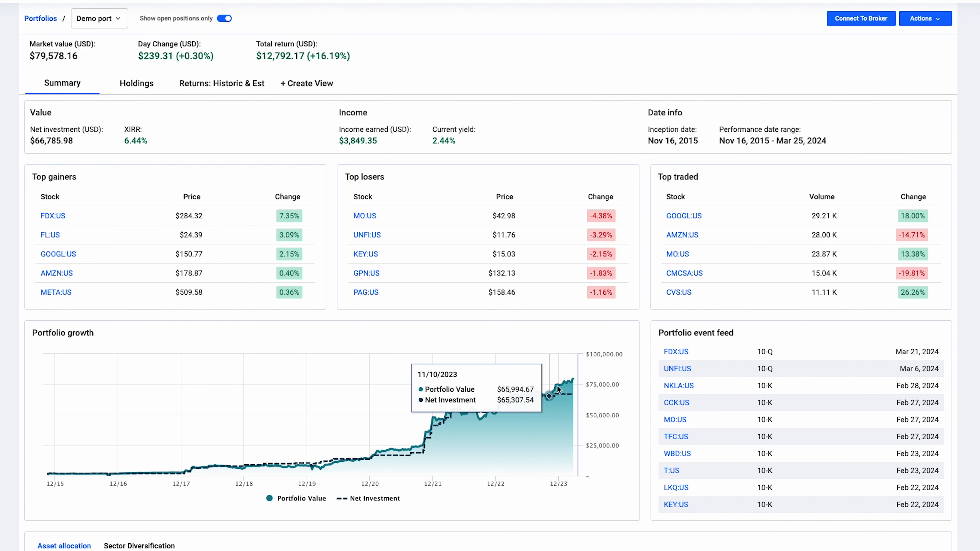
mouse_move(467, 409)
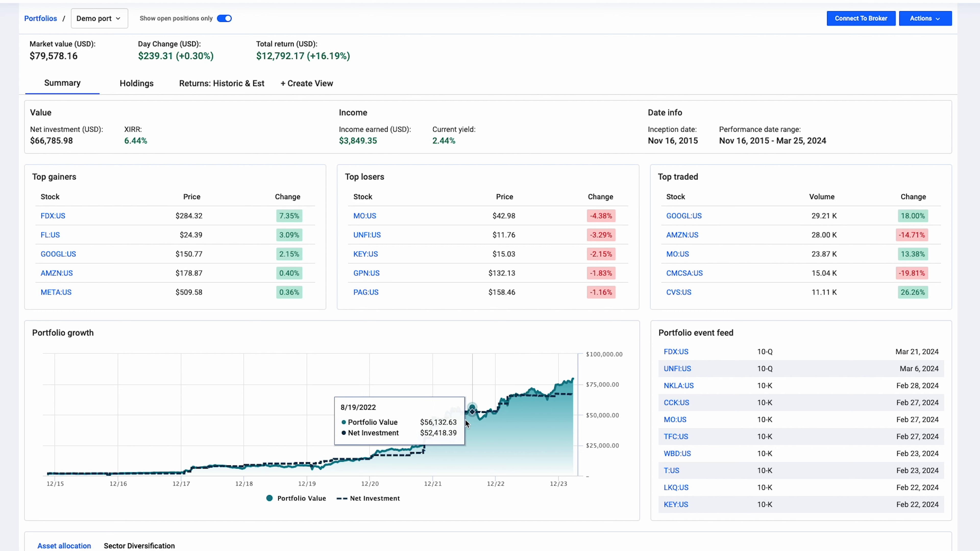
mouse_move(395, 455)
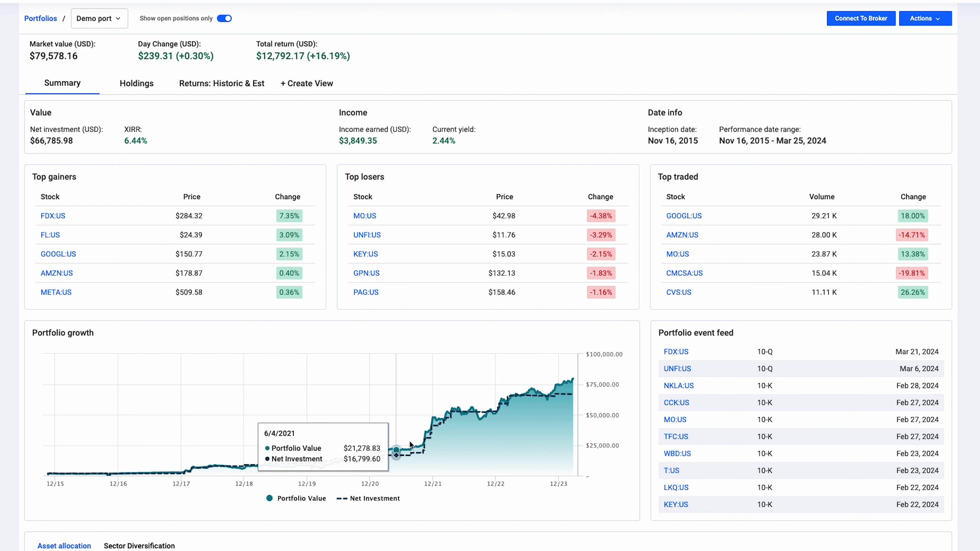
mouse_move(500, 416)
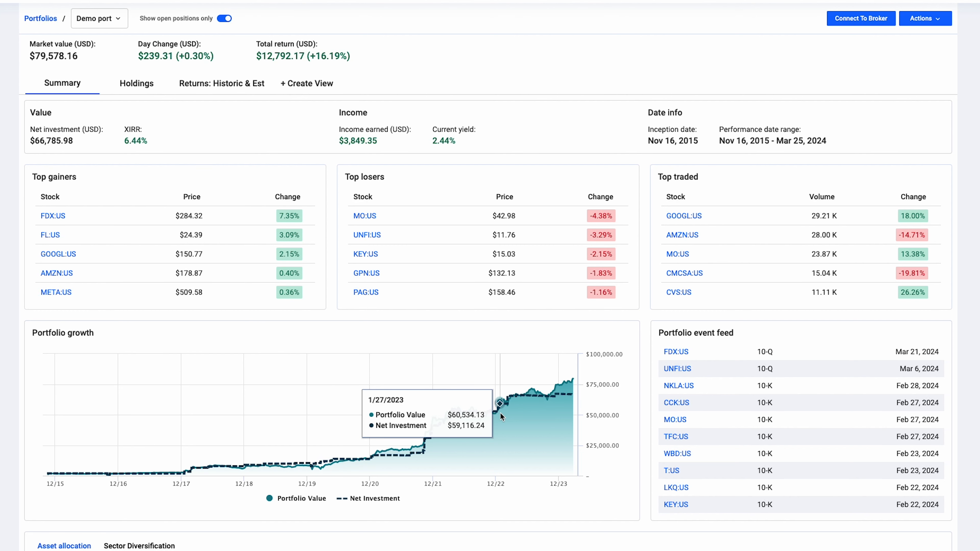
mouse_move(629, 365)
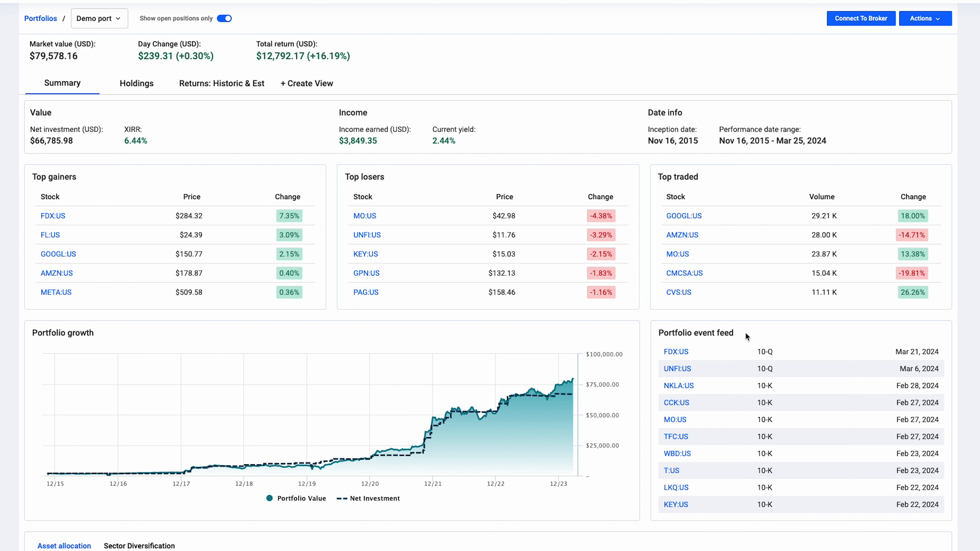
mouse_move(659, 349)
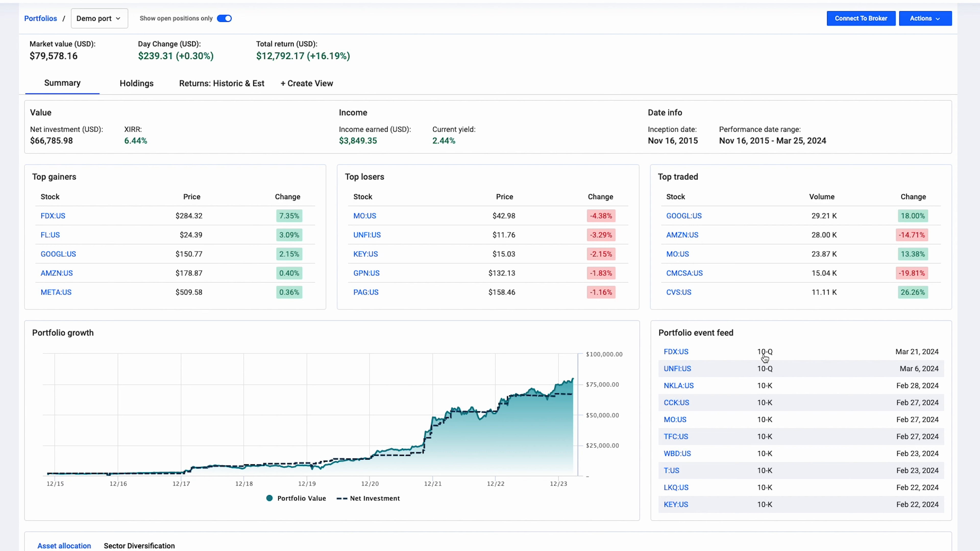
mouse_move(906, 374)
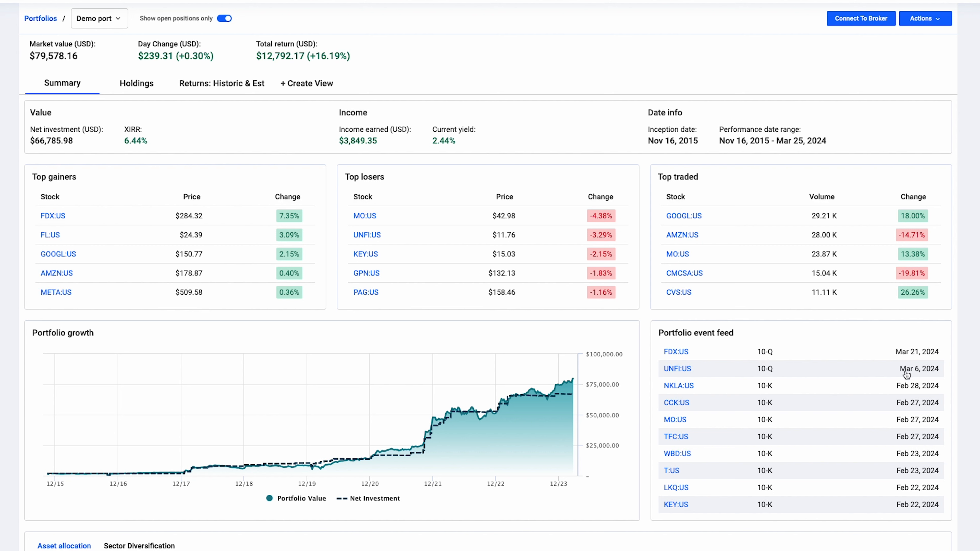
mouse_move(900, 286)
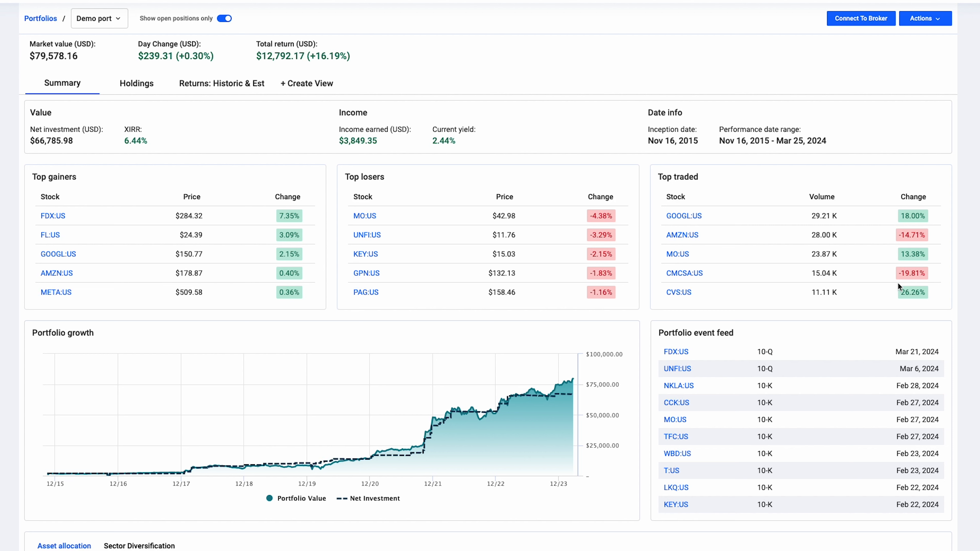
scroll("down", 3)
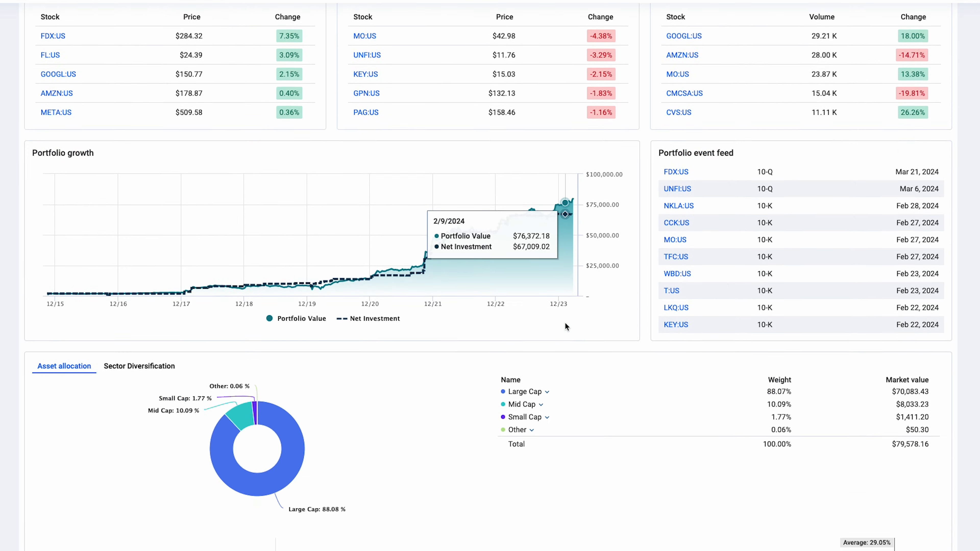
scroll("down", 3)
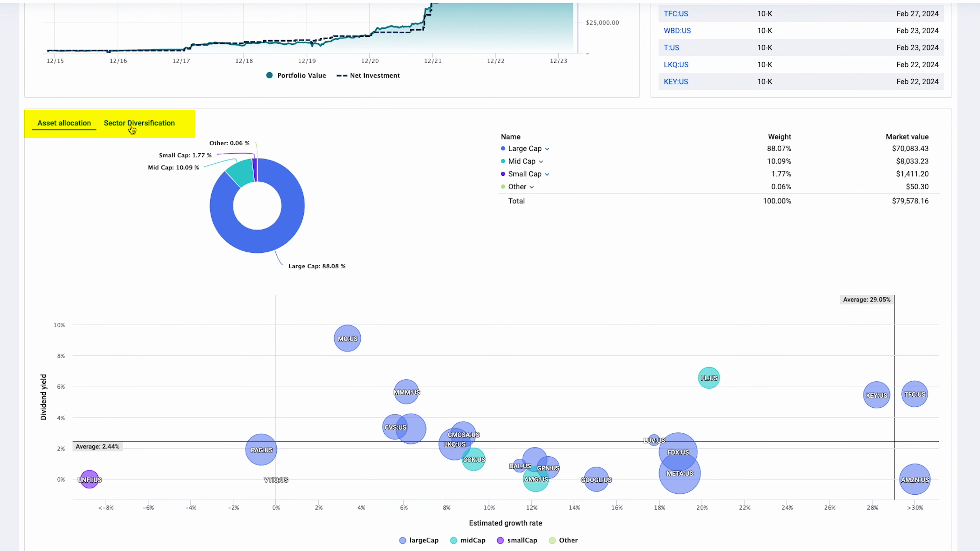
left_click(139, 122)
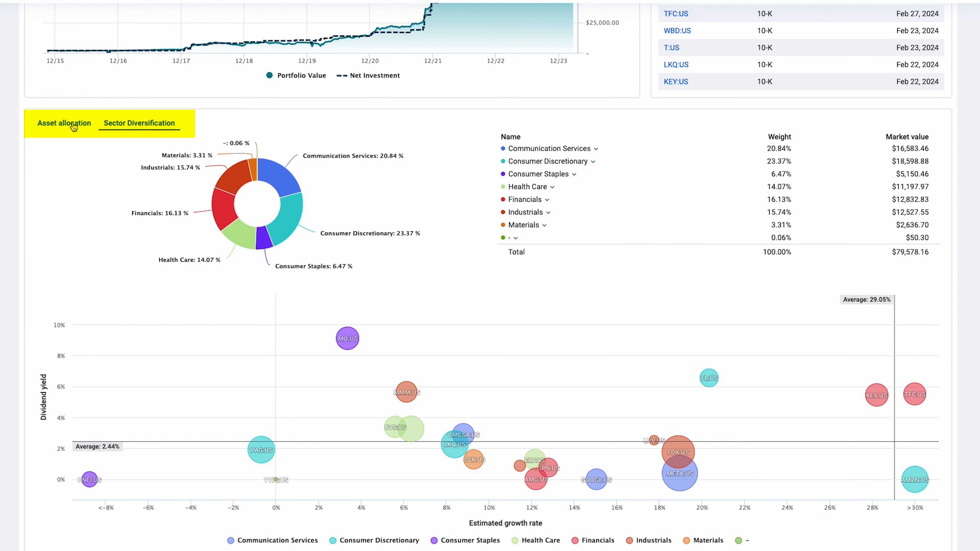
left_click(63, 123)
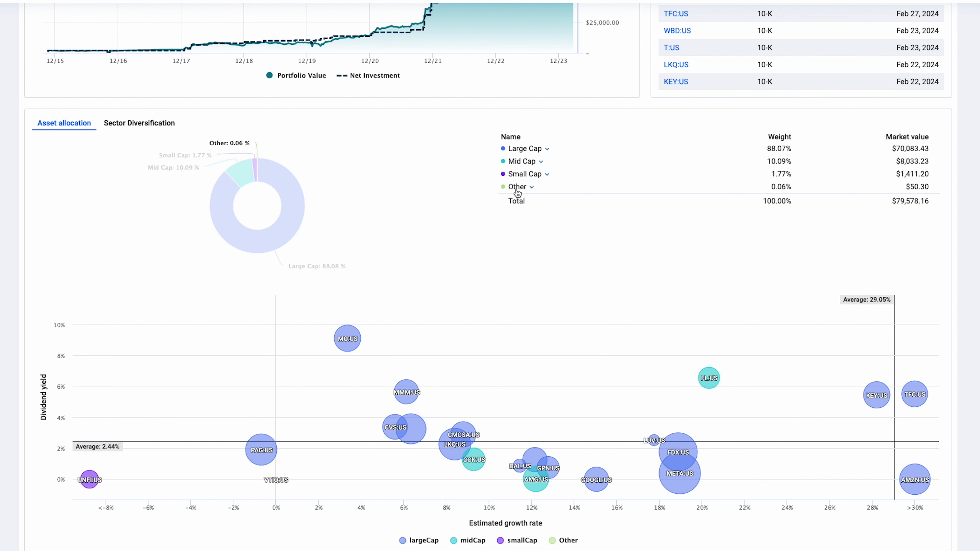
left_click(521, 187)
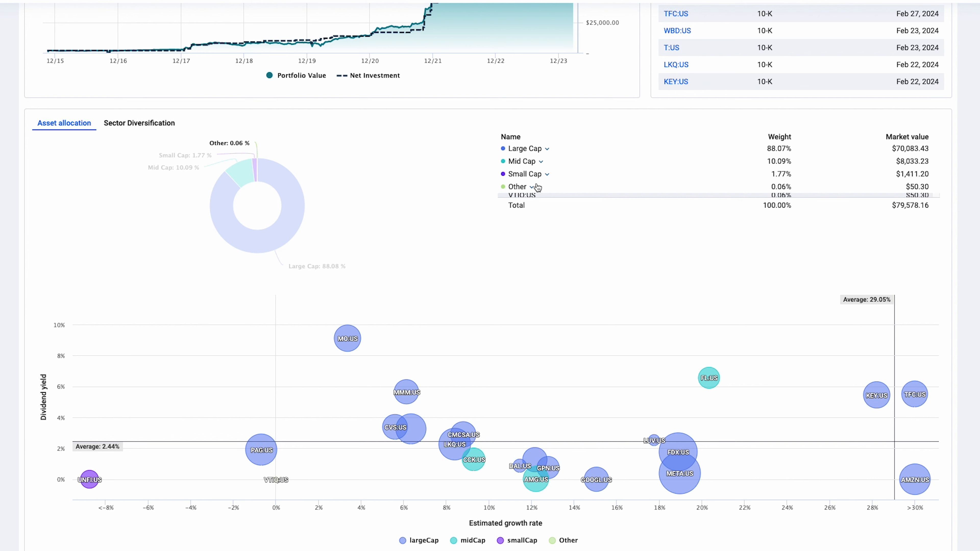
left_click(529, 186)
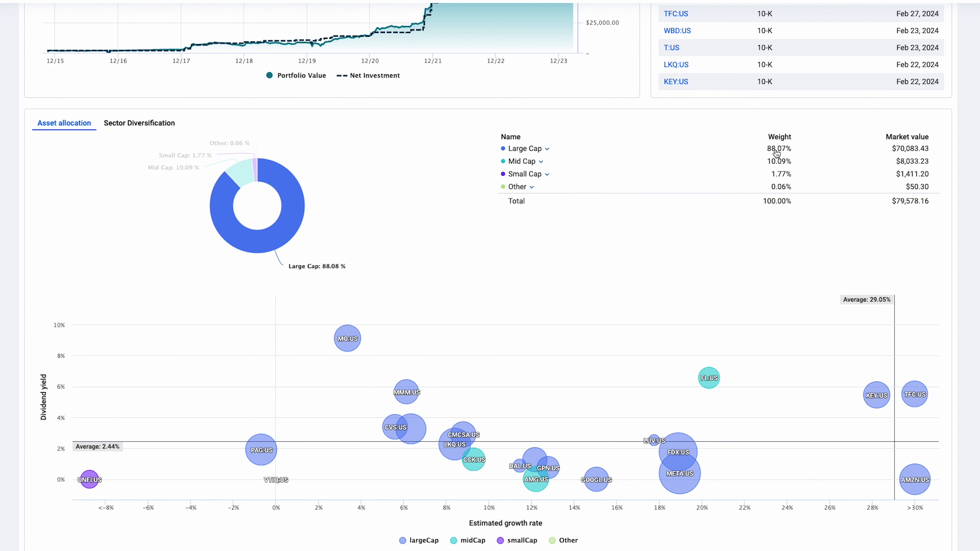
mouse_move(300, 205)
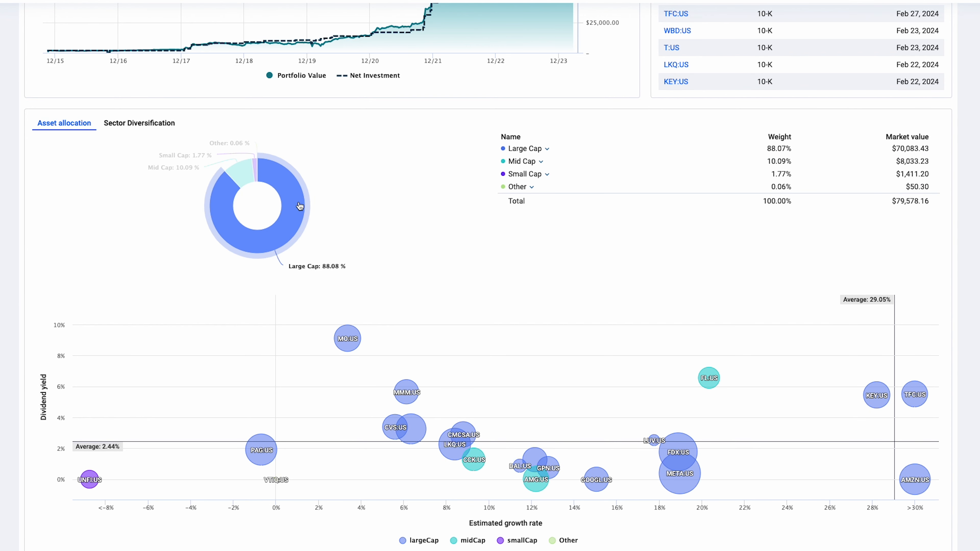
mouse_move(259, 174)
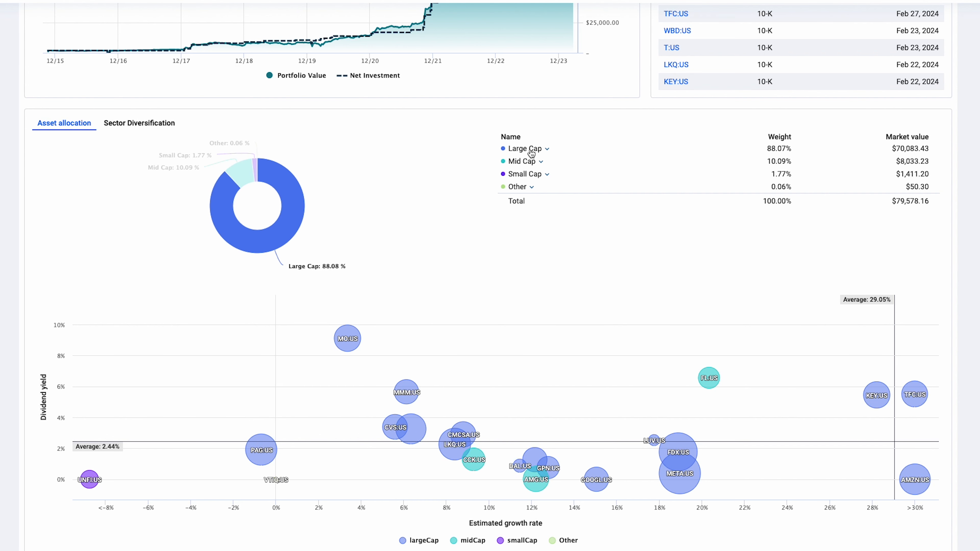
left_click(525, 148)
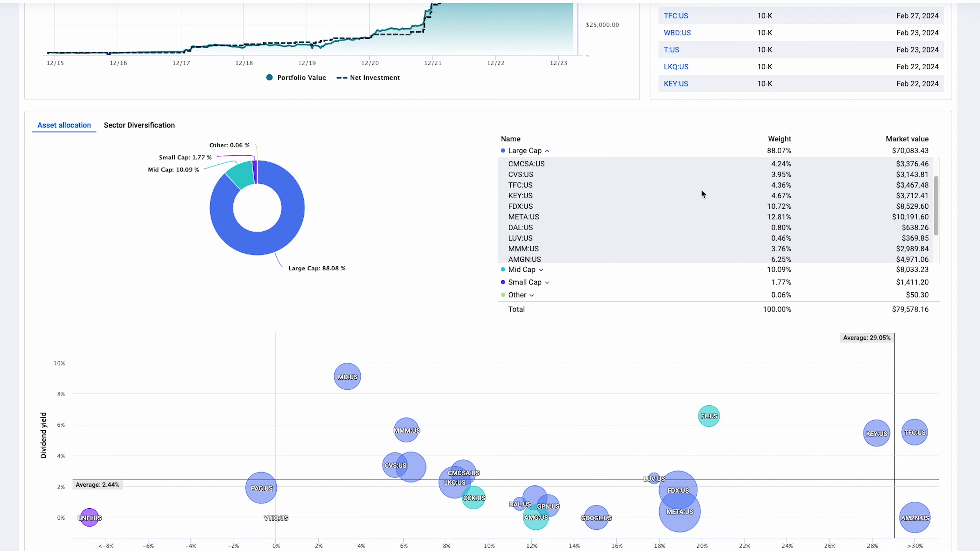
scroll("down", 3)
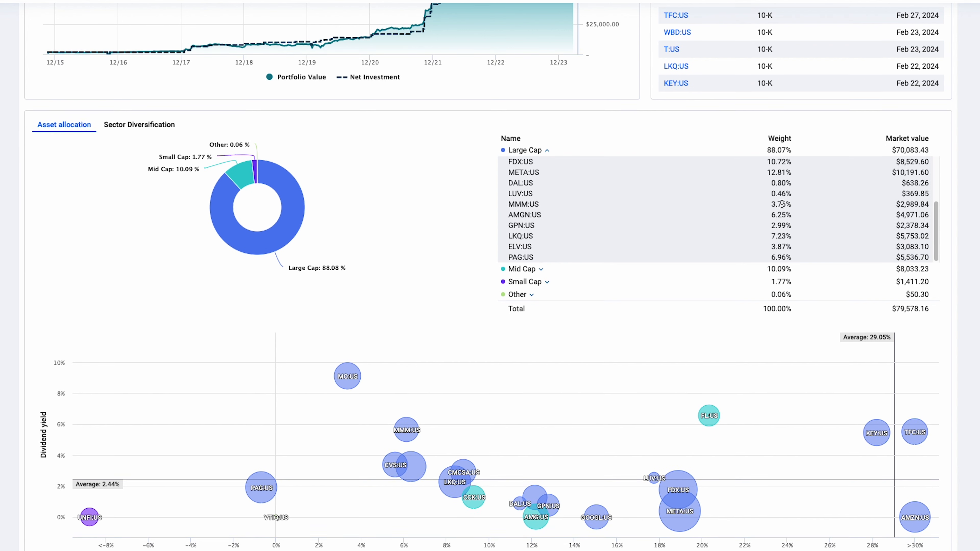
scroll("down", 3)
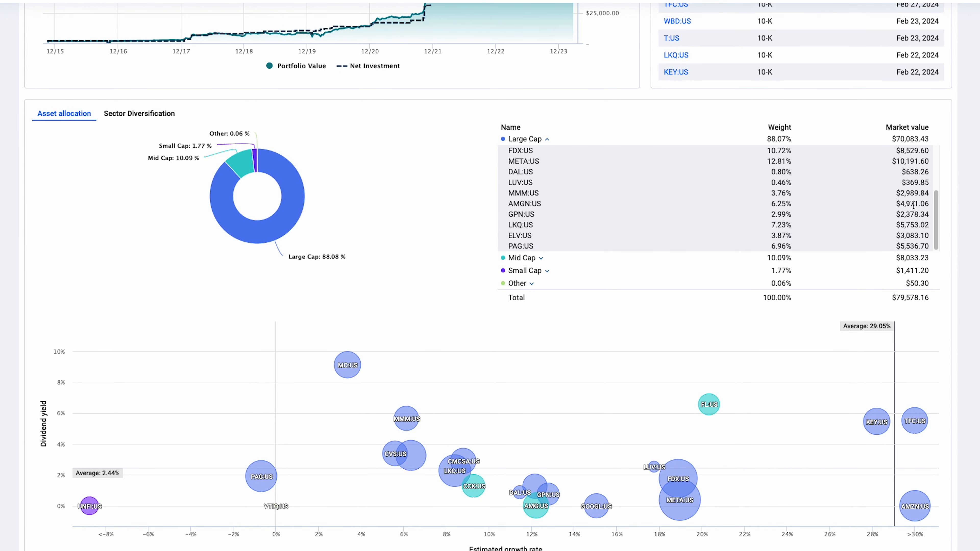
left_click(546, 139)
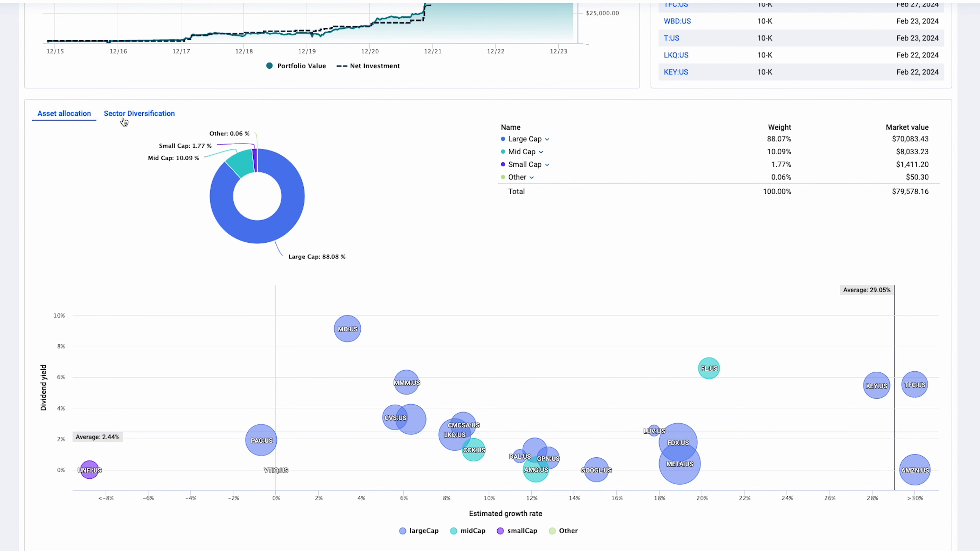
left_click(139, 113)
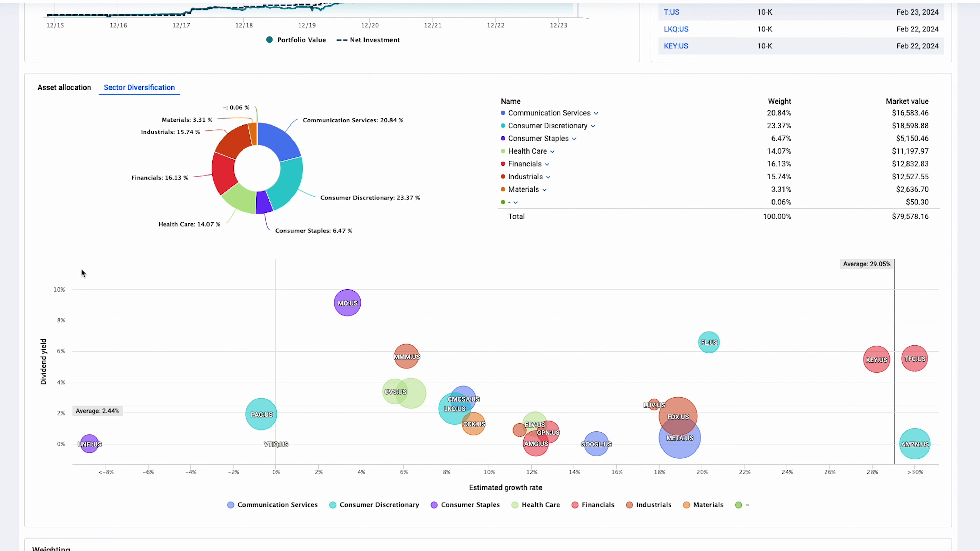
mouse_move(261, 414)
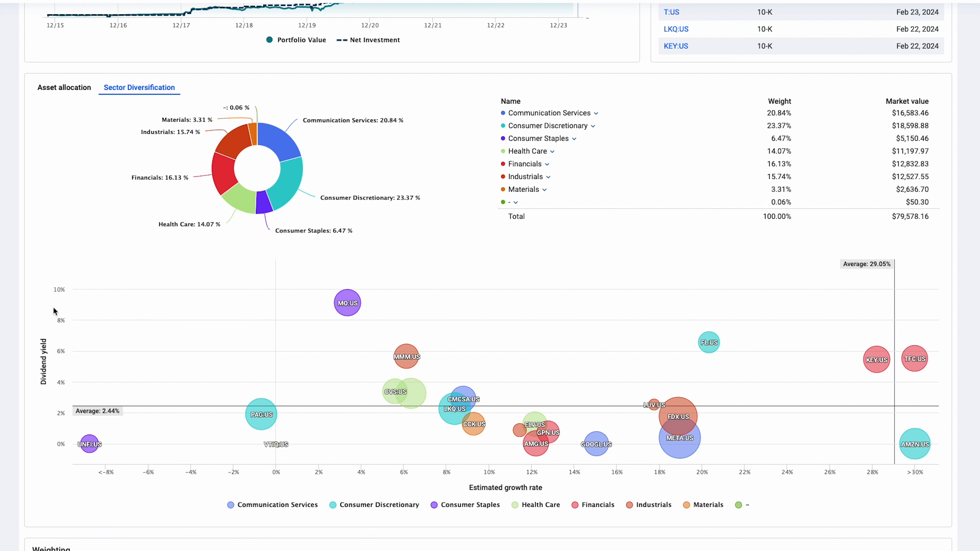
mouse_move(471, 493)
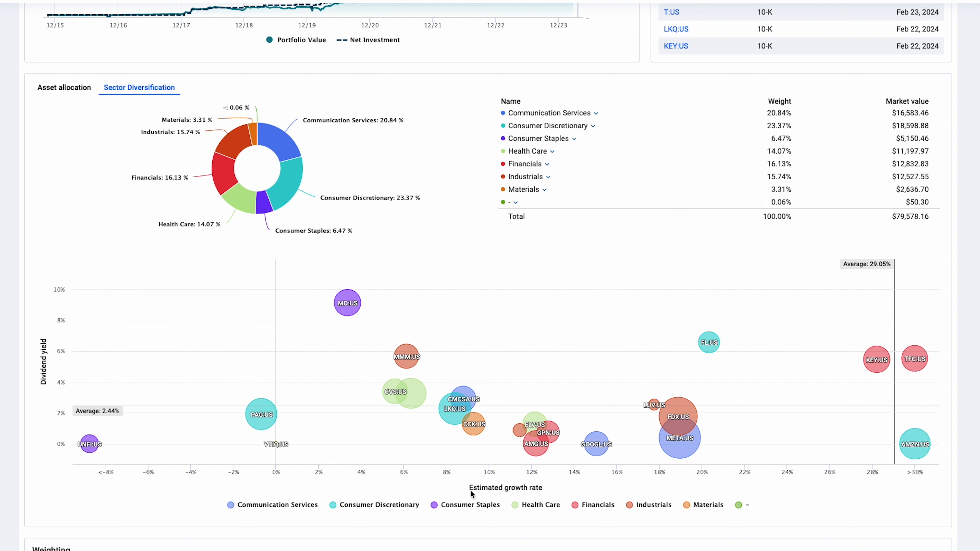
mouse_move(535, 493)
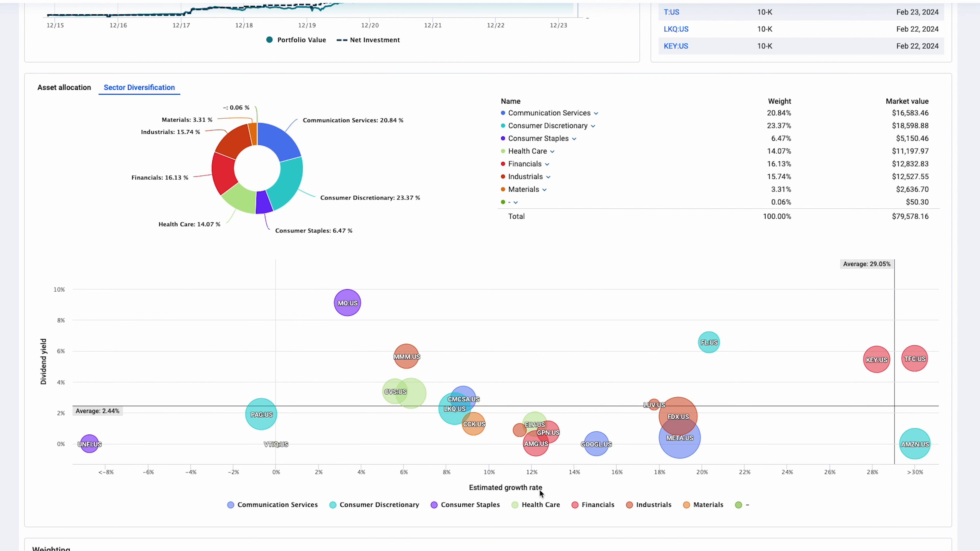
mouse_move(540, 493)
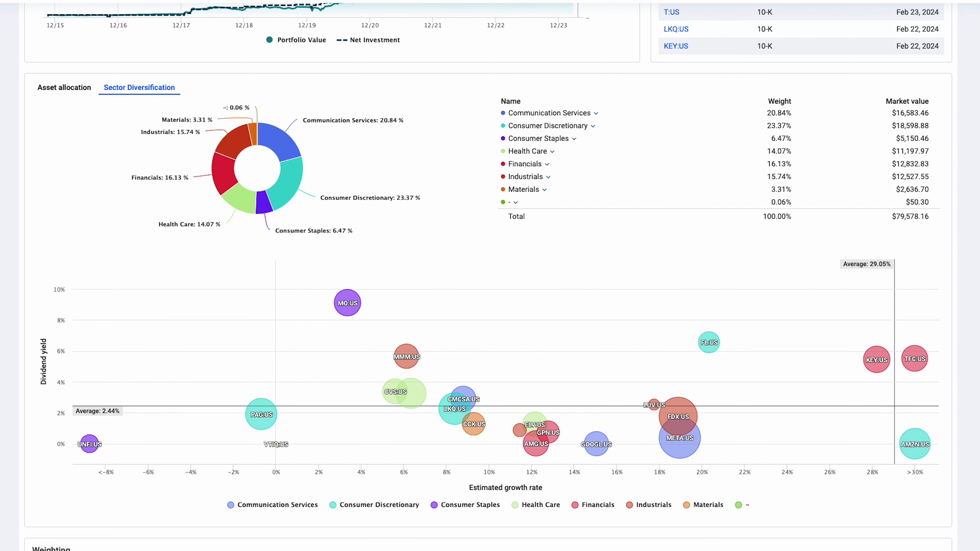
Step: Scroll up on the GOOGL historical chart opened from Demo port
scroll("up", 3)
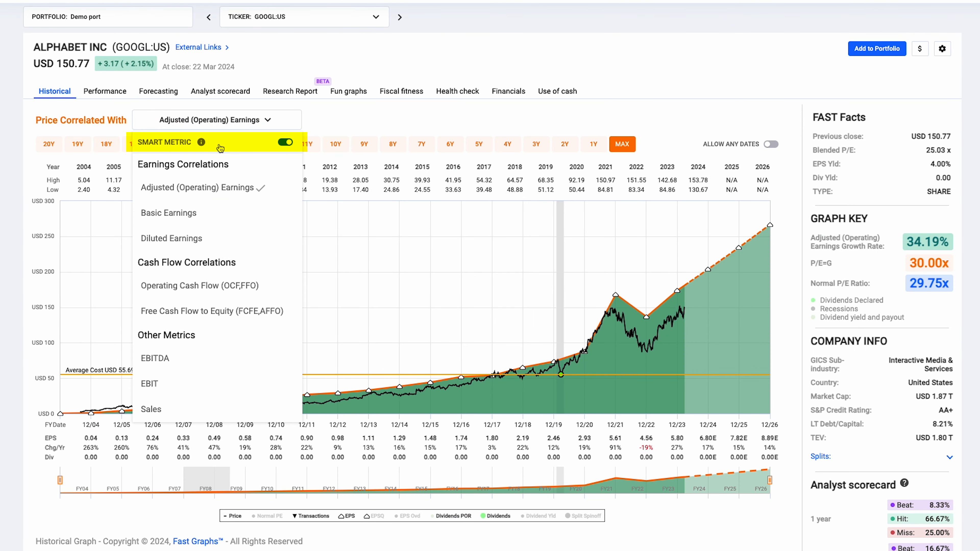
mouse_move(231, 189)
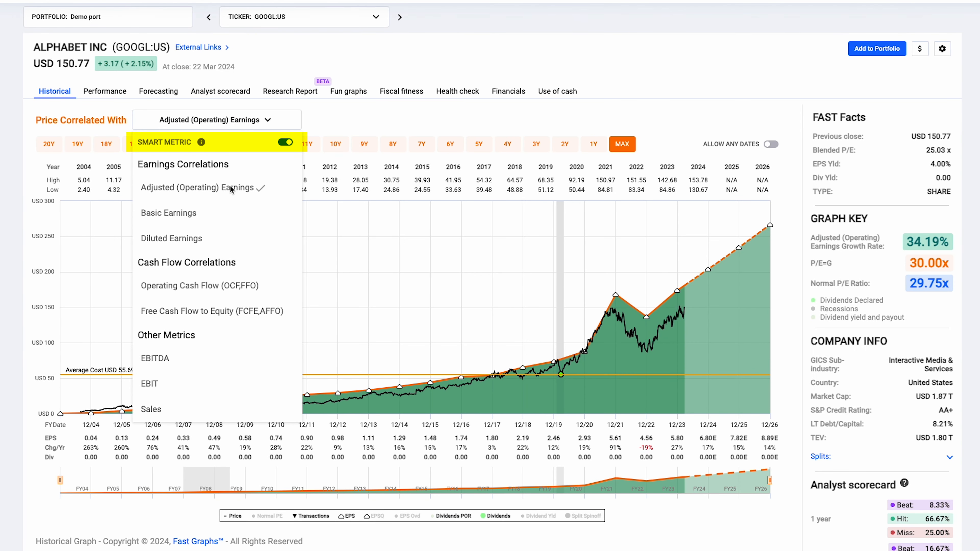
Step: Leave the GOOGL chart and return to Demo port's Asset allocation by market cap
left_click(403, 119)
type("o")
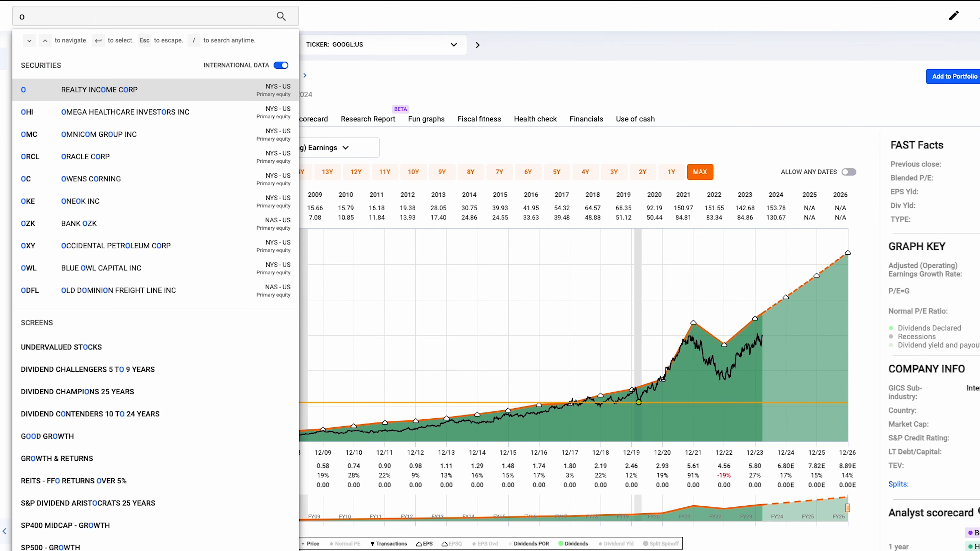
left_click(98, 89)
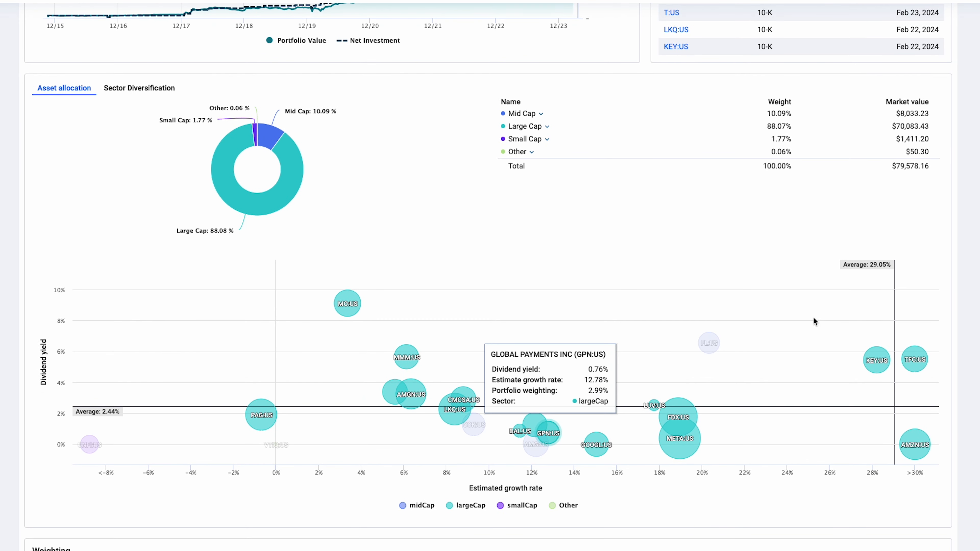
mouse_move(475, 493)
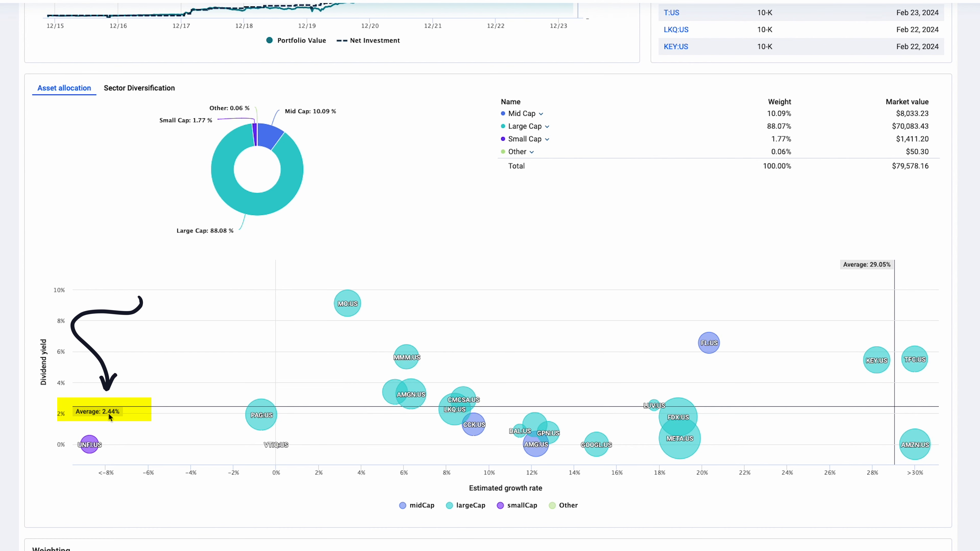
Step: Scroll to the market-cap donut and growth-versus-yield bubble chart showing 2.44% yield, 29.05% growth
scroll("up", 3)
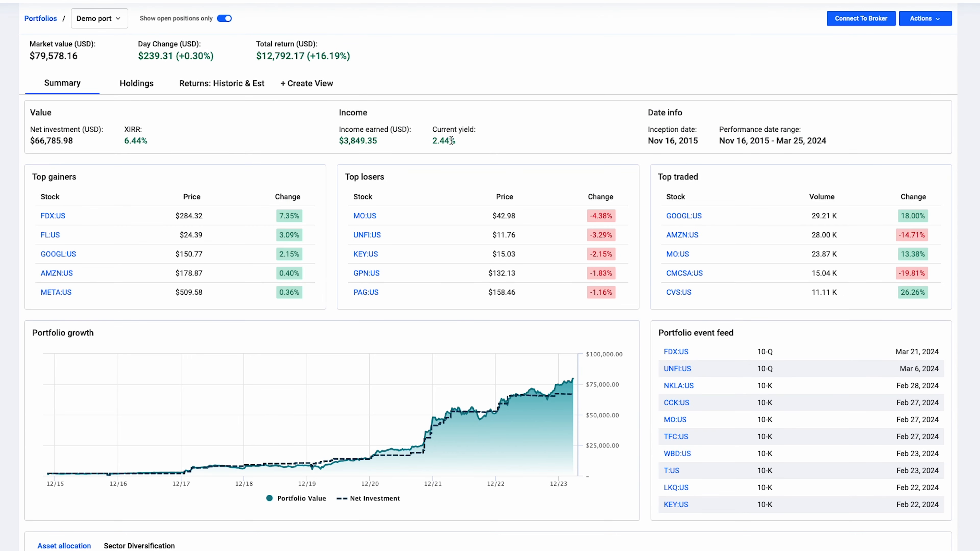
scroll("down", 3)
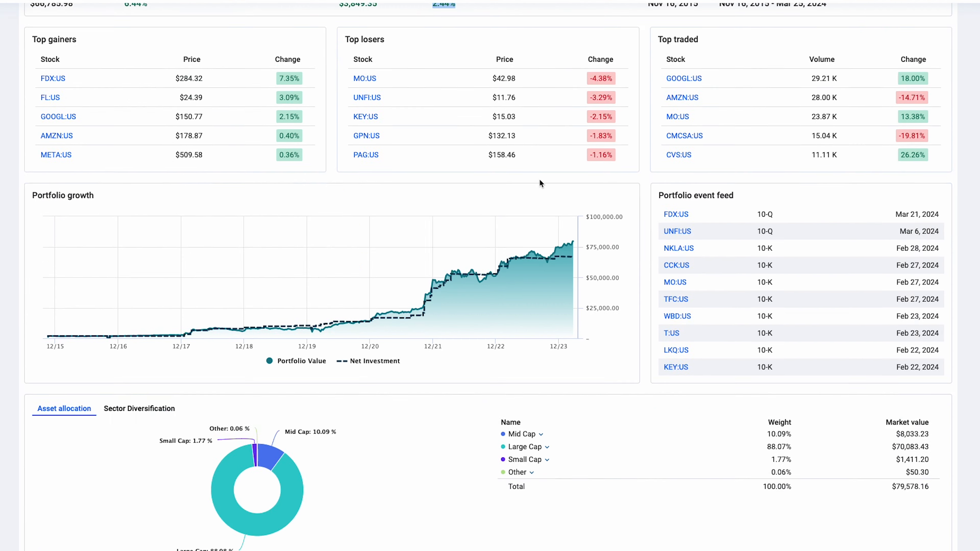
scroll("down", 3)
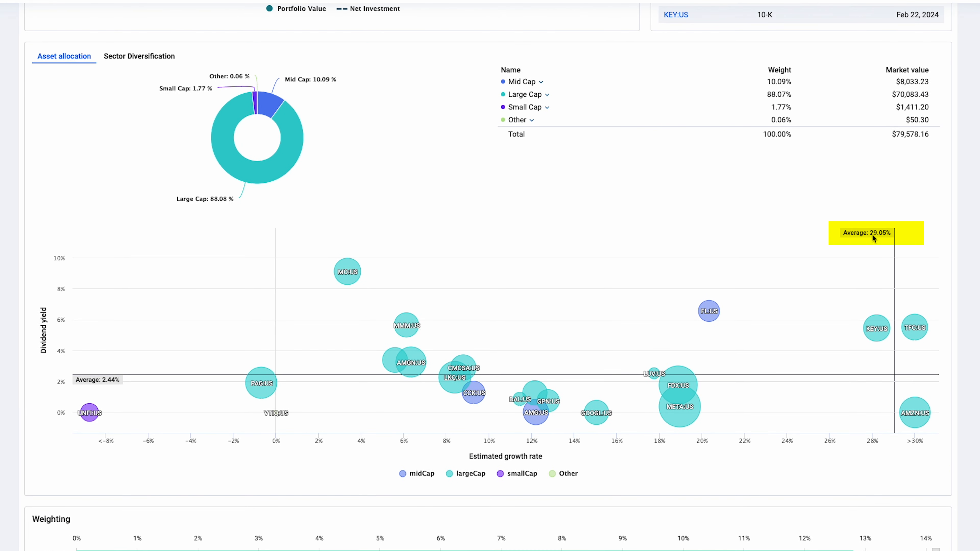
mouse_move(871, 236)
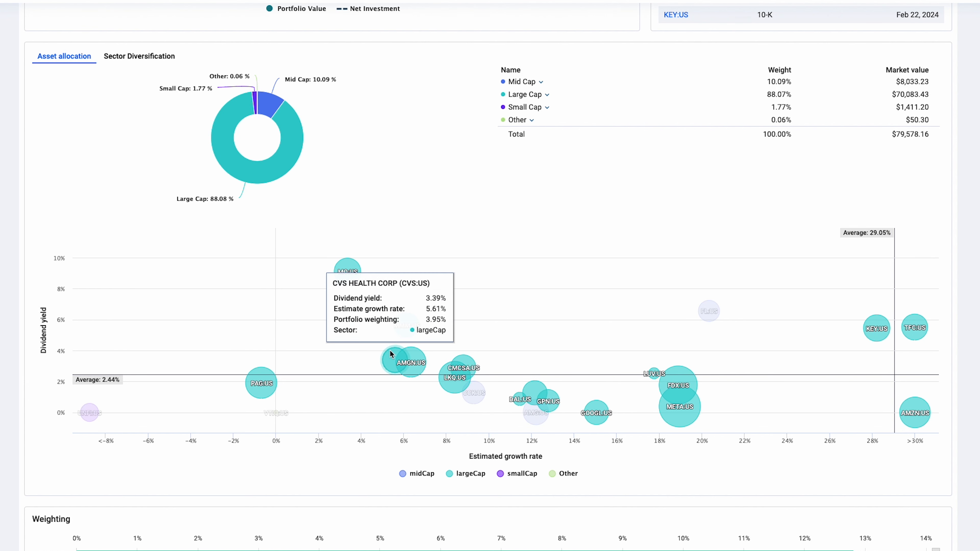
mouse_move(158, 131)
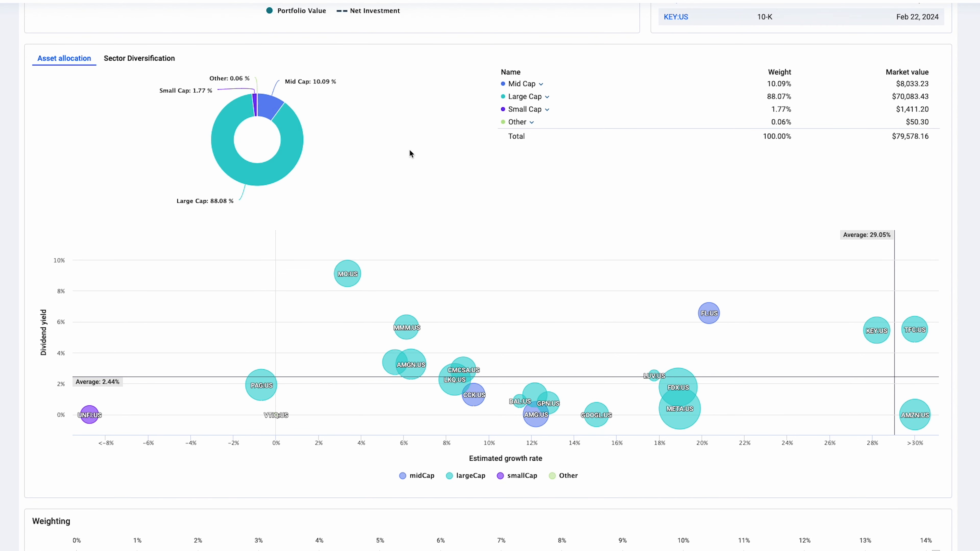
mouse_move(519, 84)
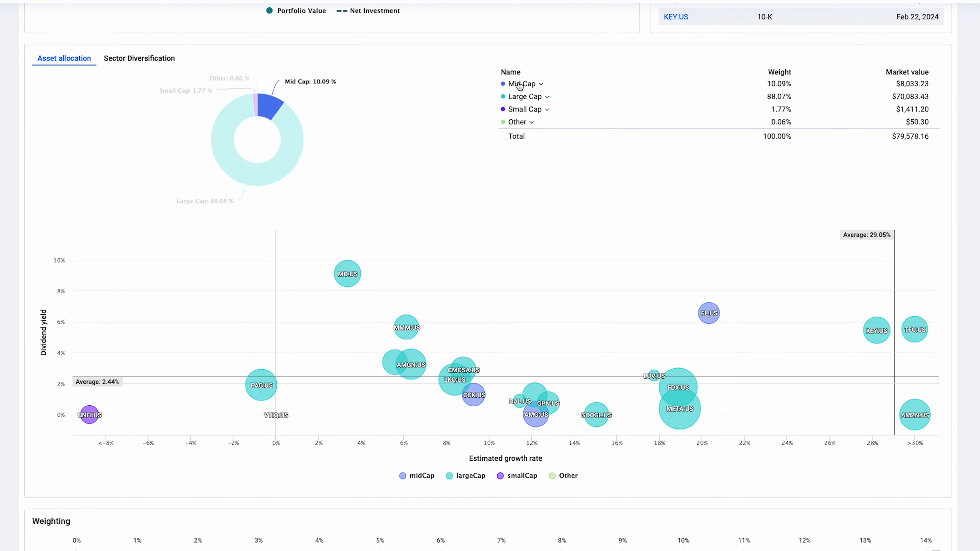
mouse_move(405, 327)
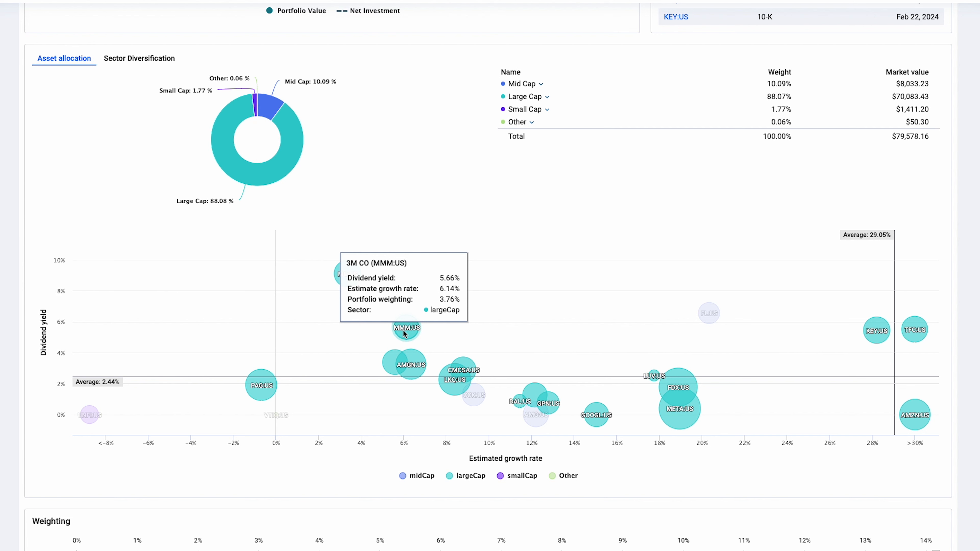
mouse_move(914, 416)
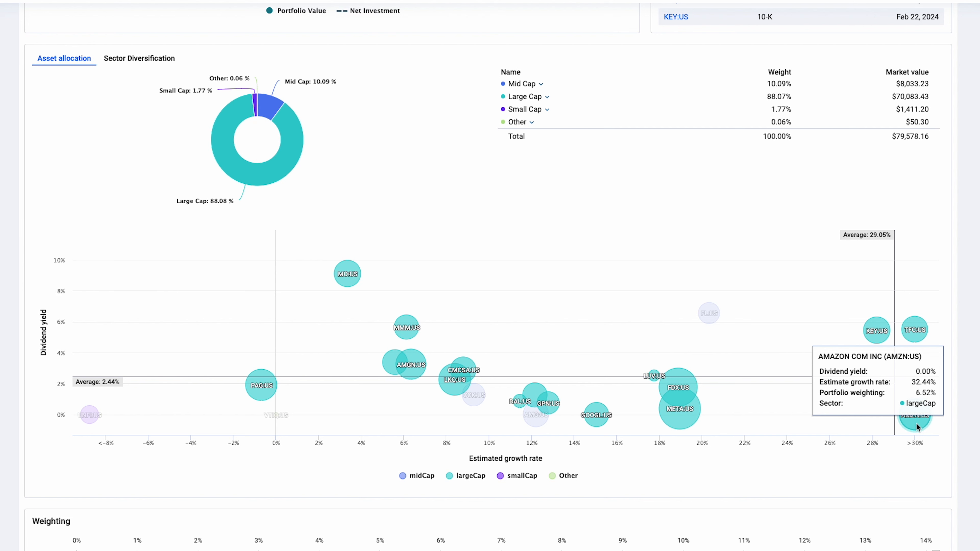
mouse_move(416, 316)
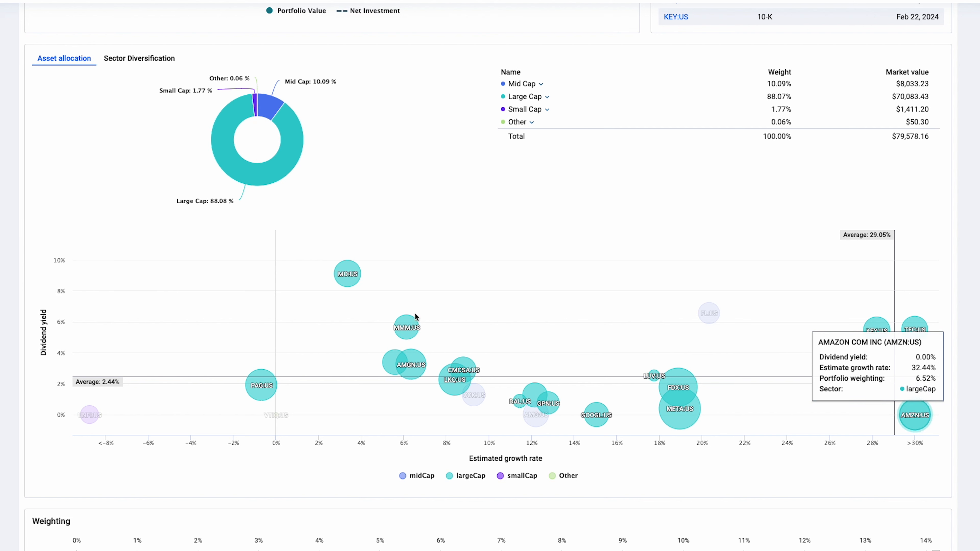
mouse_move(621, 198)
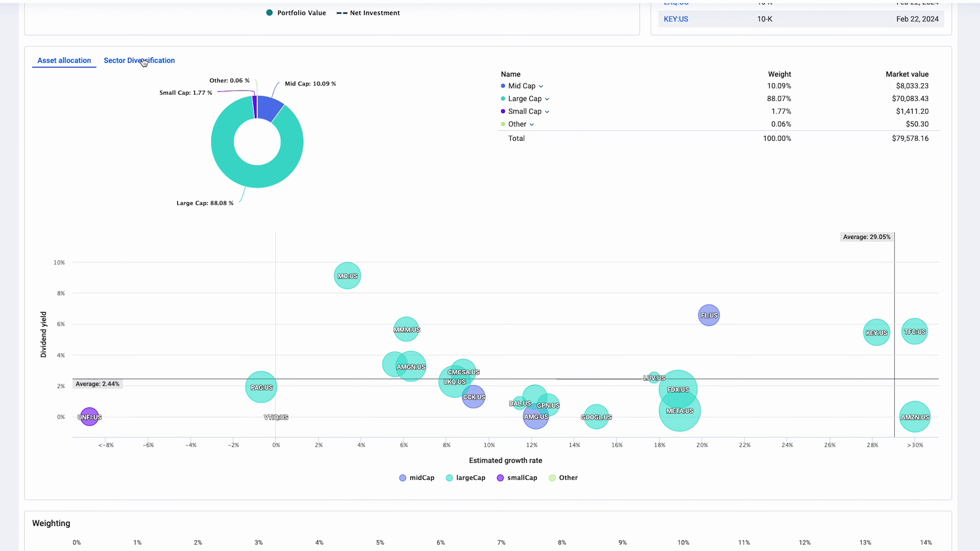
Step: Switch the allocation to Sector Diversification with bubbles coloured by sector
left_click(139, 60)
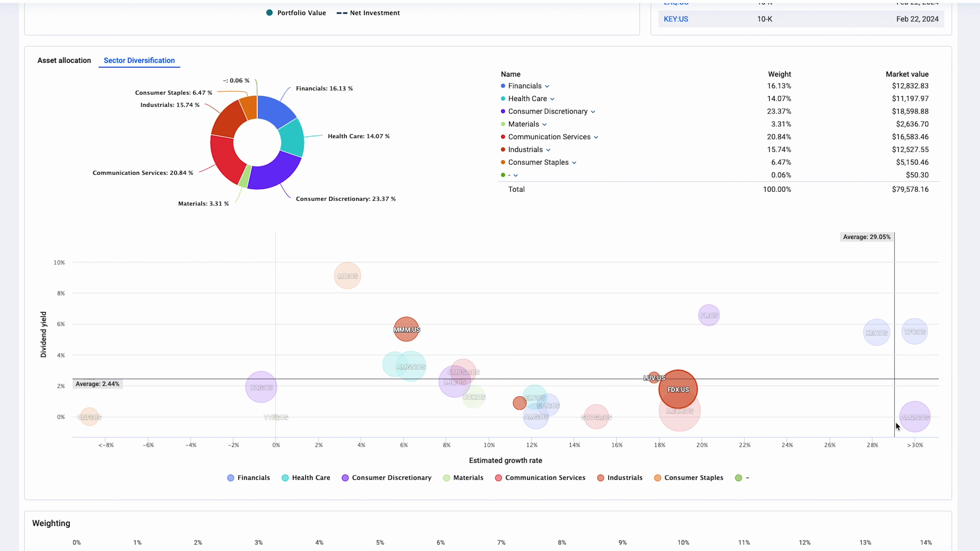
mouse_move(914, 417)
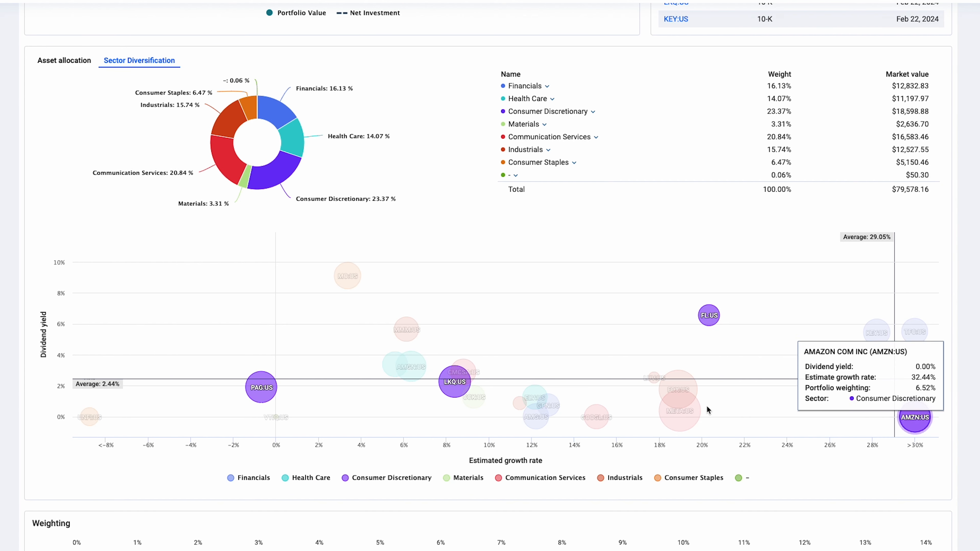
mouse_move(397, 482)
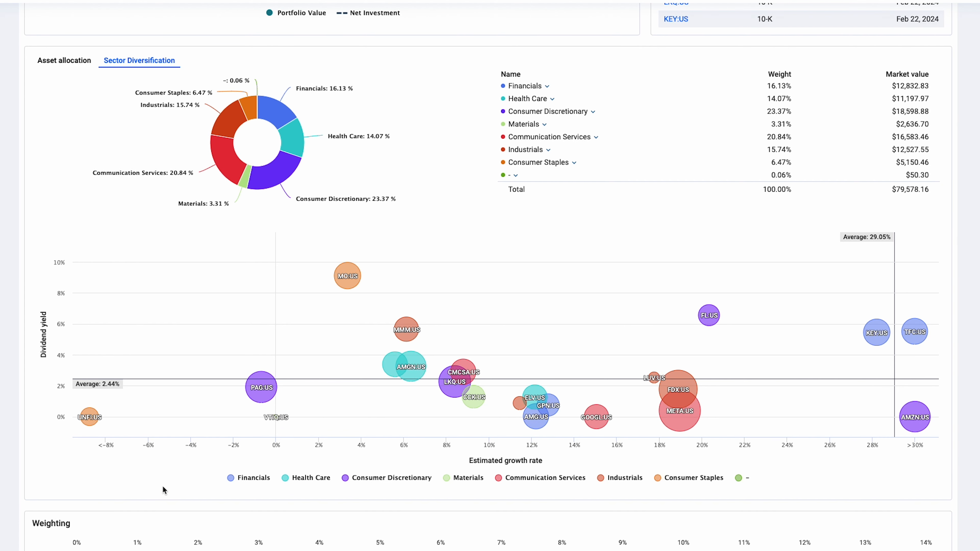
mouse_move(479, 466)
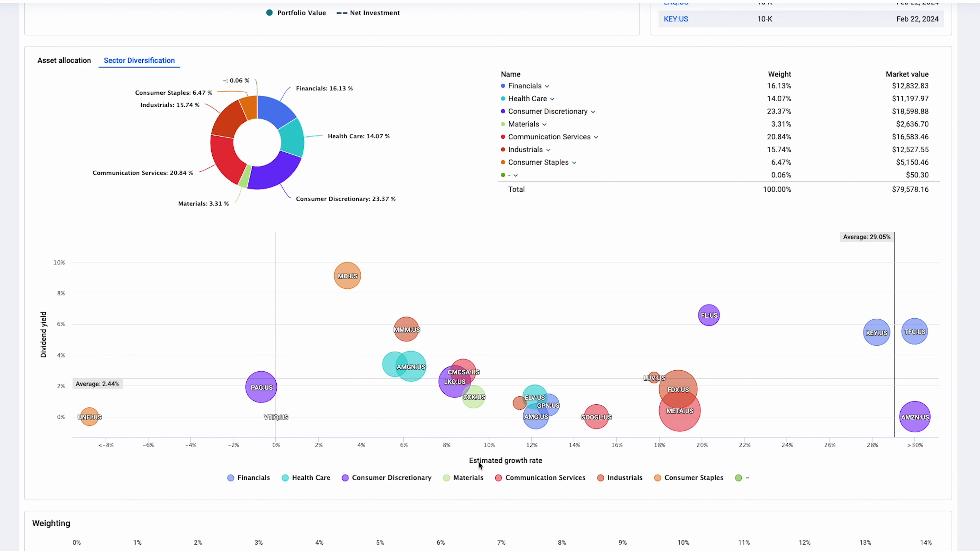
mouse_move(541, 468)
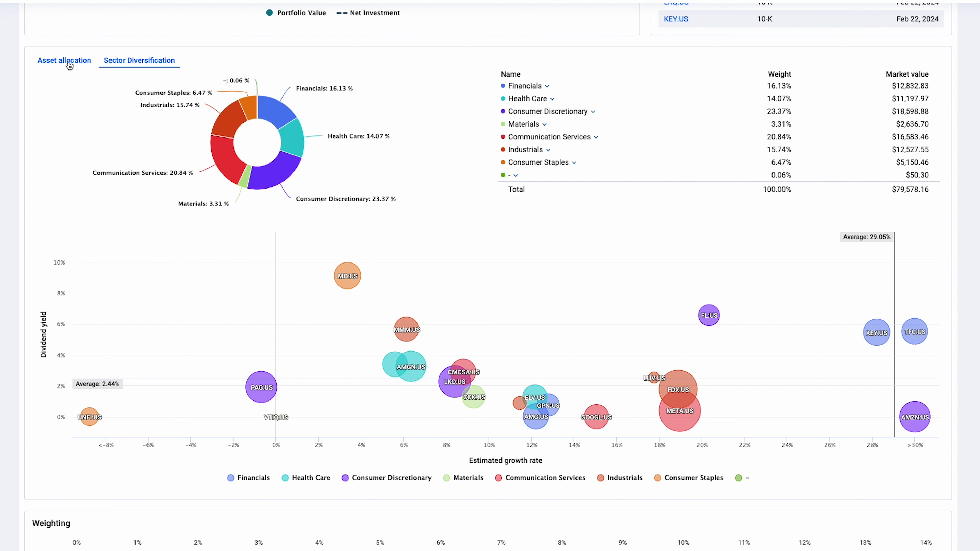
mouse_move(347, 275)
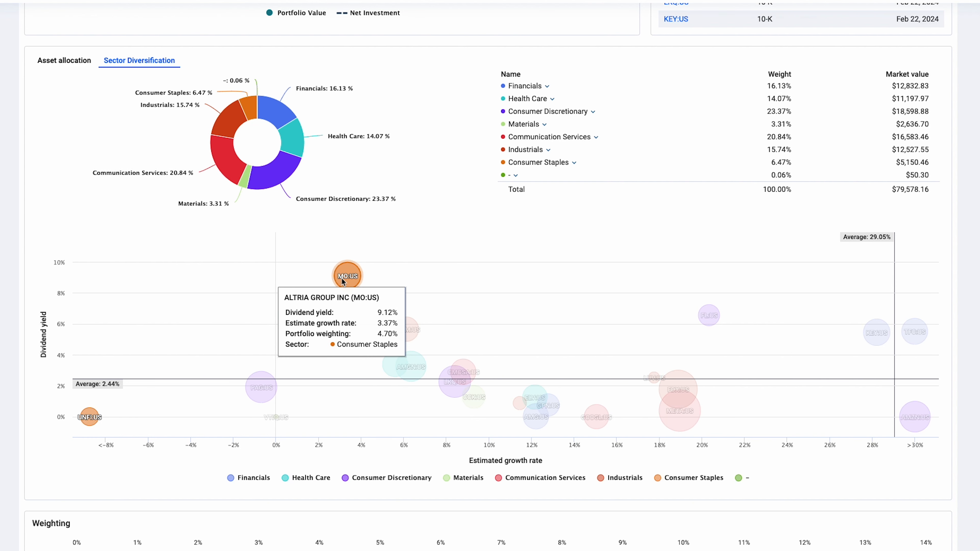
mouse_move(245, 305)
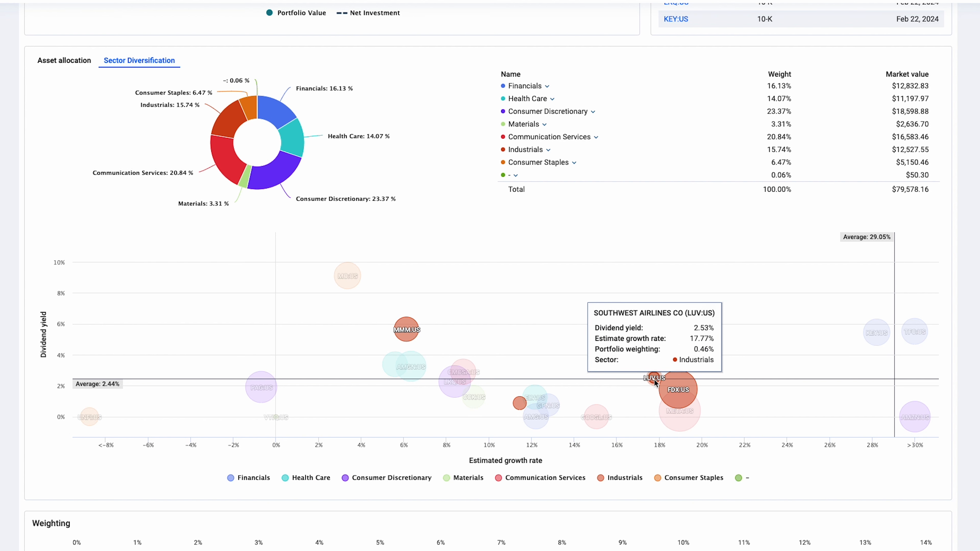
mouse_move(653, 386)
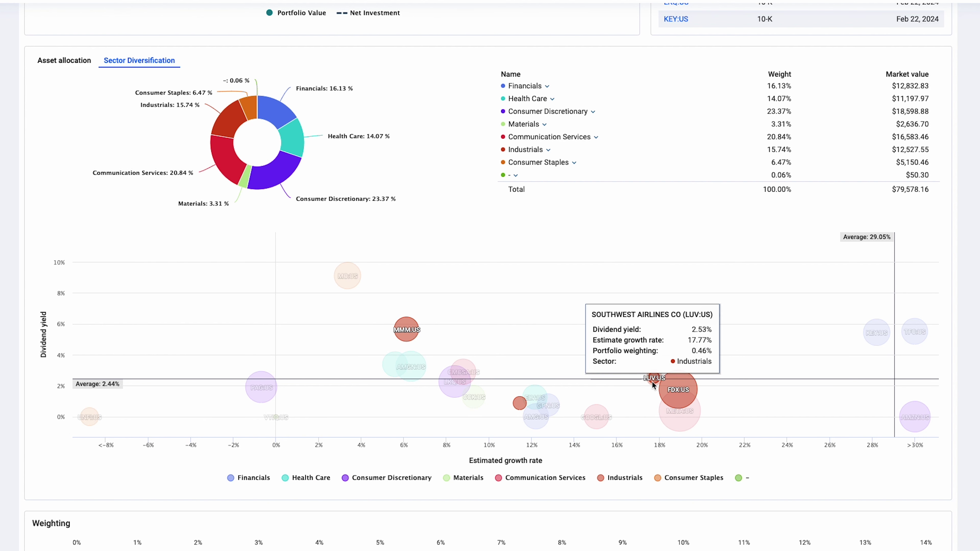
mouse_move(678, 417)
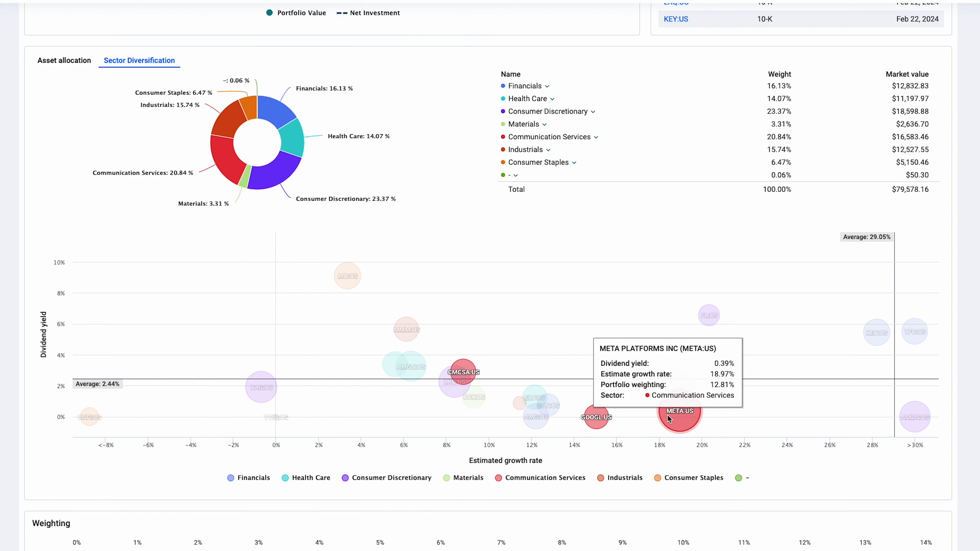
Step: Scroll past the Weighting chart and show the Holdings table of 22 open positions
scroll("down", 3)
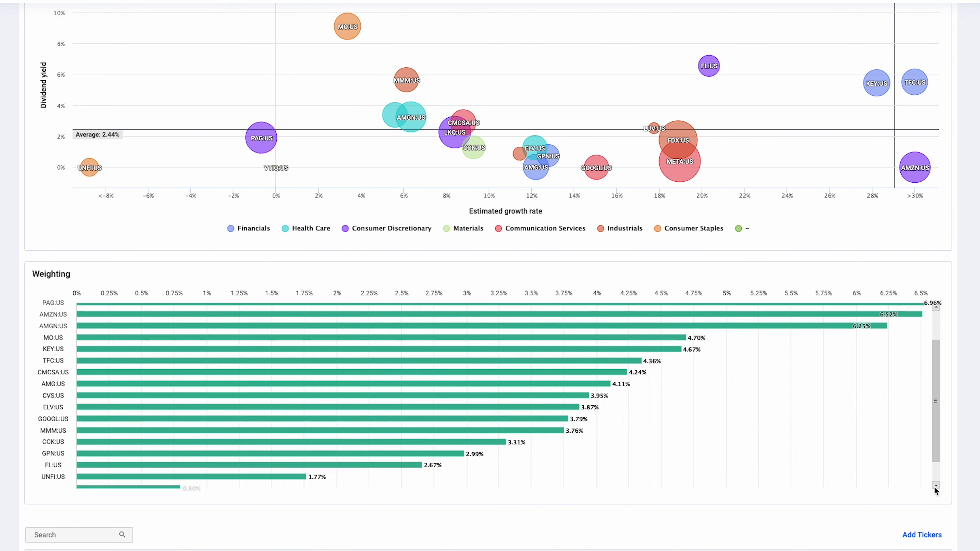
scroll("down", 3)
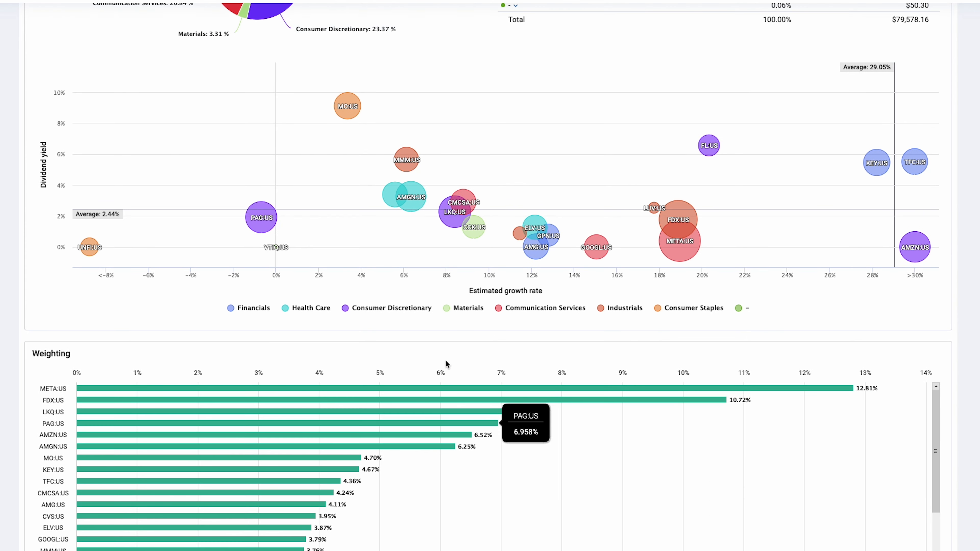
left_click(62, 83)
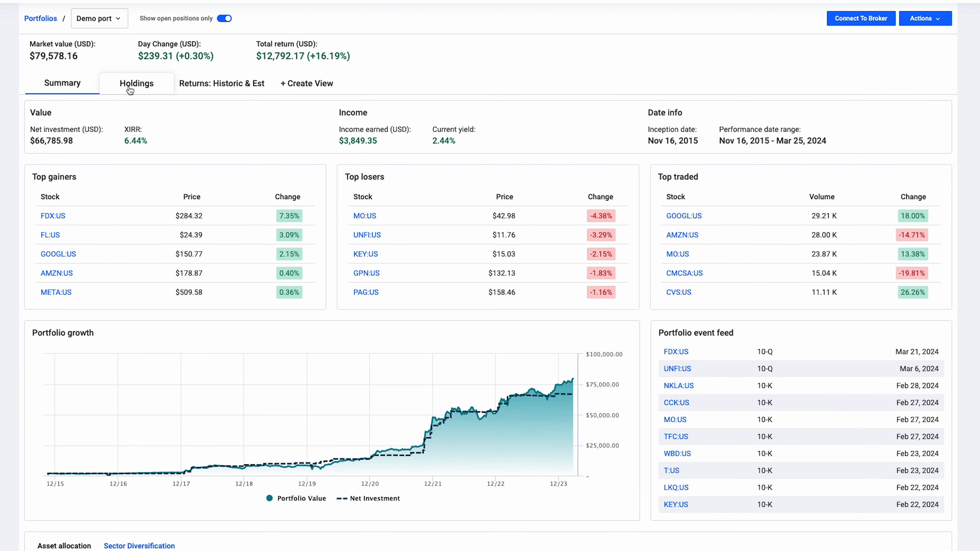
left_click(140, 83)
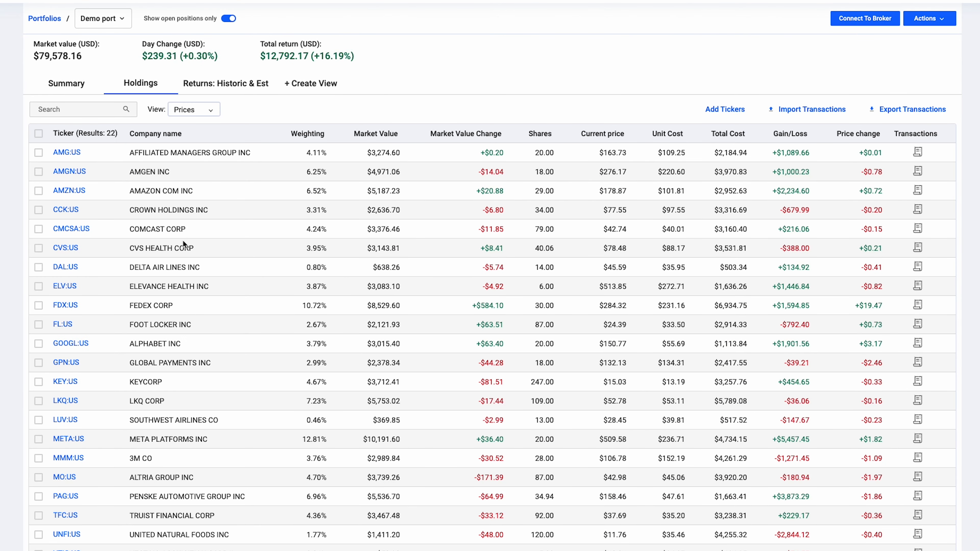
mouse_move(190, 102)
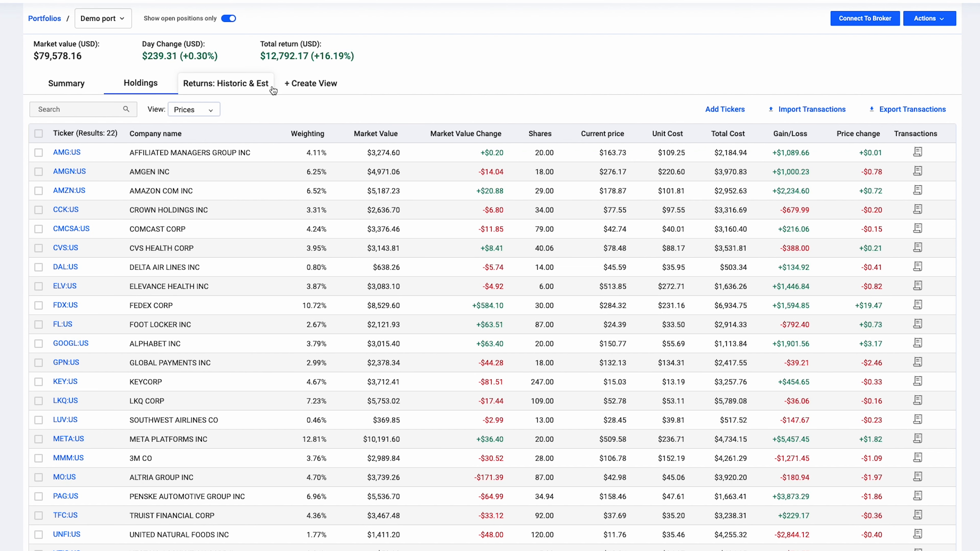
Step: Return to the Summary dashboard and scroll through gainers, losers and growth chart
left_click(61, 83)
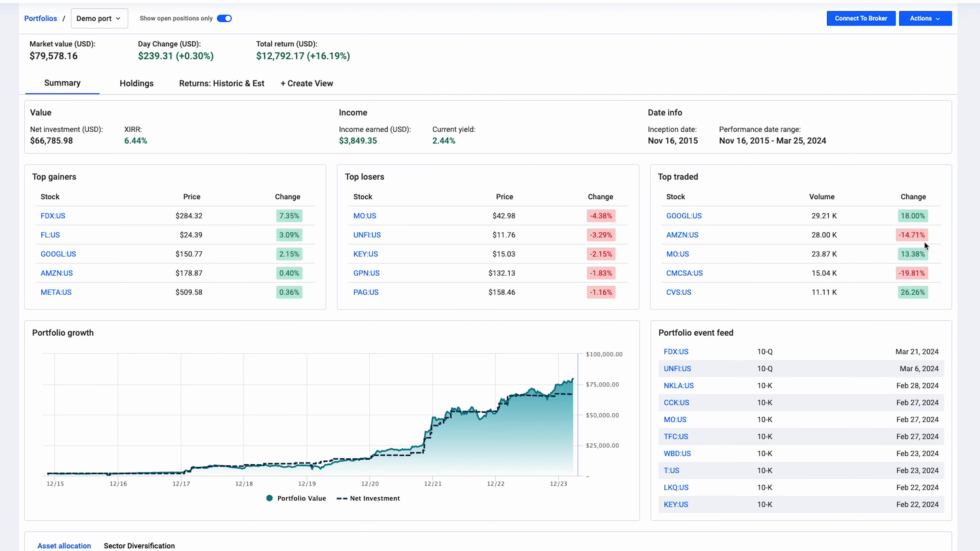
mouse_move(947, 234)
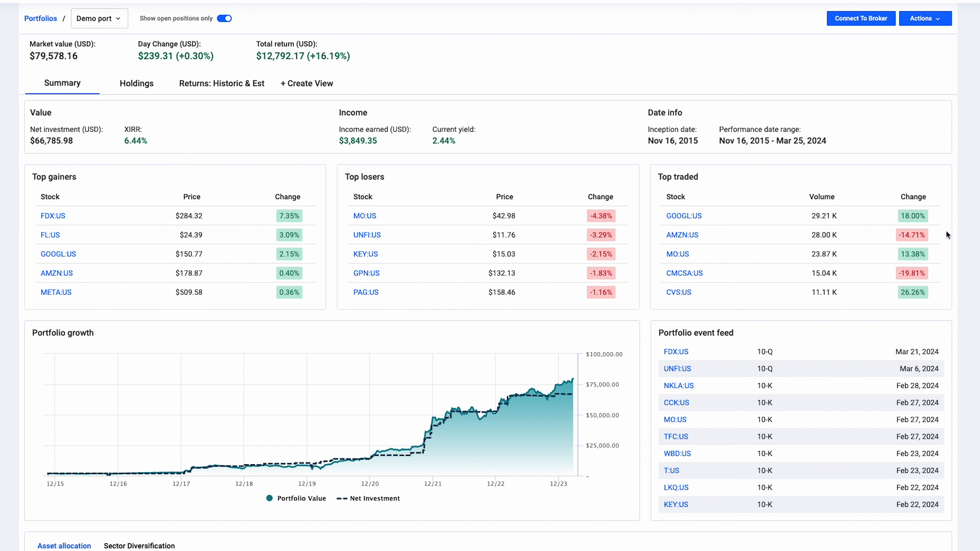
mouse_move(858, 24)
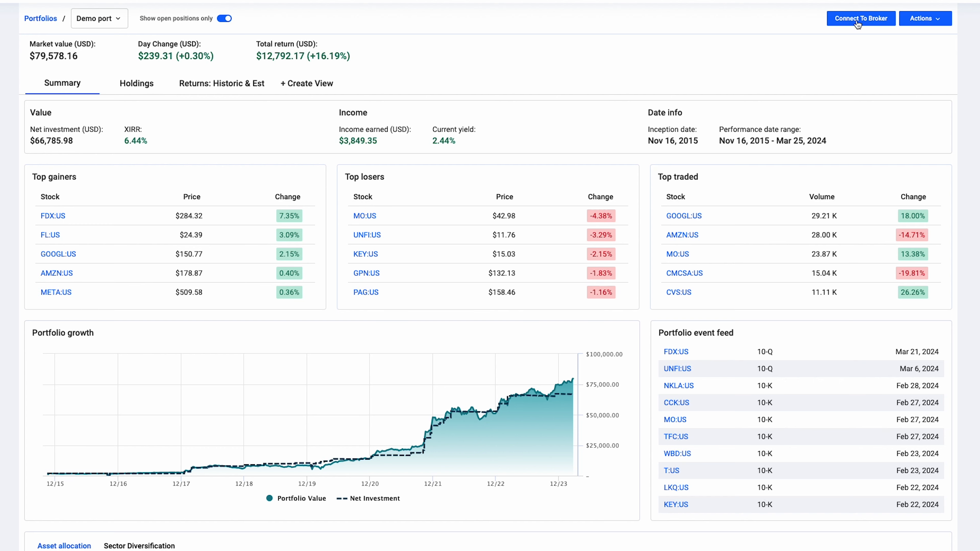
mouse_move(627, 295)
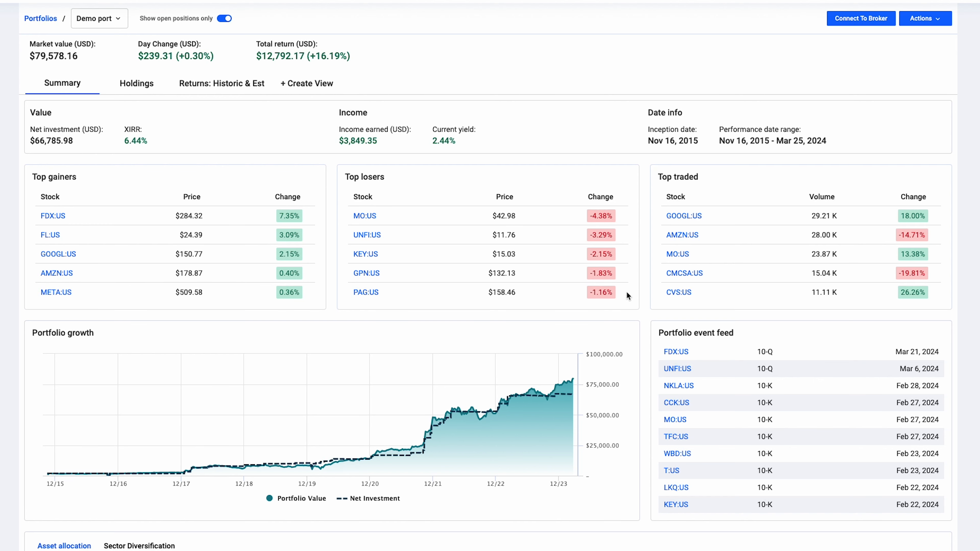
scroll("down", 3)
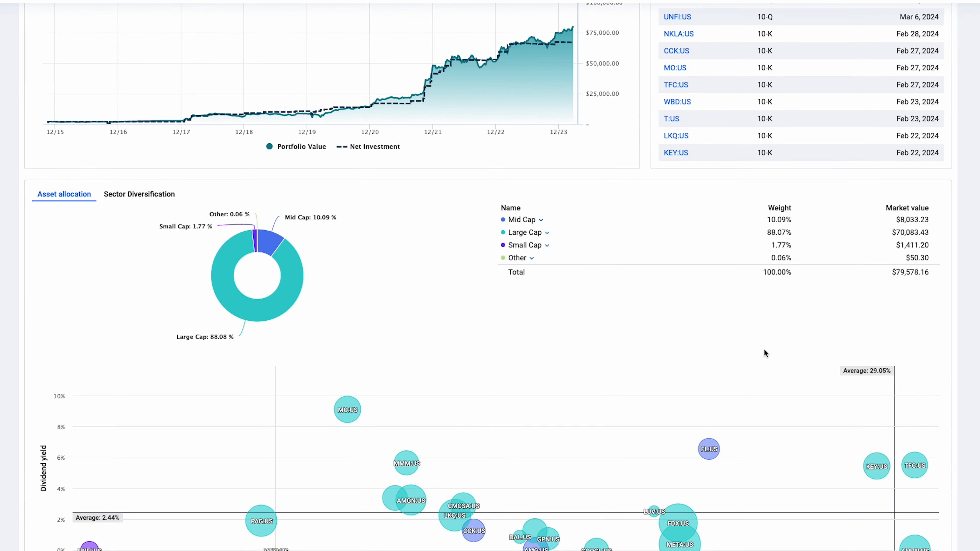
scroll("down", 3)
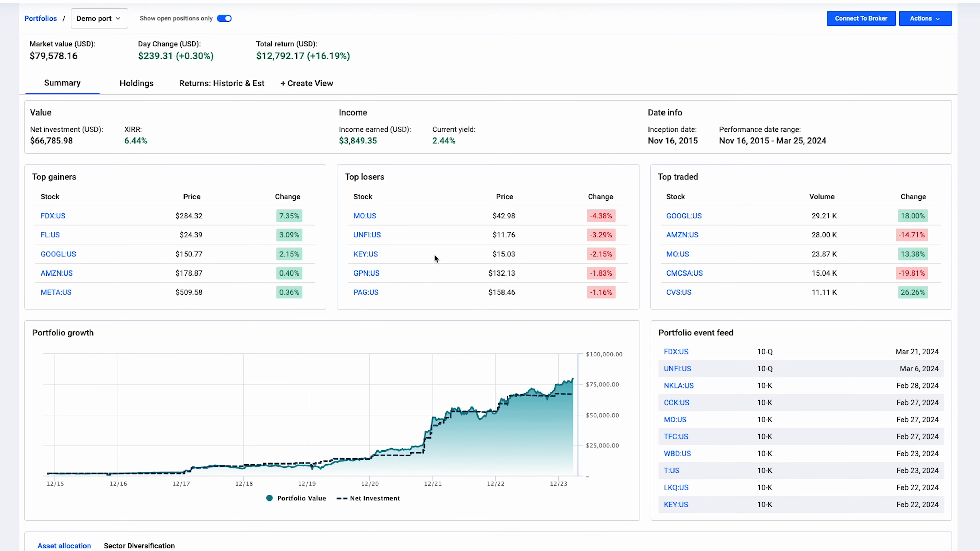
mouse_move(177, 161)
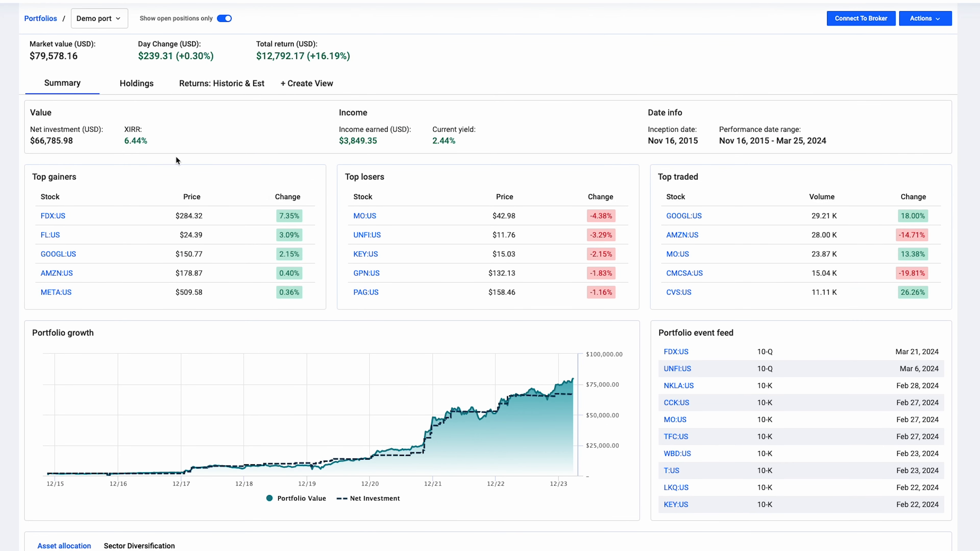
Step: Return to the portfolios list and start creating a new portfolio
left_click(41, 19)
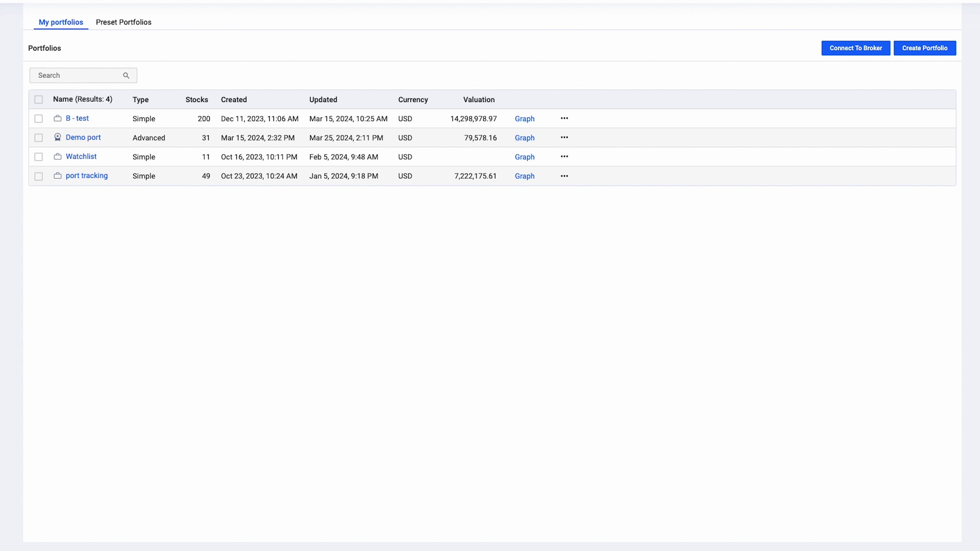
mouse_move(924, 48)
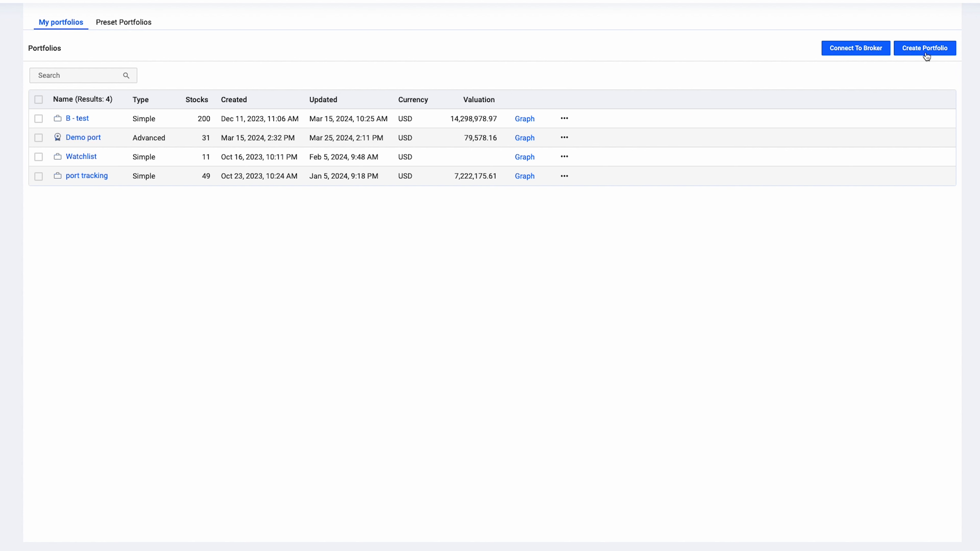
mouse_move(936, 89)
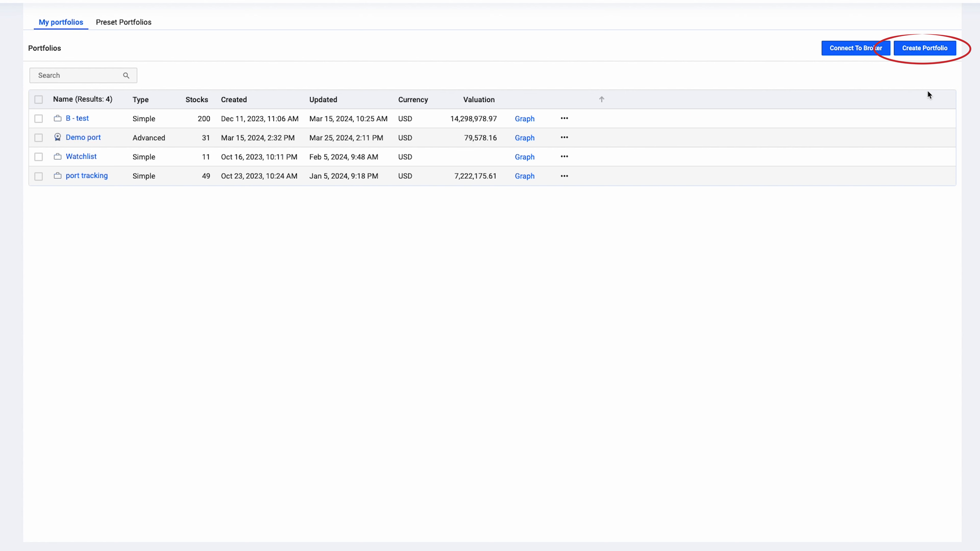
left_click(924, 47)
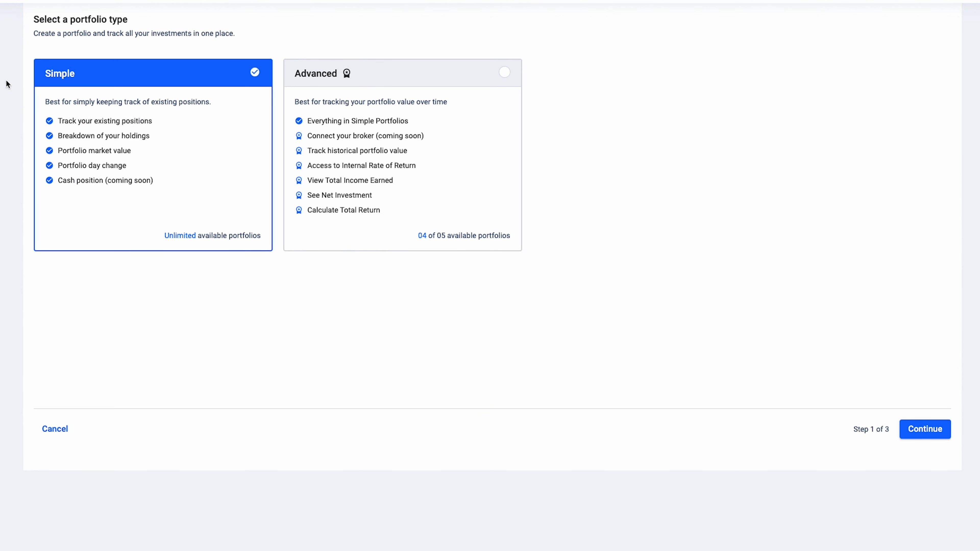
mouse_move(239, 281)
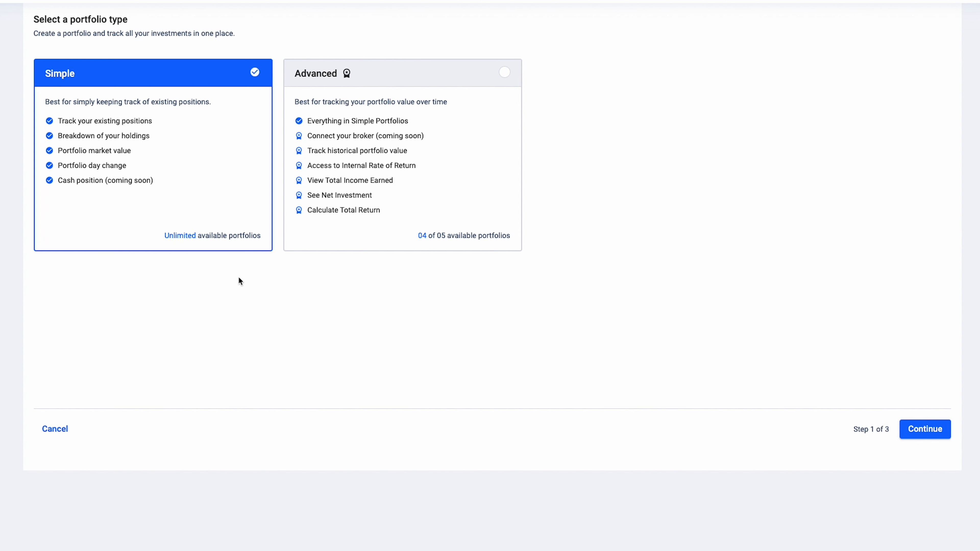
mouse_move(239, 268)
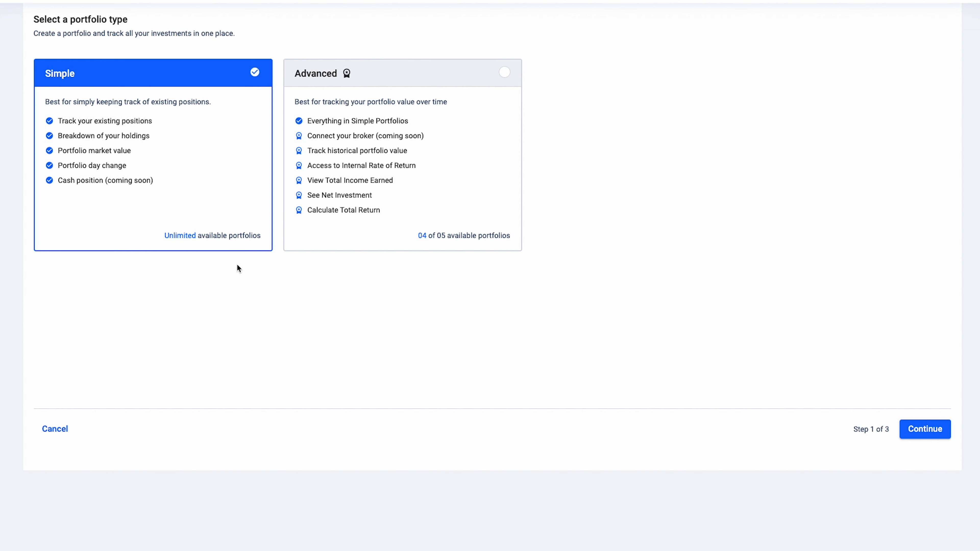
mouse_move(162, 300)
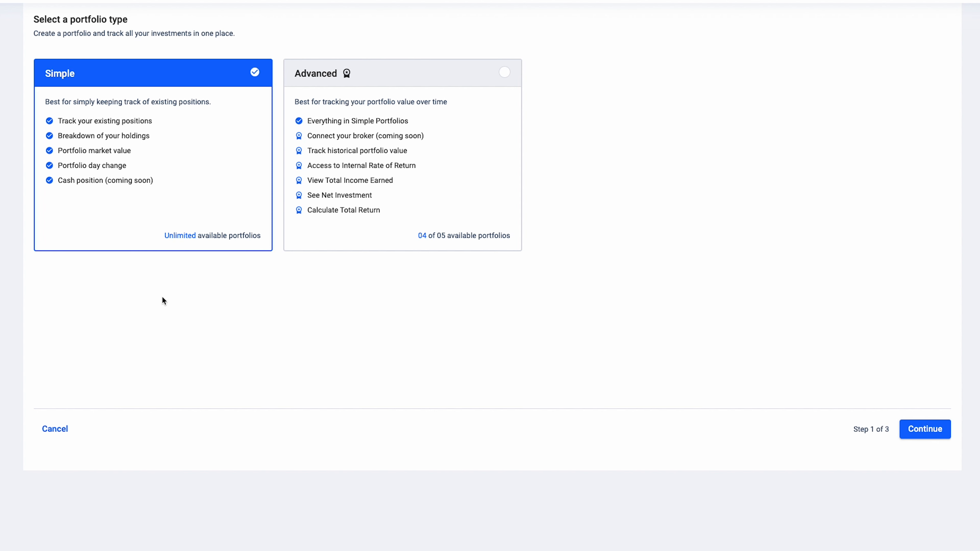
mouse_move(328, 265)
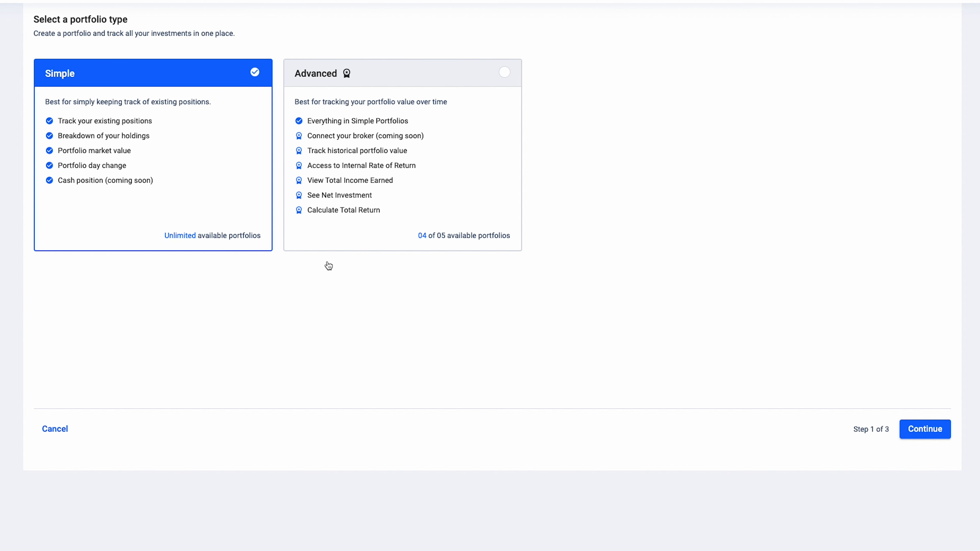
mouse_move(413, 265)
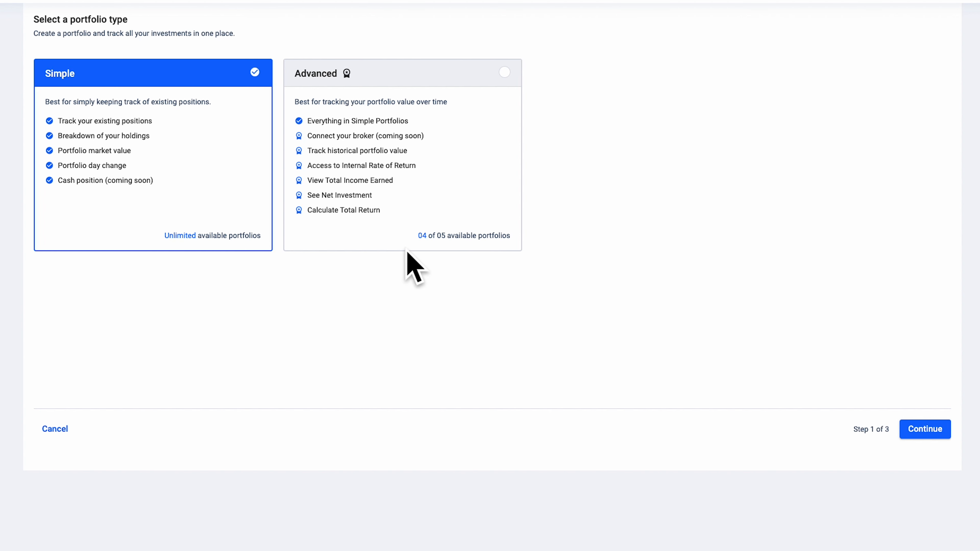
mouse_move(458, 186)
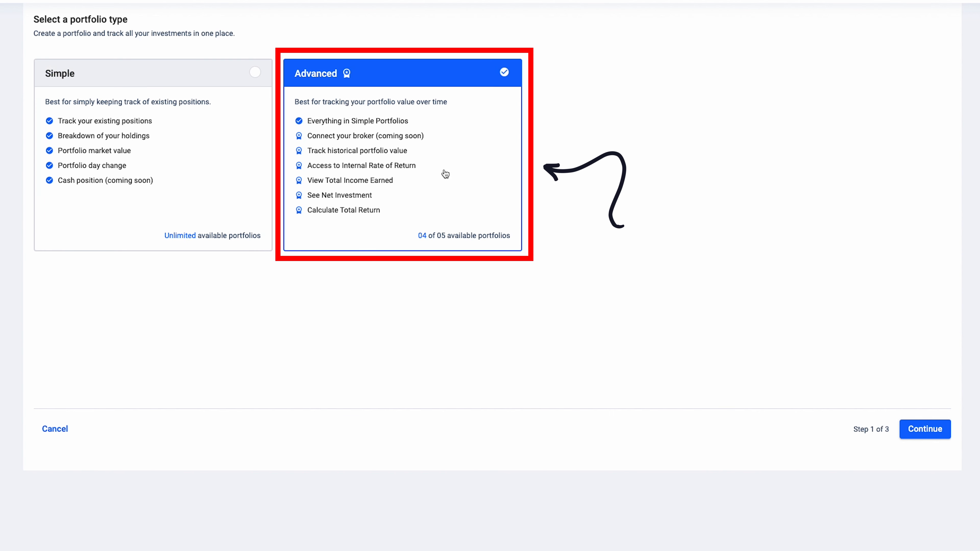
Step: Confirm the Advanced type and proceed to the positions step offering CSV import
left_click(924, 429)
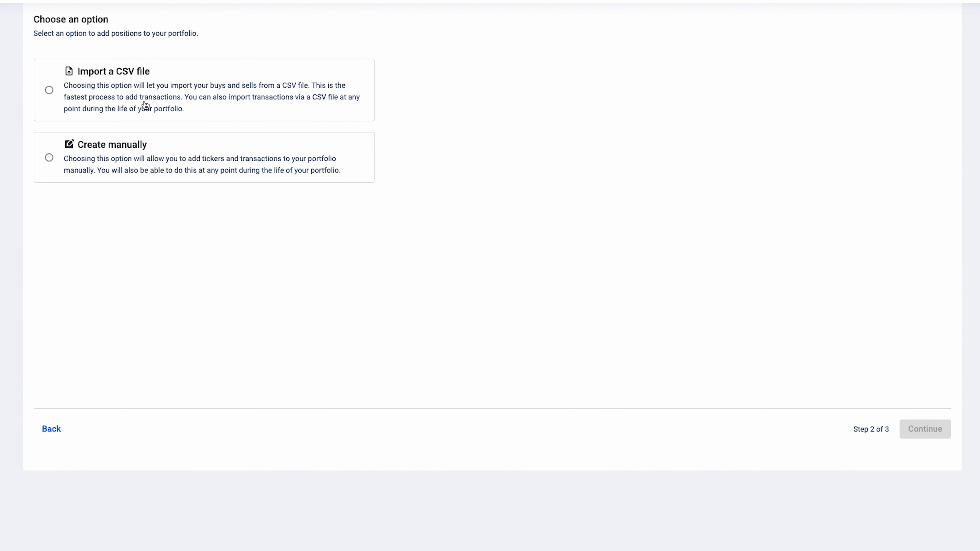
mouse_move(136, 100)
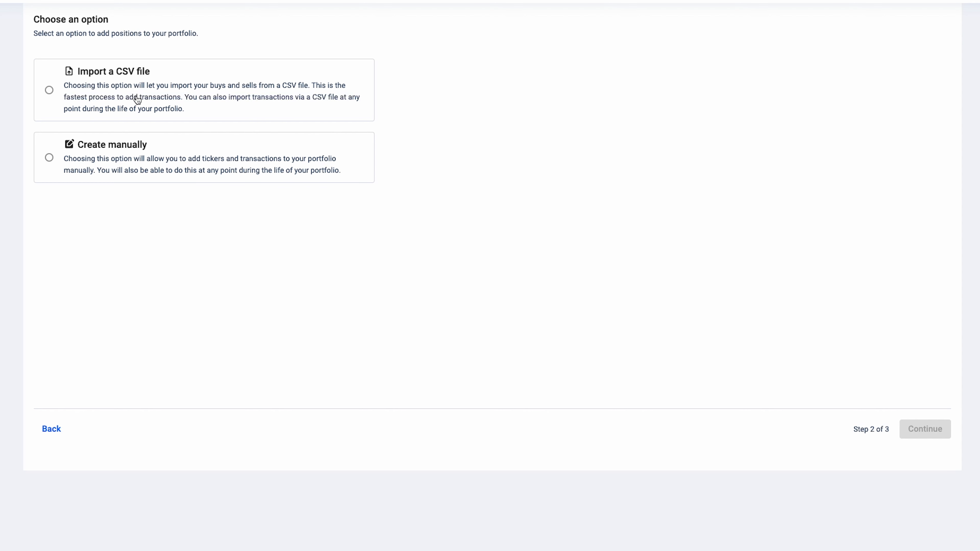
mouse_move(167, 176)
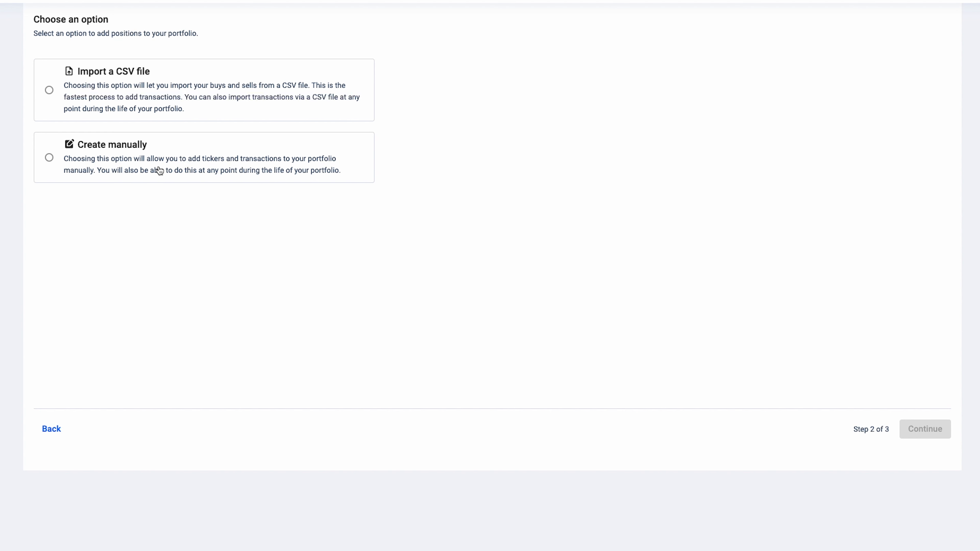
mouse_move(174, 122)
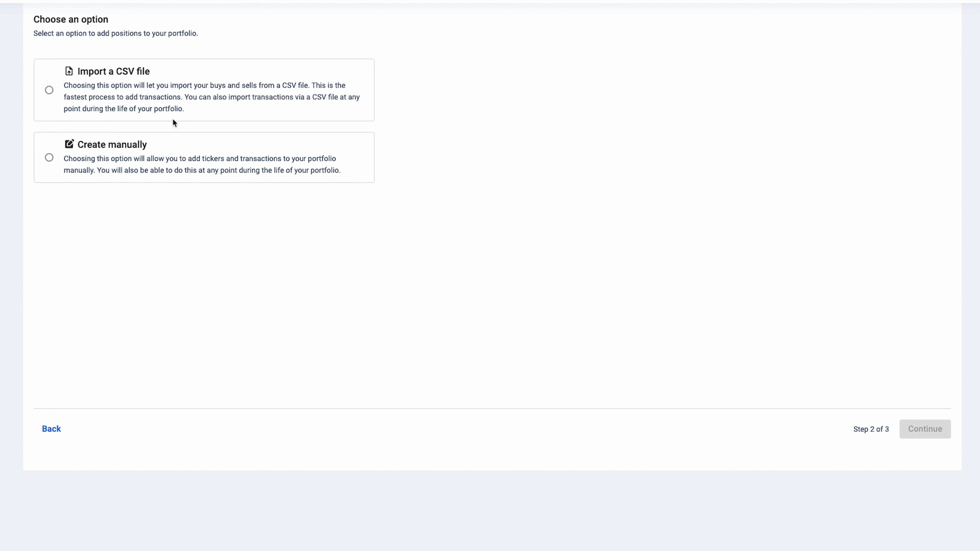
mouse_move(178, 147)
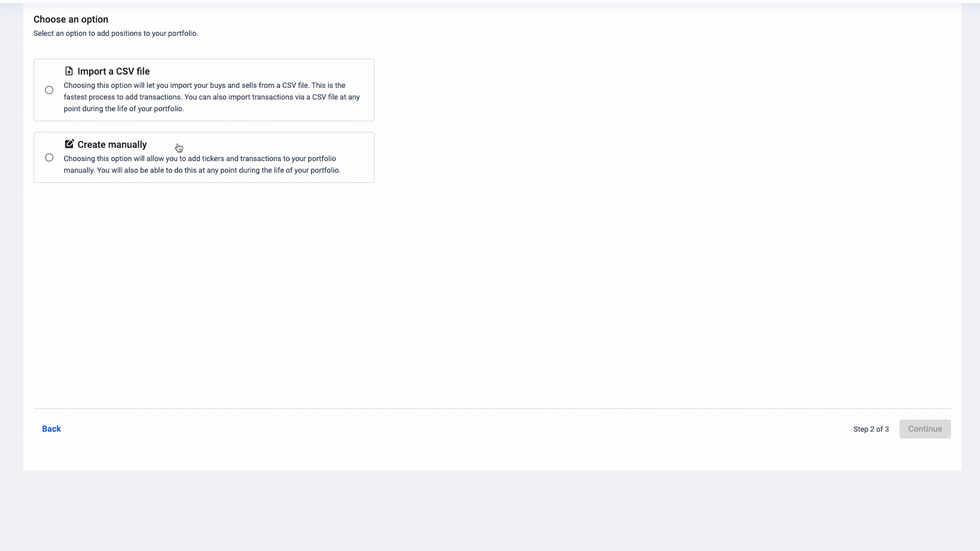
mouse_move(116, 134)
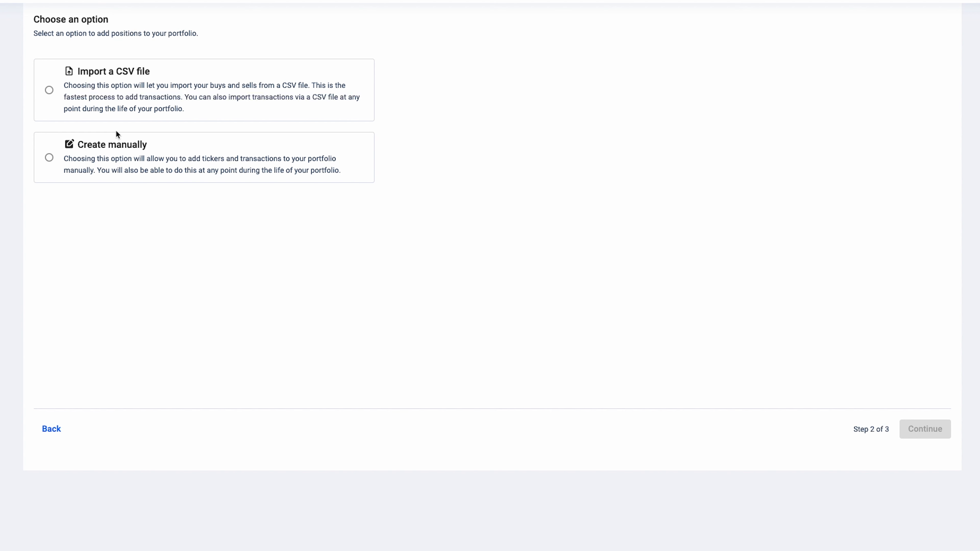
mouse_move(81, 101)
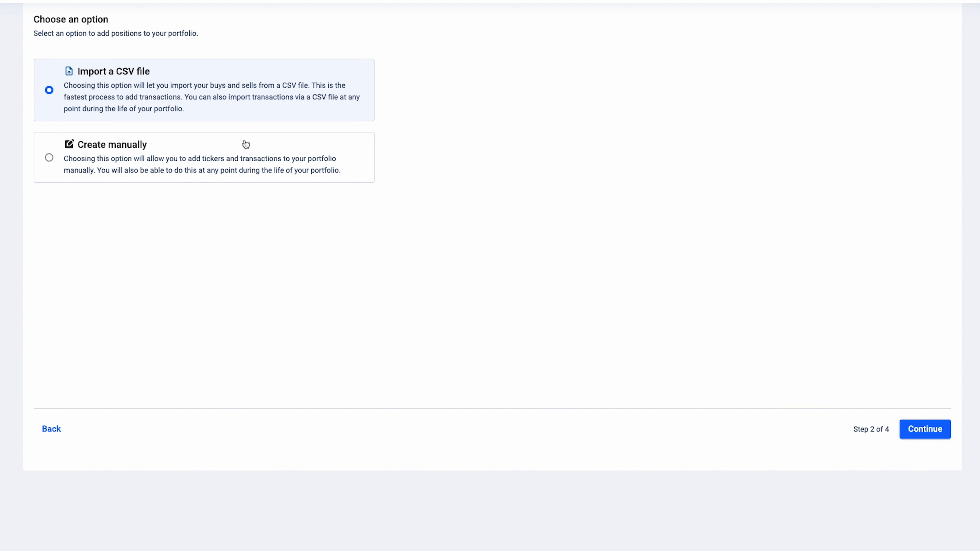
Step: Name the portfolio 'This is a demo port', keep USD currency, and continue to the upload step
left_click(923, 429)
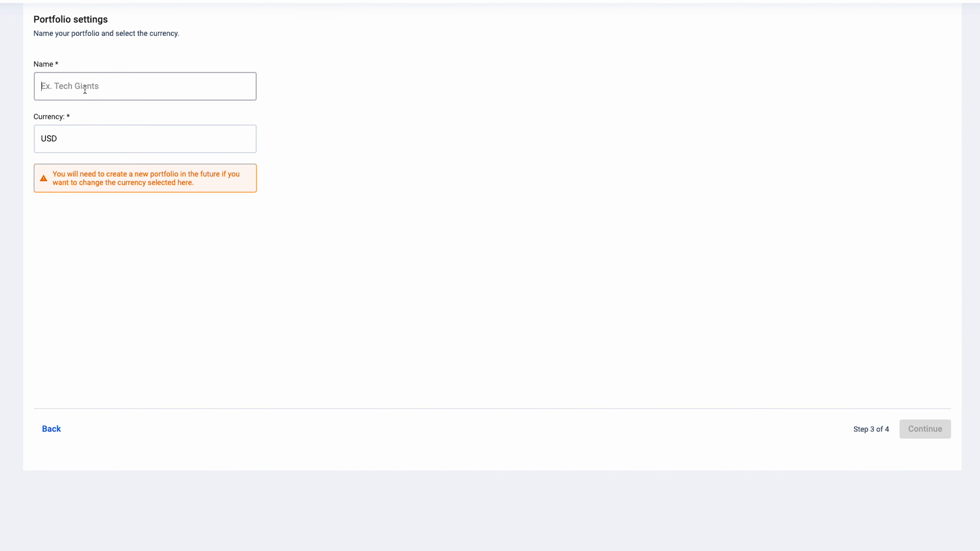
type("This is a d")
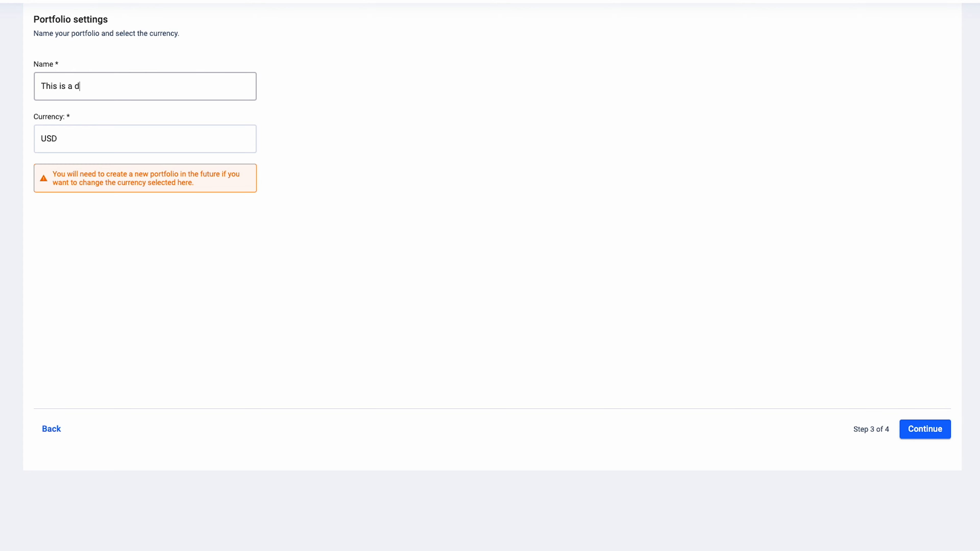
type("emo port")
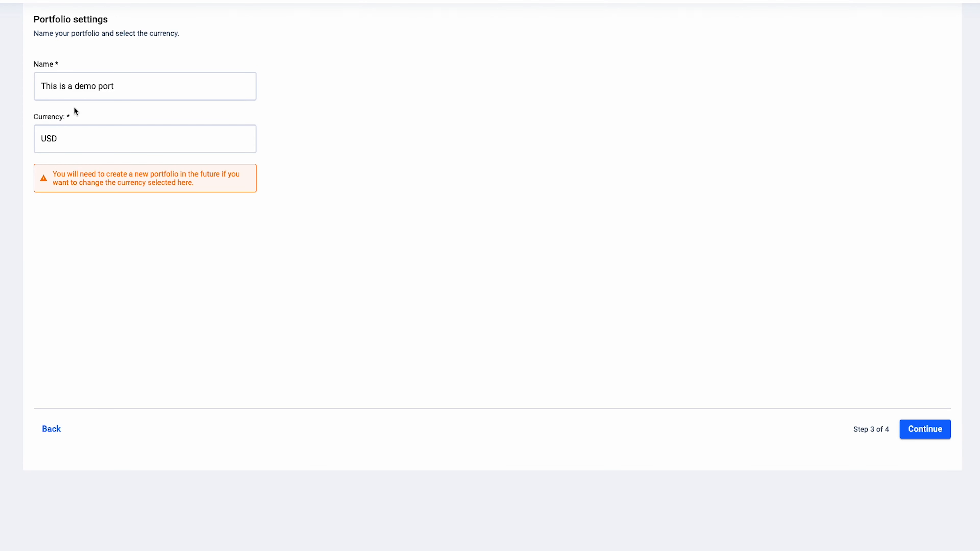
mouse_move(80, 116)
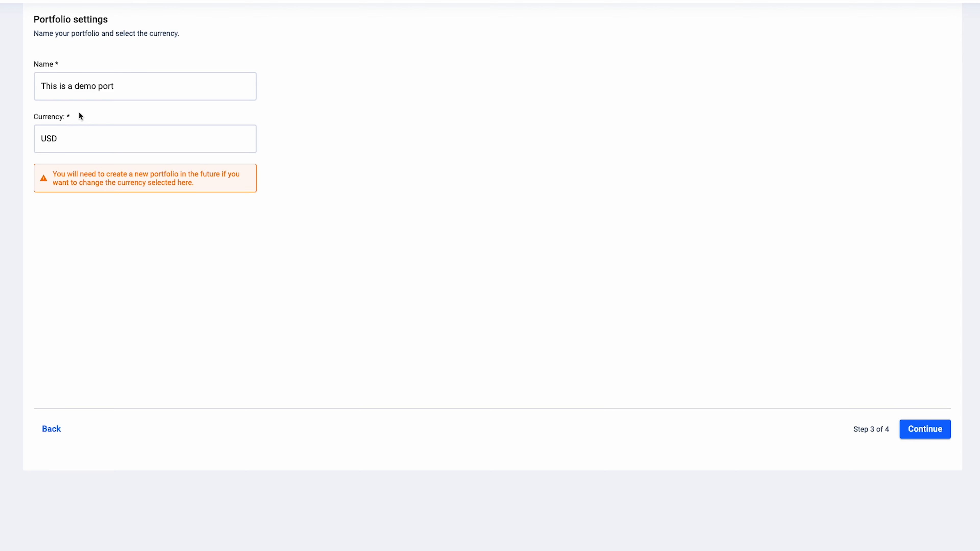
mouse_move(49, 177)
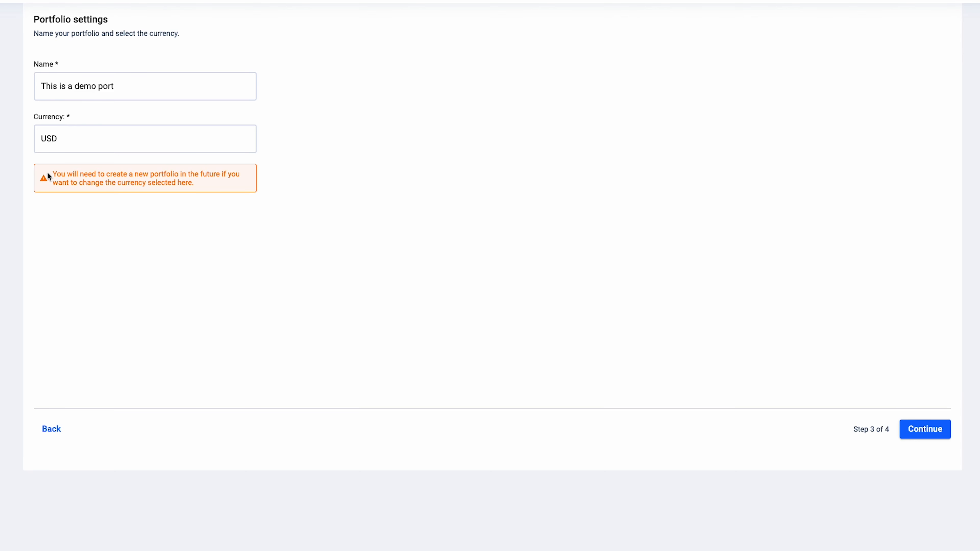
mouse_move(204, 190)
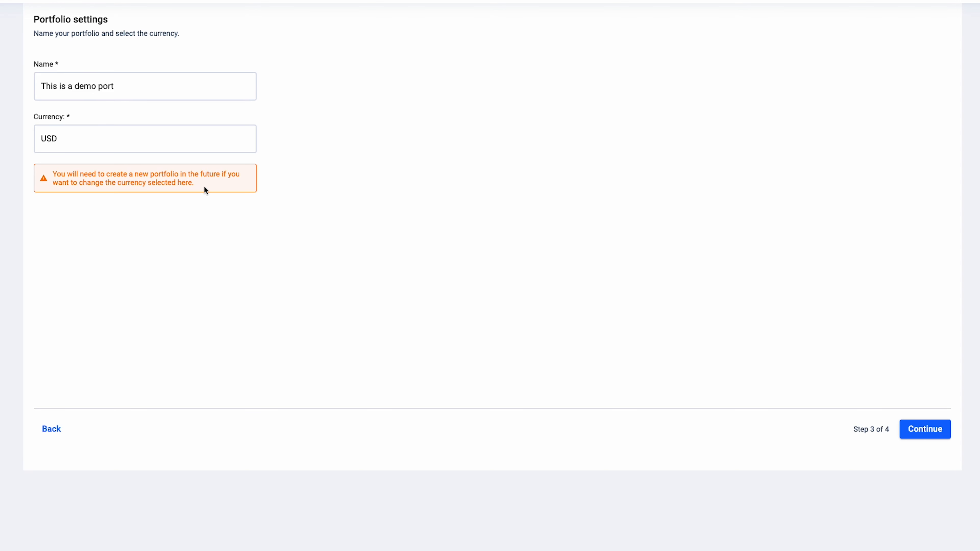
mouse_move(294, 184)
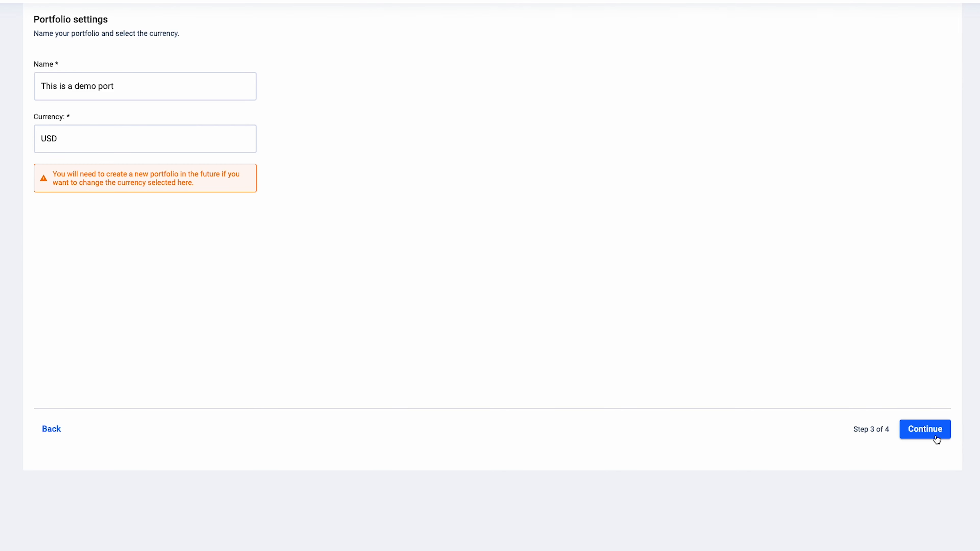
left_click(925, 429)
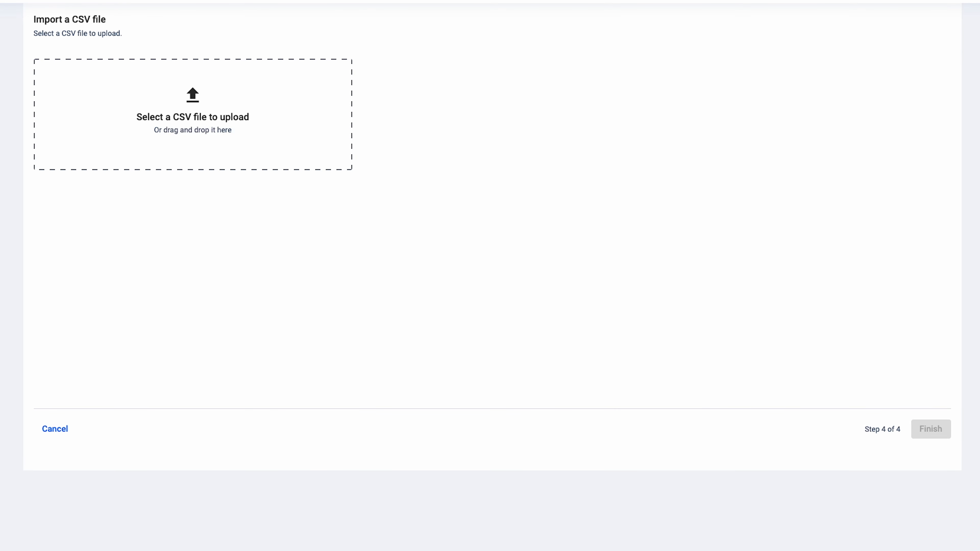
Step: Upload Demo_port_transactions.csv and finish, bringing up the summary dashboard with $79,578 market value
left_click(192, 113)
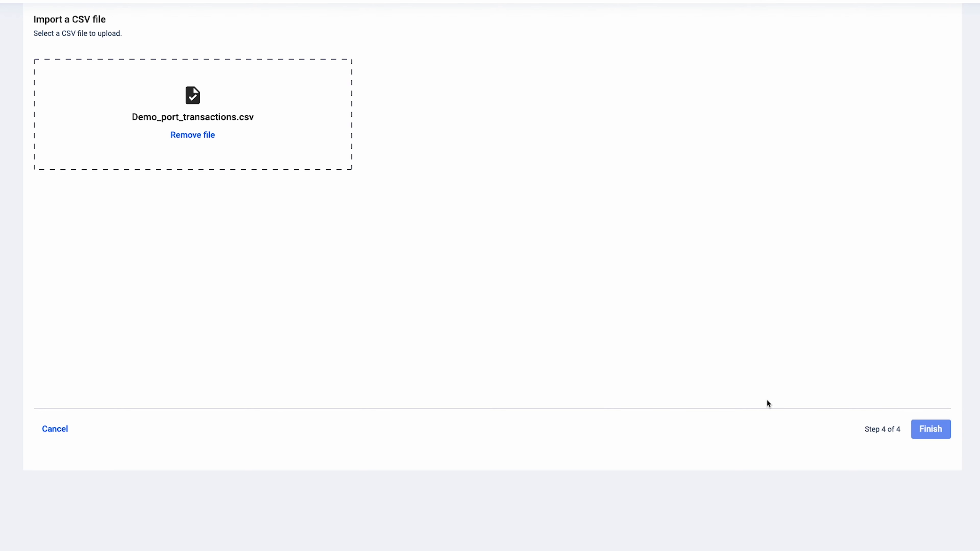
left_click(930, 429)
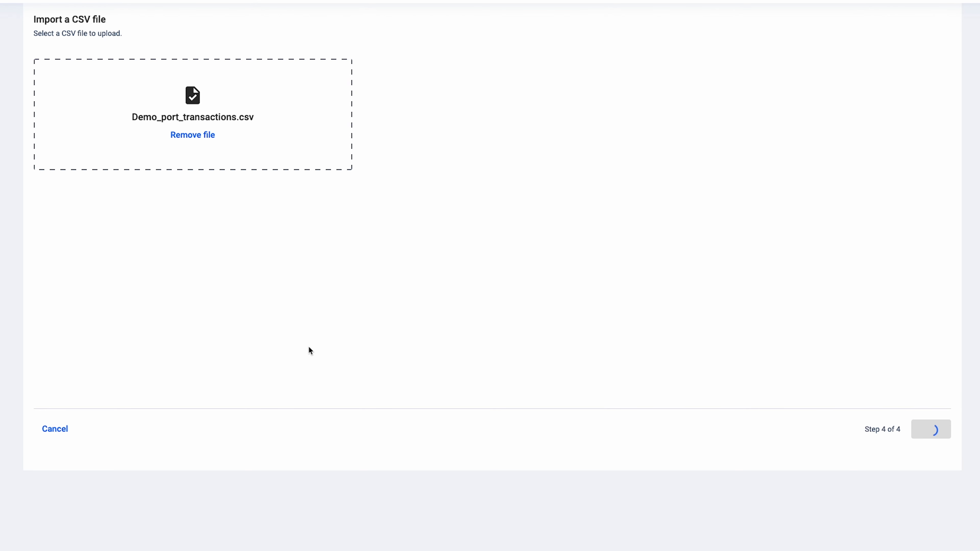
left_click(930, 429)
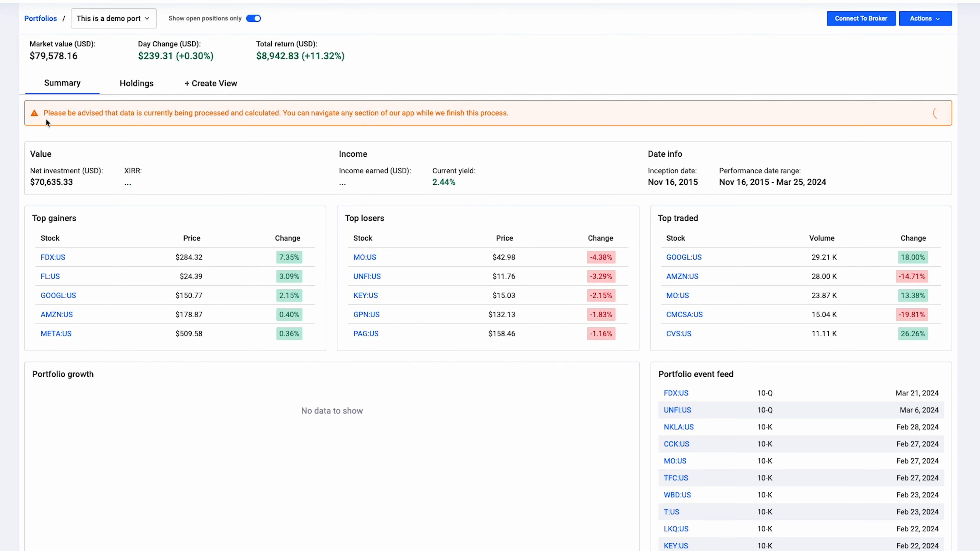
mouse_move(558, 117)
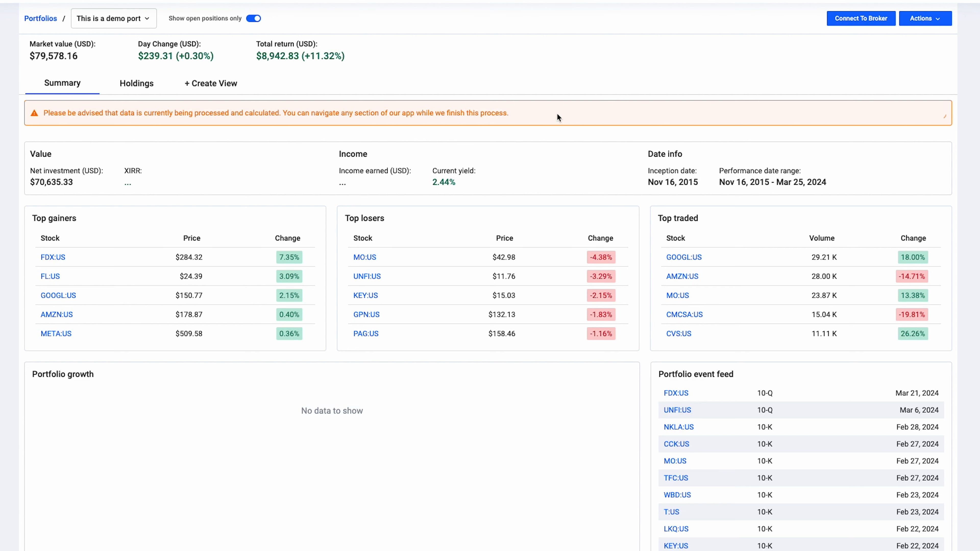
Step: Go back to My portfolios, where 'This is a demo port' shows as Advanced with 31 stocks
left_click(41, 18)
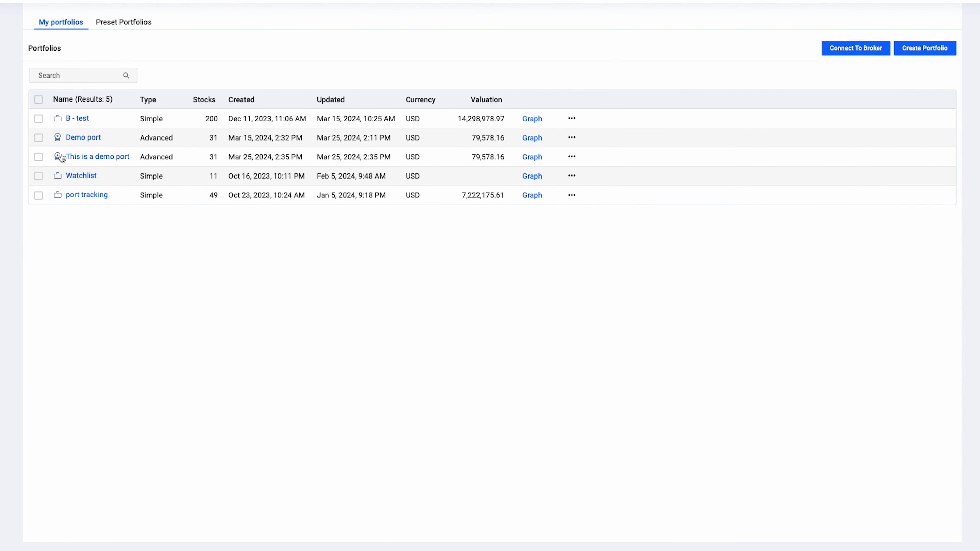
mouse_move(150, 106)
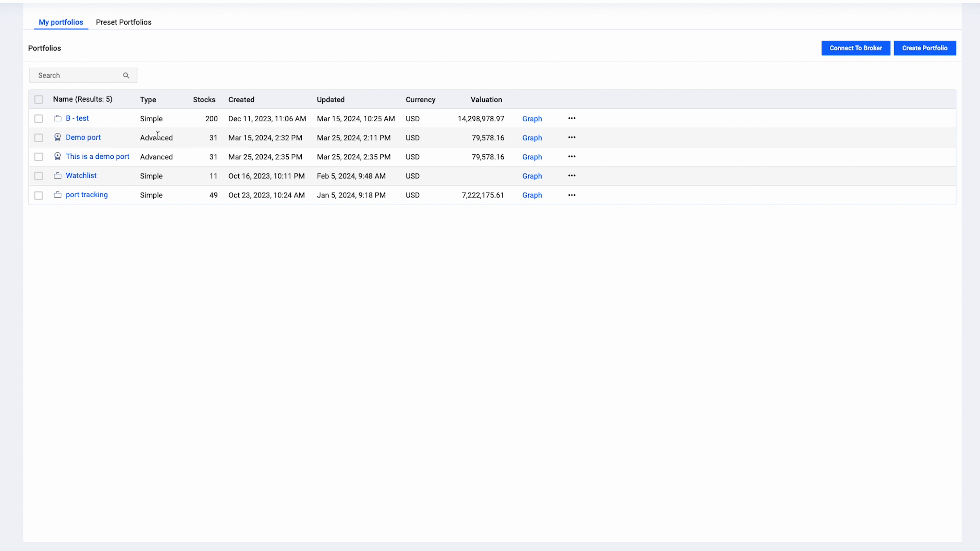
mouse_move(56, 139)
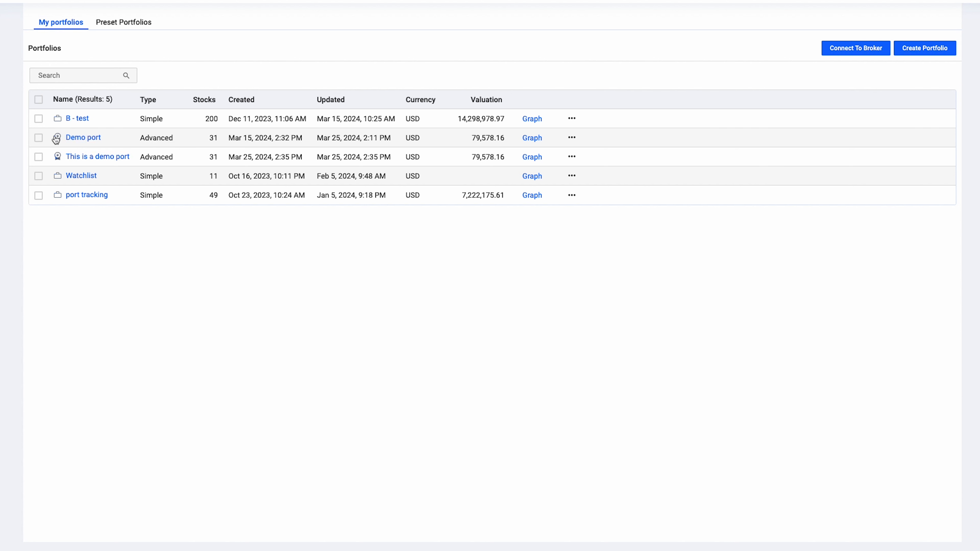
mouse_move(57, 141)
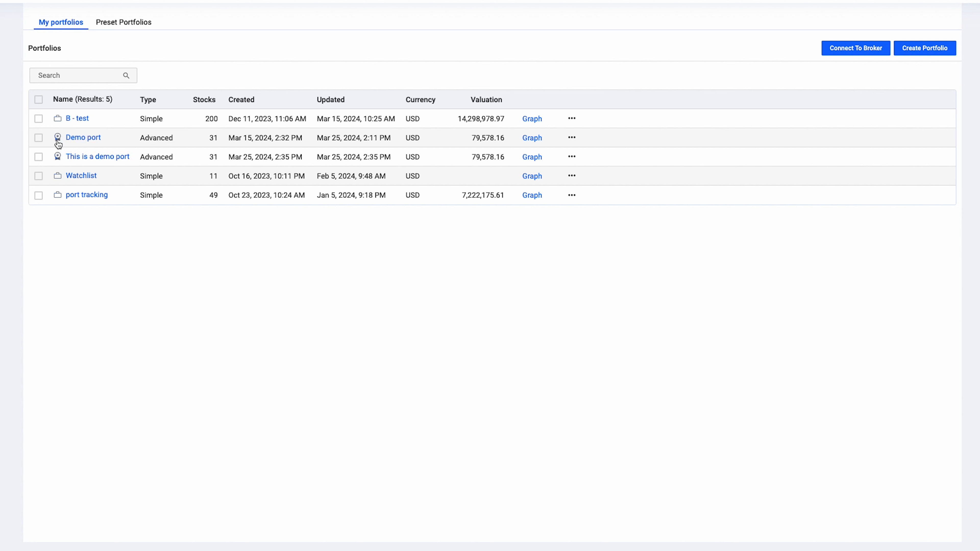
mouse_move(97, 145)
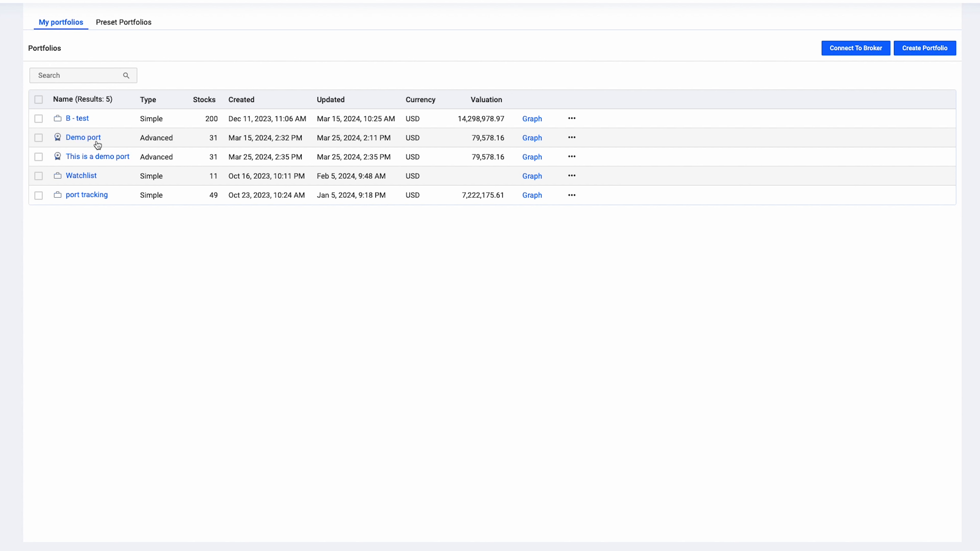